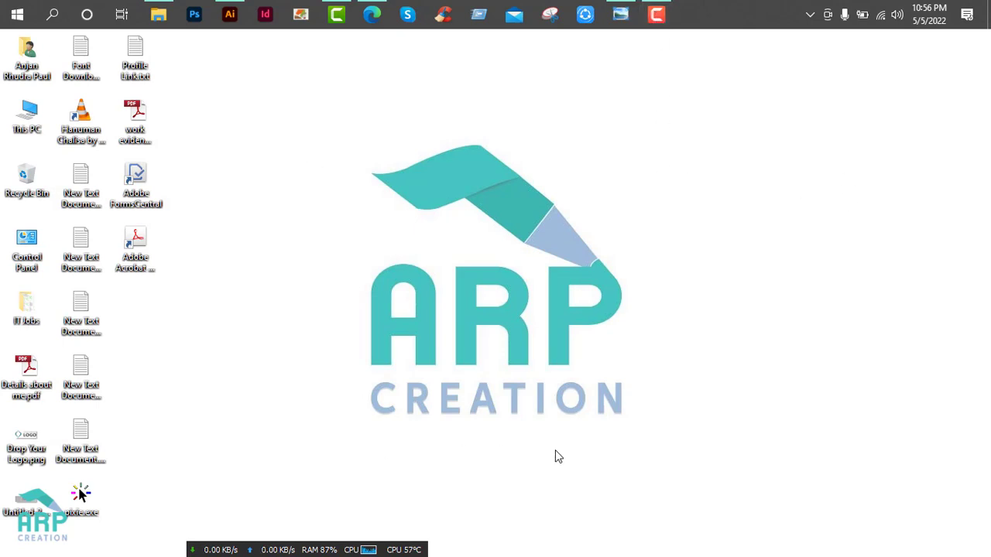
{"action": "mouse_move", "coordinate": [661, 448]}
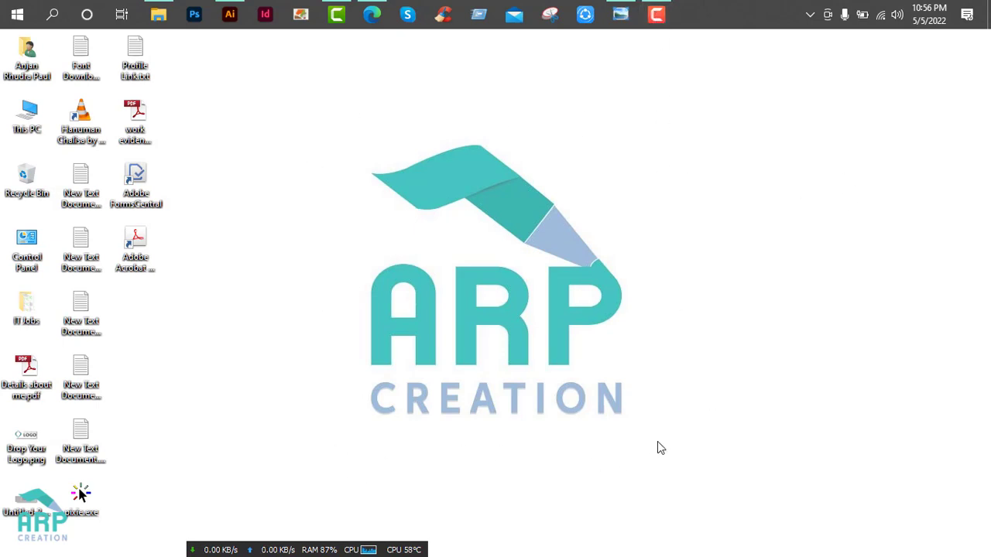
{"action": "mouse_move", "coordinate": [600, 107]}
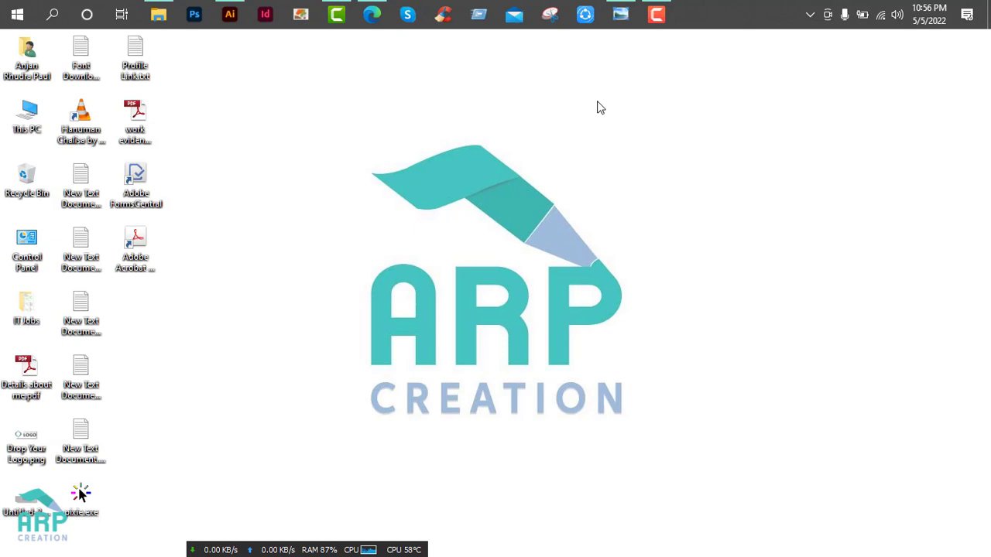
{"action": "mouse_move", "coordinate": [634, 42]}
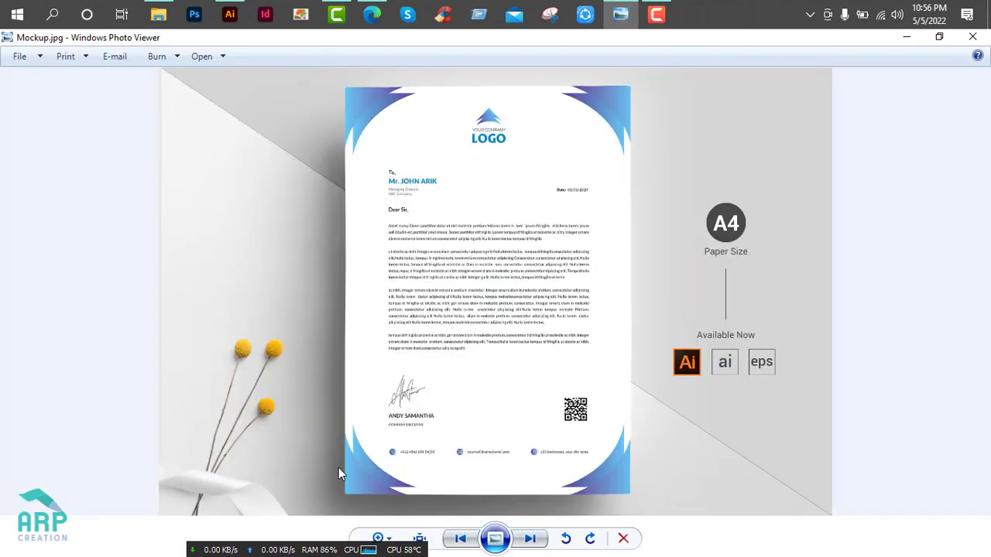
{"action": "mouse_move", "coordinate": [643, 378]}
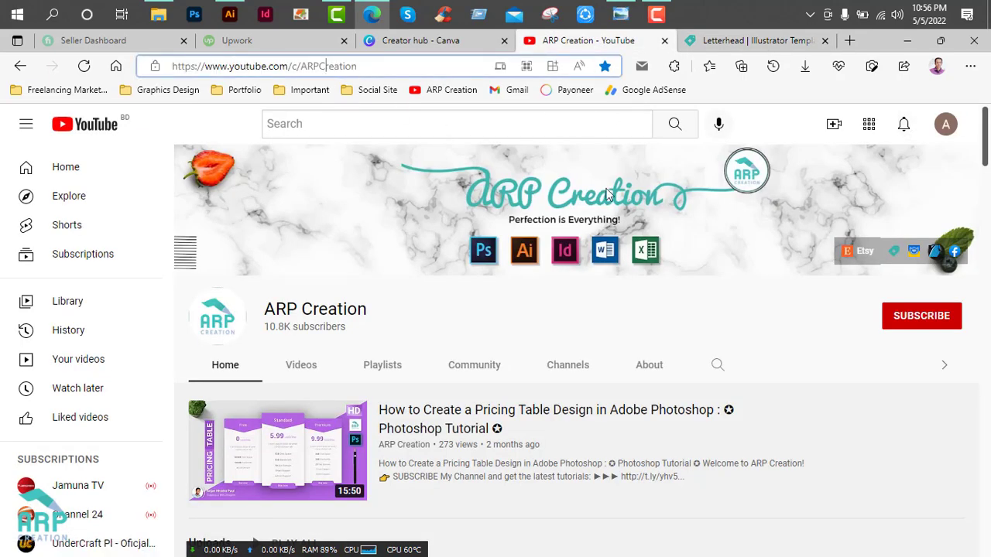
Subscribe to ARP Creation with All notifications on, then scroll down the channel page
{"action": "left_click", "coordinate": [921, 316]}
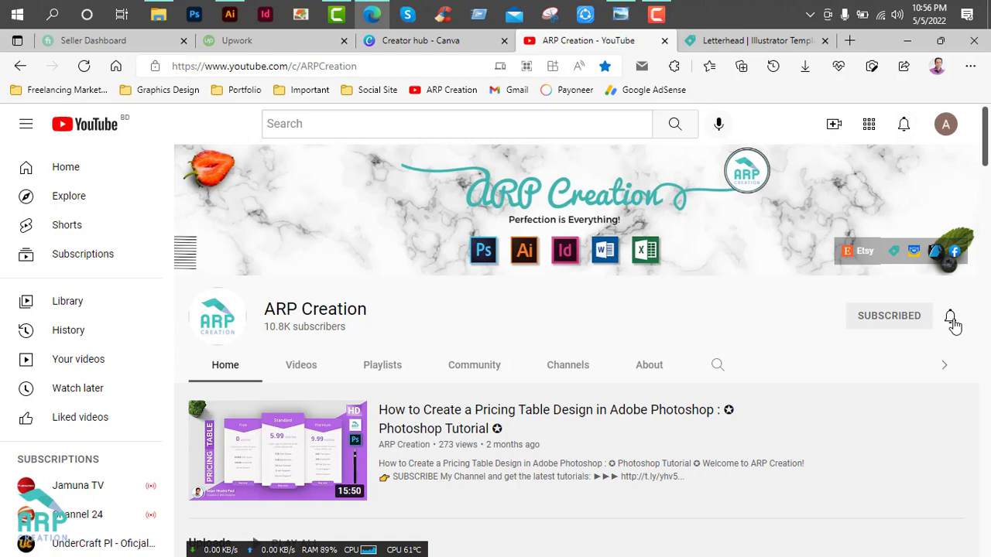
{"action": "left_click", "coordinate": [950, 316]}
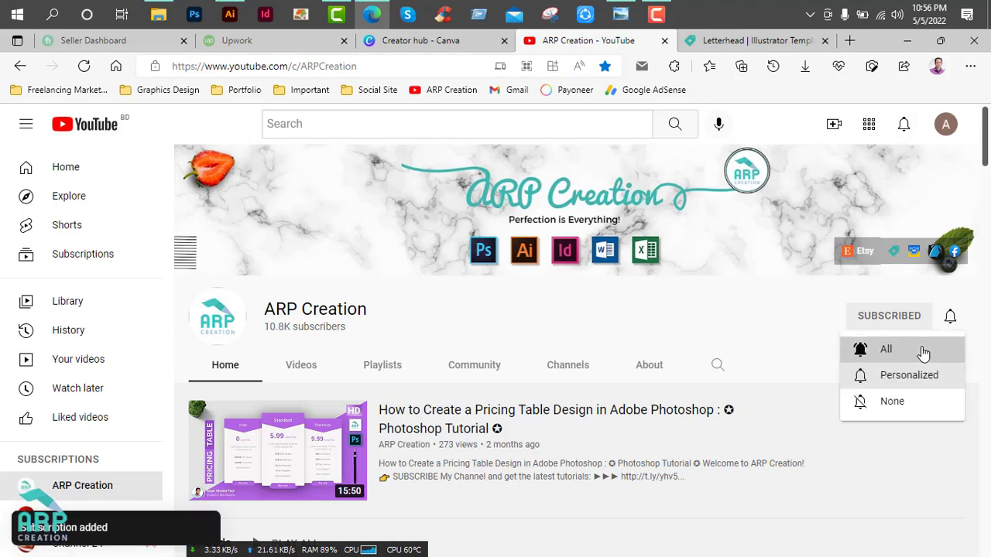
{"action": "left_click", "coordinate": [885, 348]}
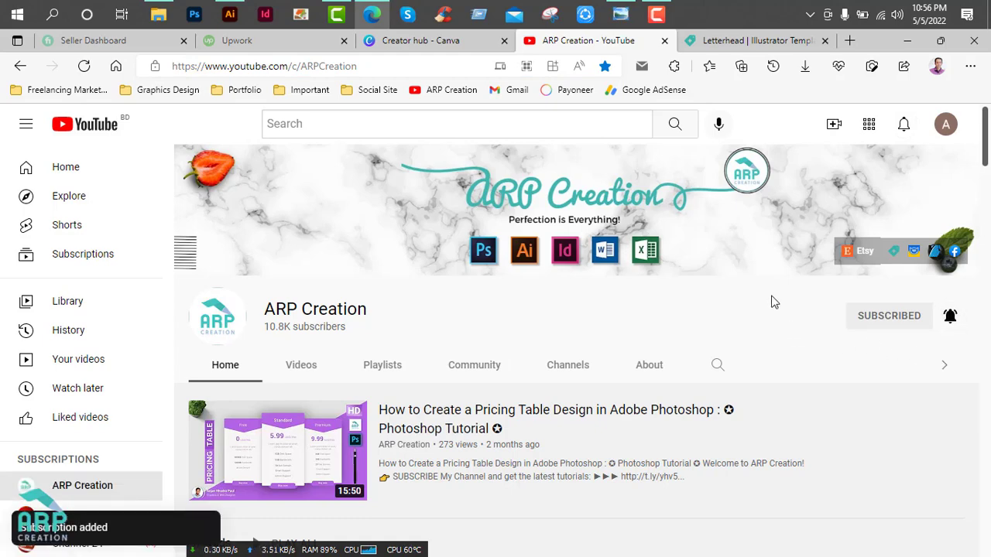
{"action": "scroll", "scroll_direction": "down", "scroll_amount": 3}
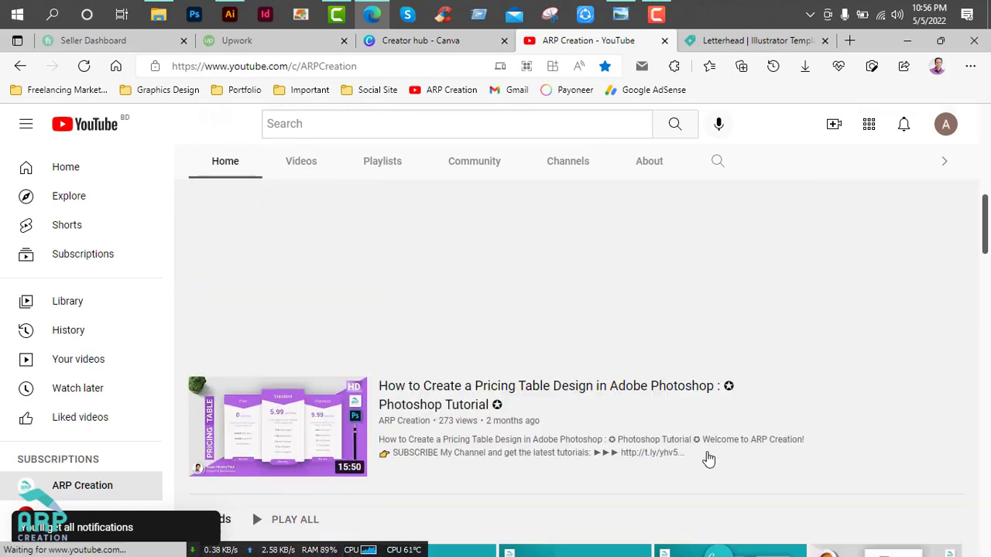
Switch to the Creative Market Letterhead template tab and point at its page URL
{"action": "left_click", "coordinate": [751, 40]}
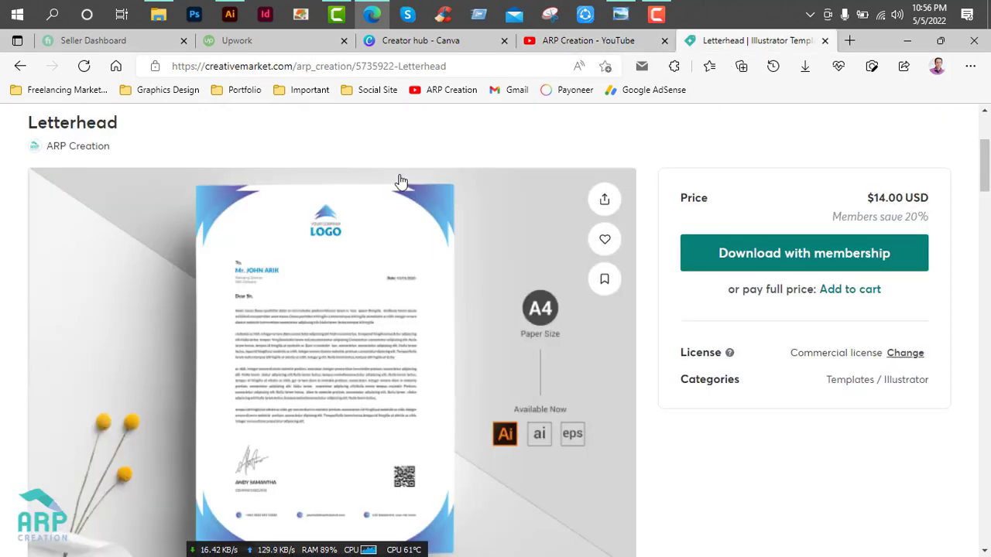
{"action": "left_click", "coordinate": [310, 66]}
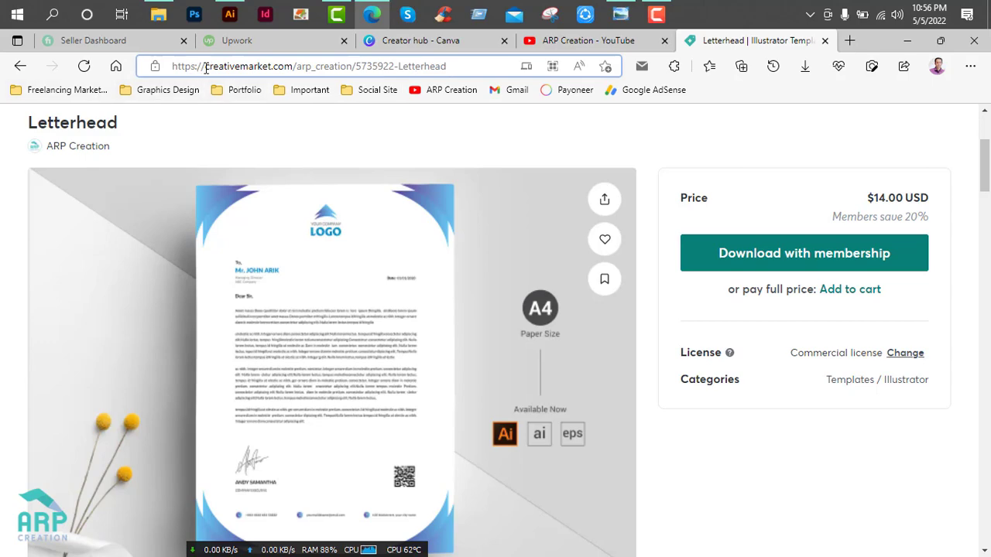
{"action": "mouse_move", "coordinate": [530, 209]}
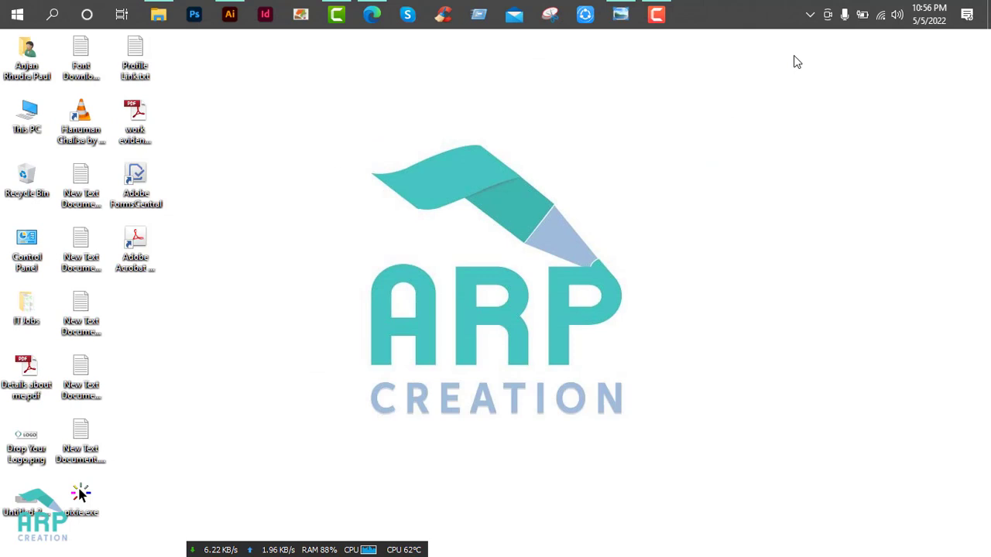
{"action": "mouse_move", "coordinate": [230, 14]}
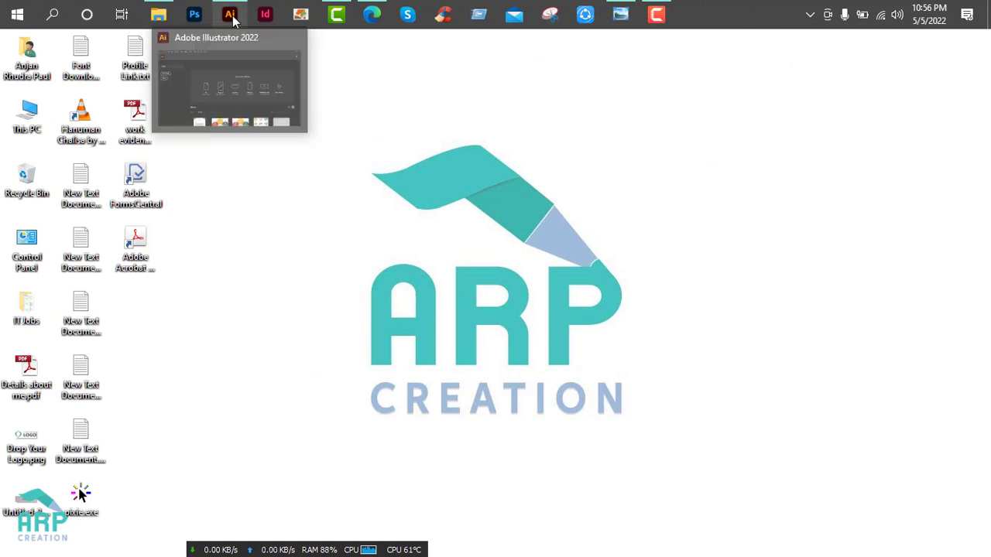
Bring Adobe Illustrator 2022 to the front, showing its Home start screen
{"action": "left_click", "coordinate": [229, 14]}
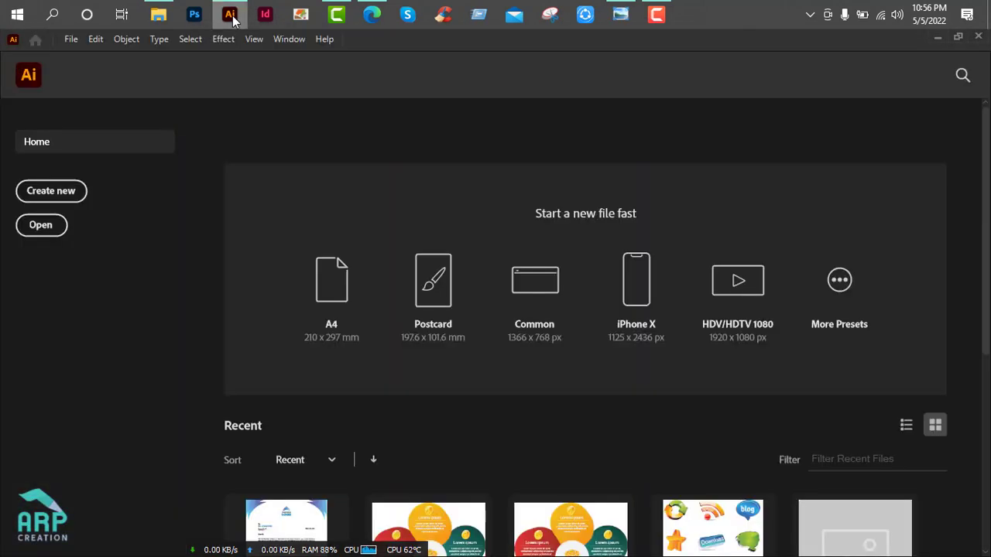
{"action": "mouse_move", "coordinate": [90, 242]}
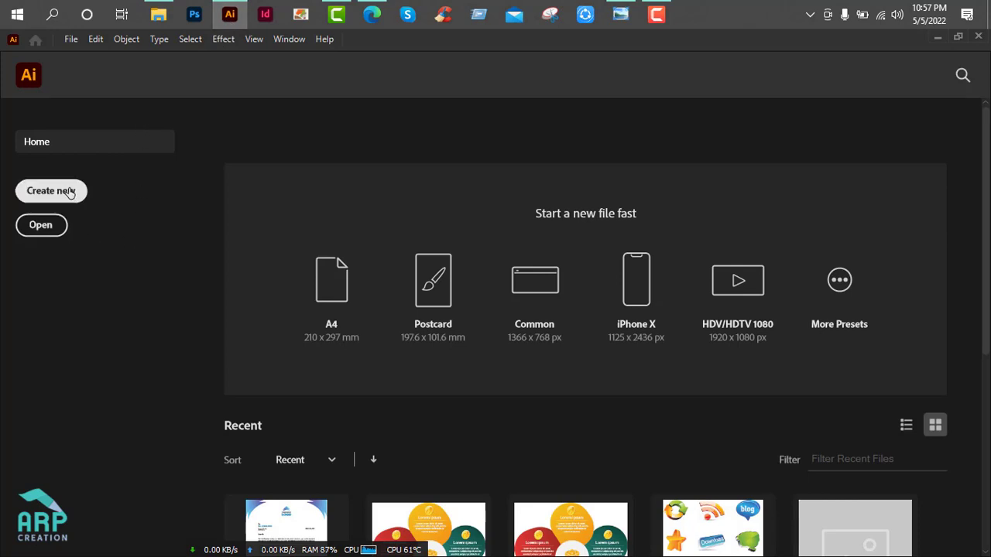
{"action": "mouse_move", "coordinate": [121, 223]}
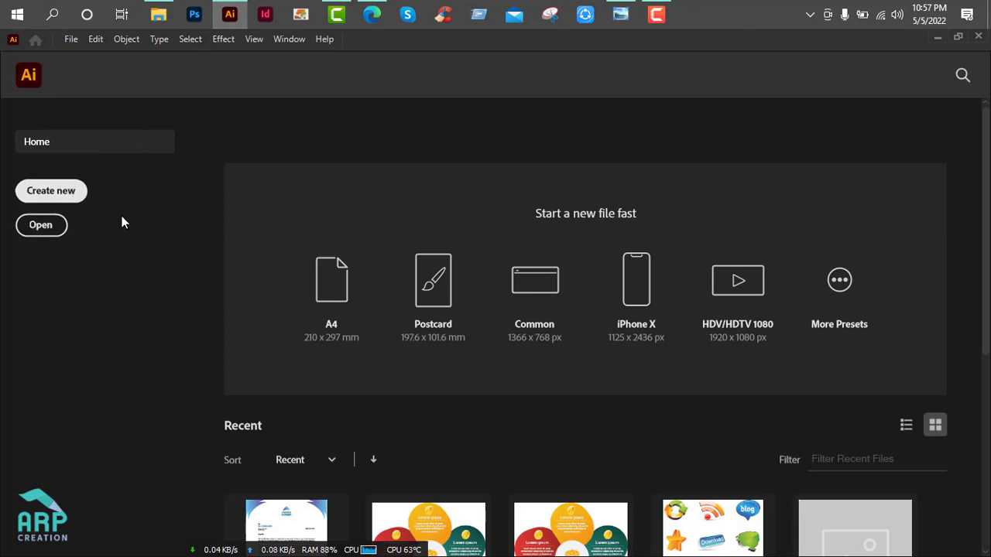
Create a new A4 CMYK document with inches as the units
{"action": "left_click", "coordinate": [51, 190]}
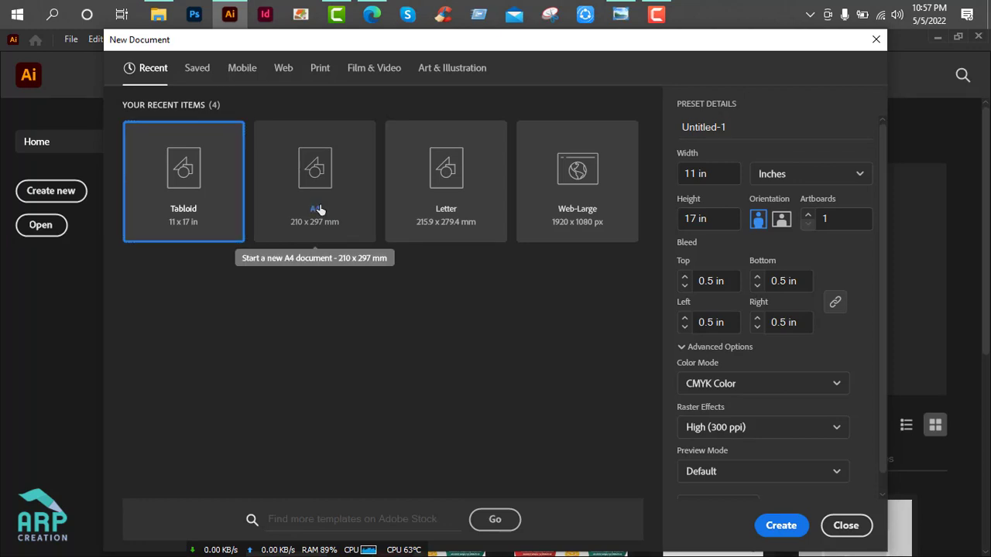
{"action": "left_click", "coordinate": [314, 181]}
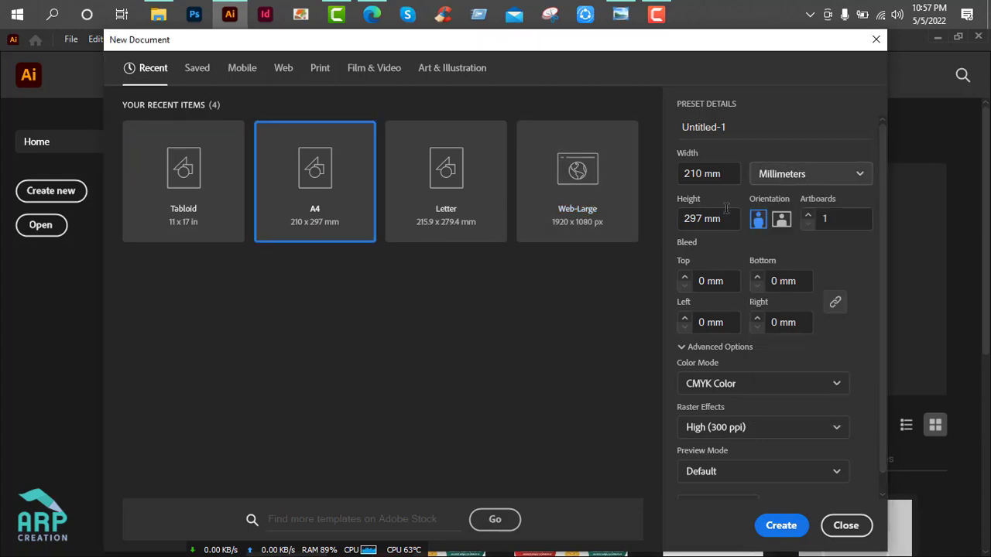
{"action": "left_click", "coordinate": [811, 173]}
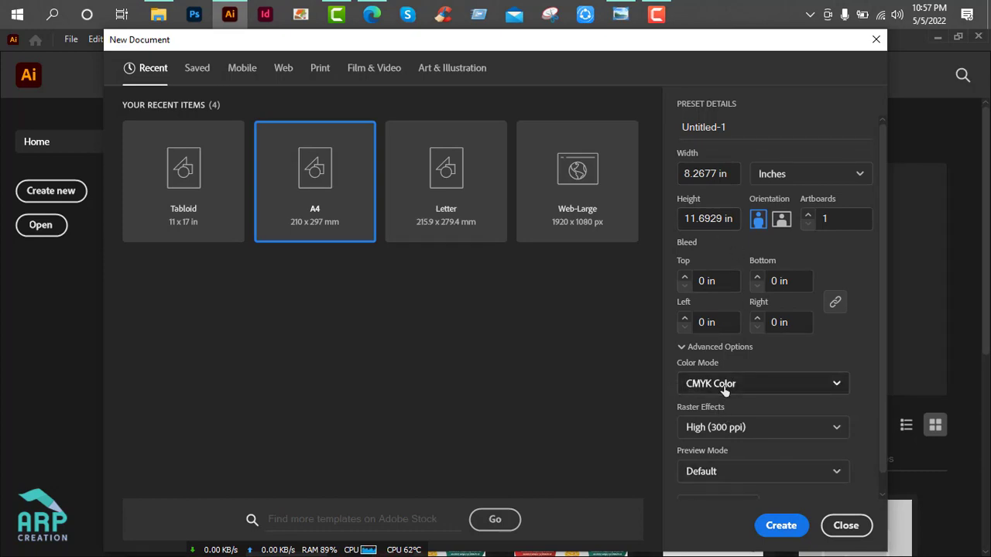
{"action": "mouse_move", "coordinate": [762, 511]}
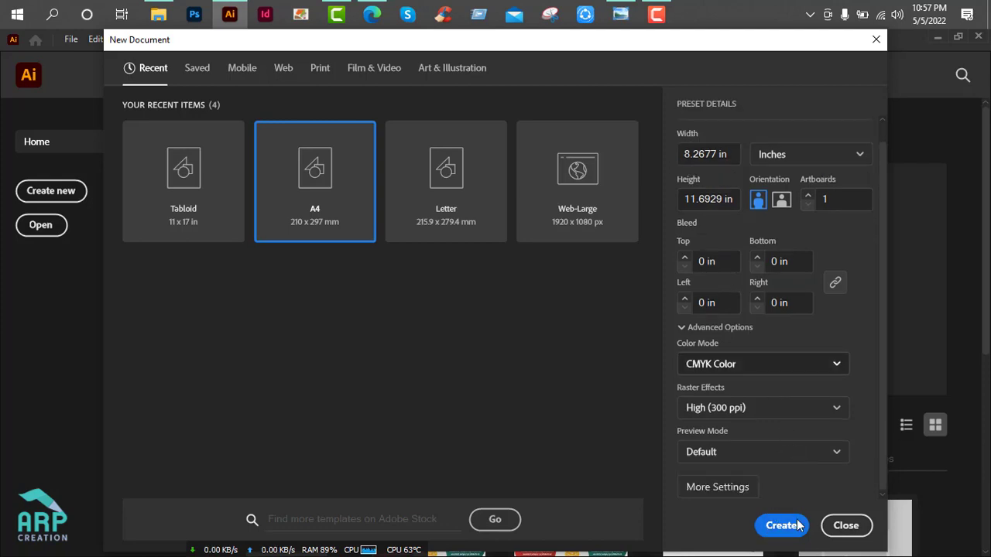
{"action": "left_click", "coordinate": [845, 524]}
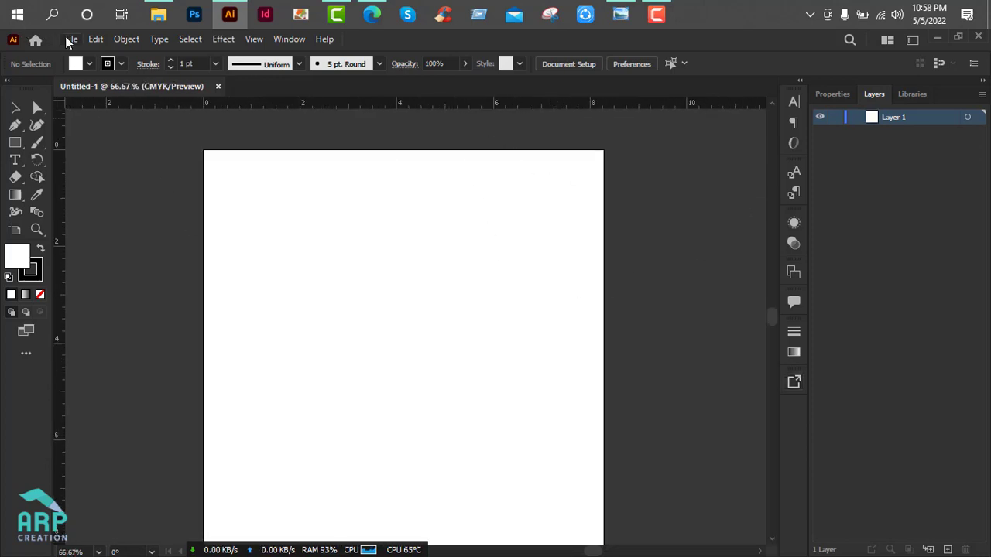
Set a linked 3mm bleed on all sides in Document Setup
{"action": "left_click", "coordinate": [70, 39]}
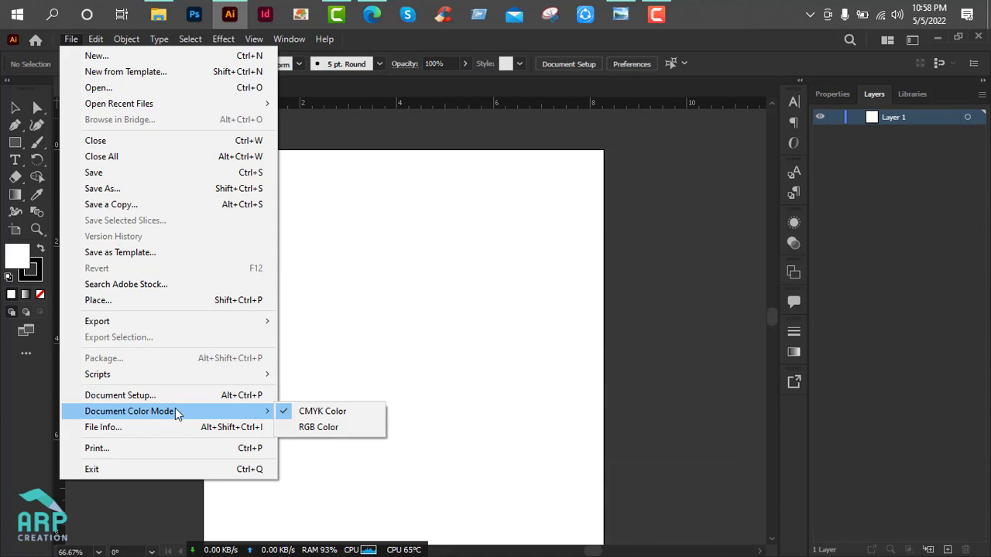
{"action": "left_click", "coordinate": [120, 395]}
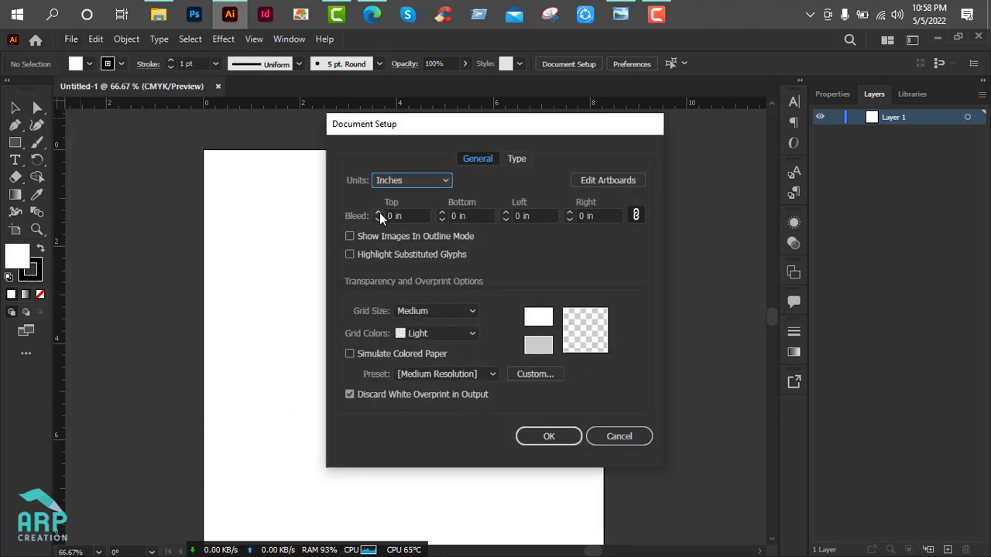
{"action": "type", "text": "0.5 in"}
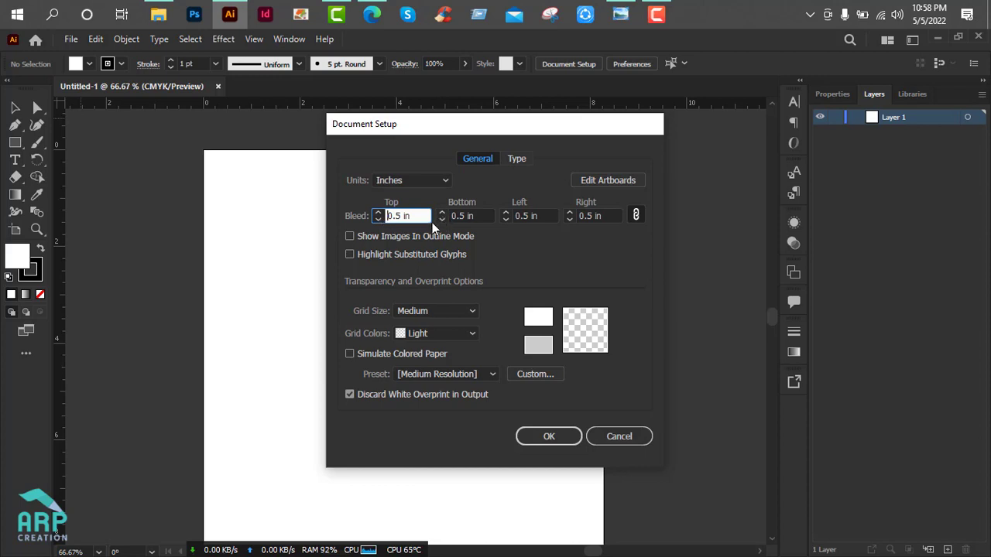
{"action": "triple_click", "coordinate": [401, 215]}
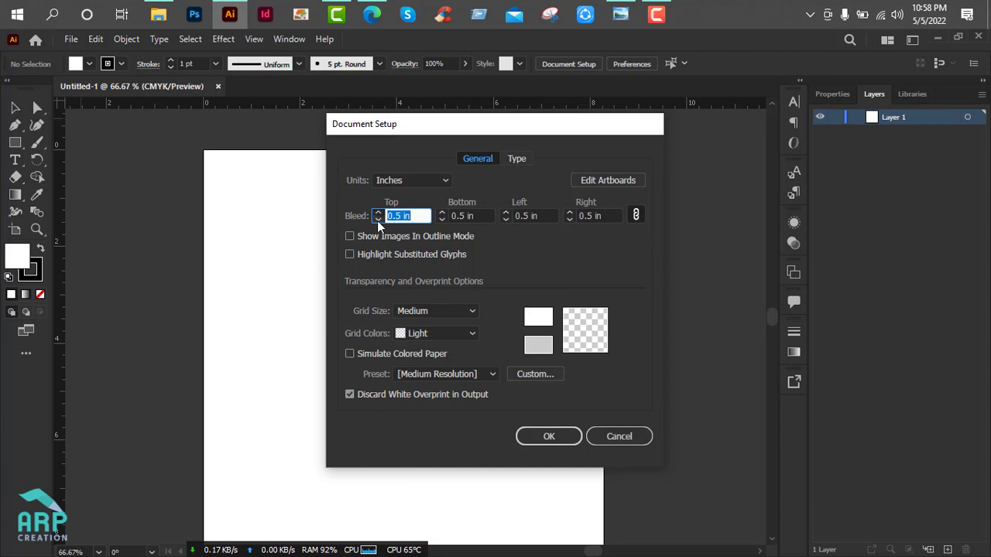
{"action": "type", "text": "3mm"}
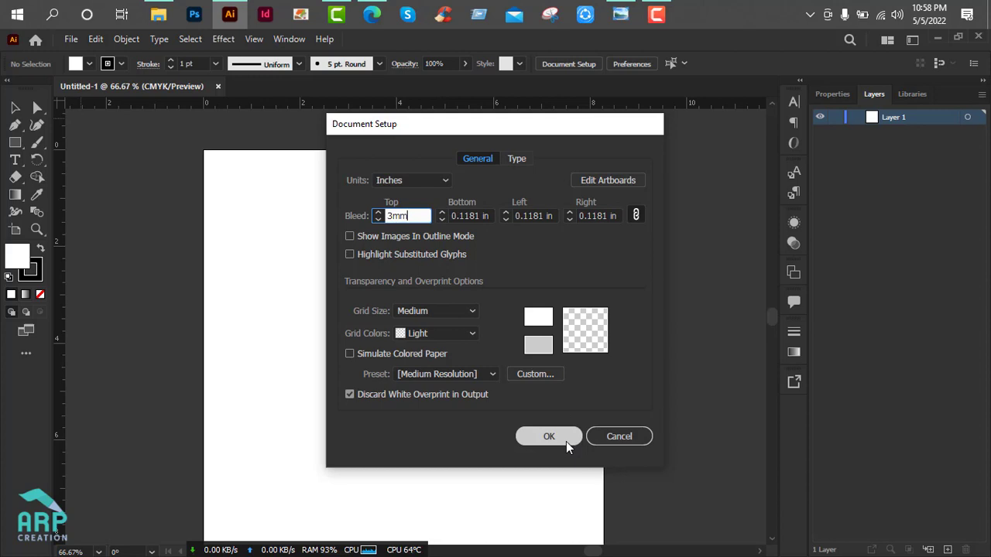
{"action": "left_click", "coordinate": [548, 436]}
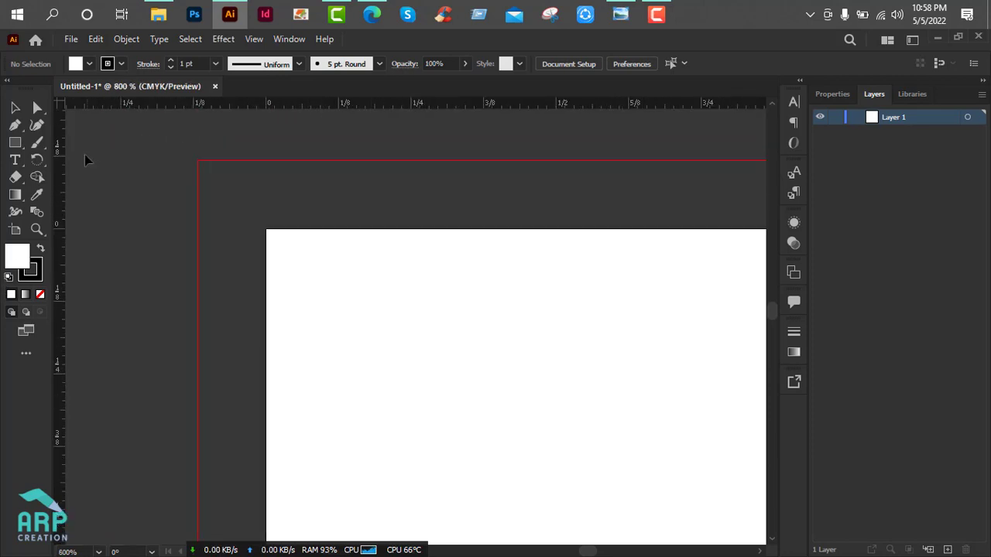
{"action": "mouse_move", "coordinate": [65, 206]}
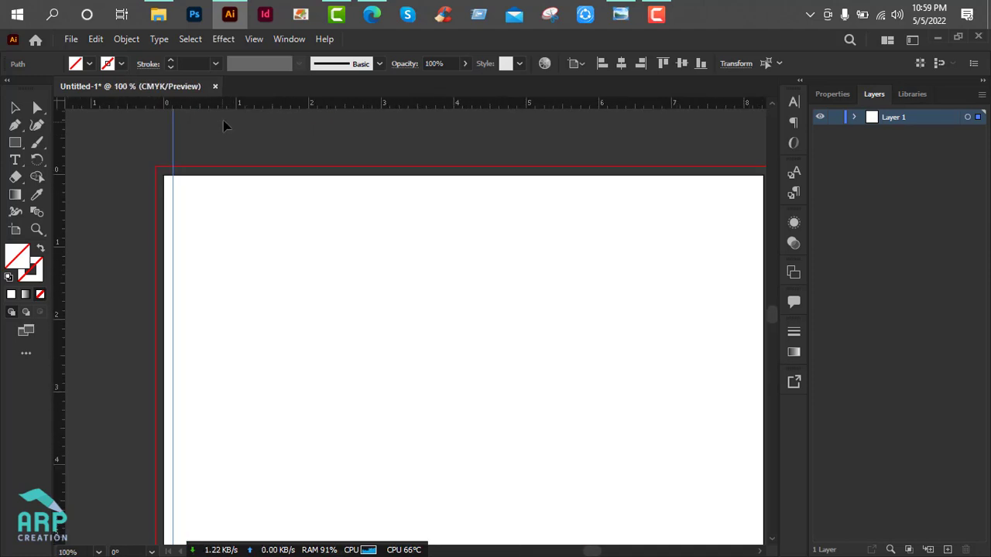
{"action": "mouse_move", "coordinate": [209, 199]}
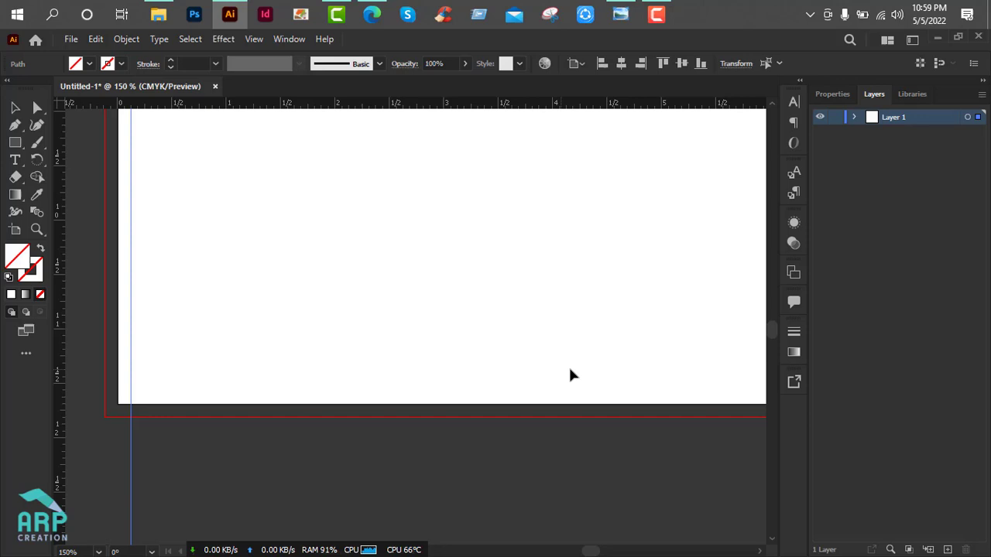
{"action": "mouse_move", "coordinate": [333, 248]}
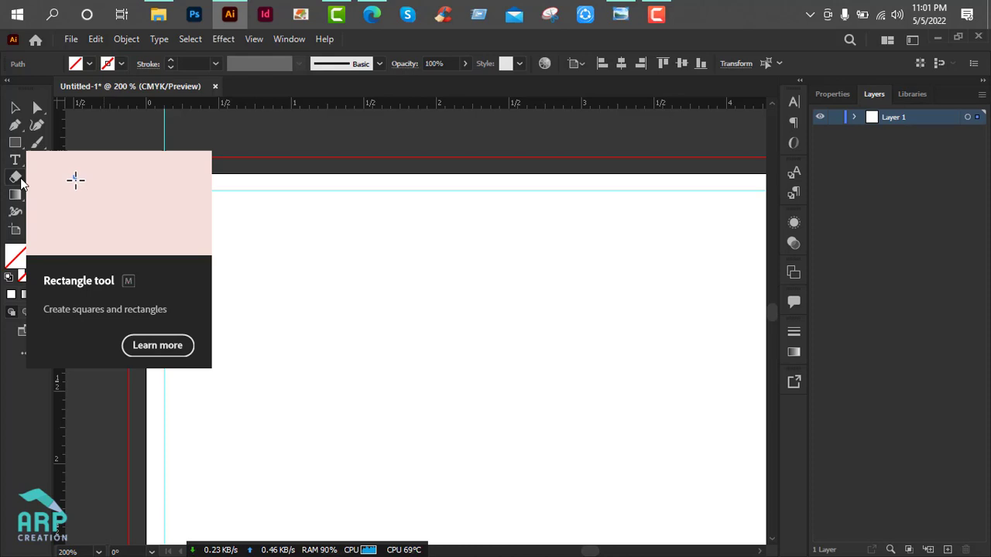
Draw the curved corner path from the top-left corner along the top and left edges
{"action": "left_click_drag", "start_coordinate": [75, 156], "coordinate": [163, 214]}
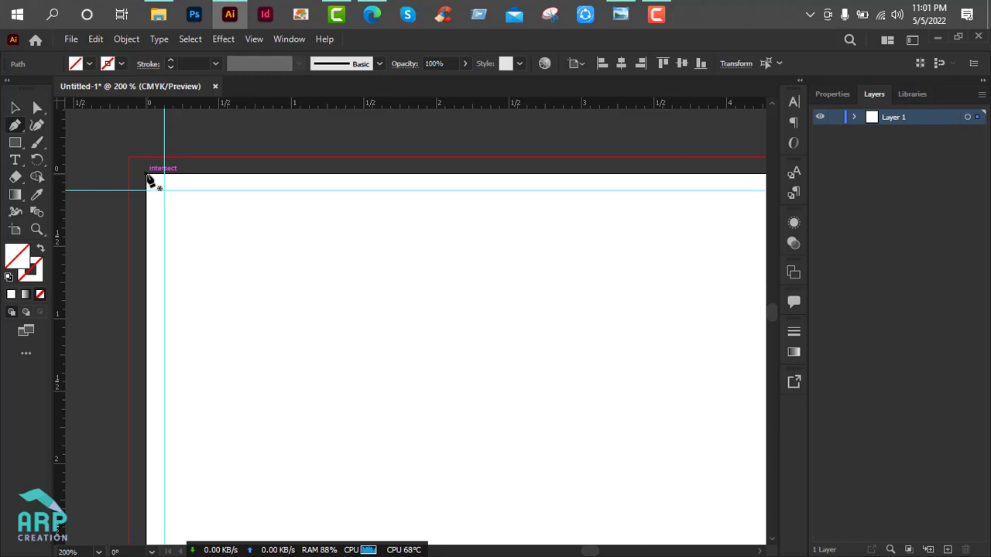
{"action": "left_click_drag", "start_coordinate": [147, 174], "coordinate": [325, 177]}
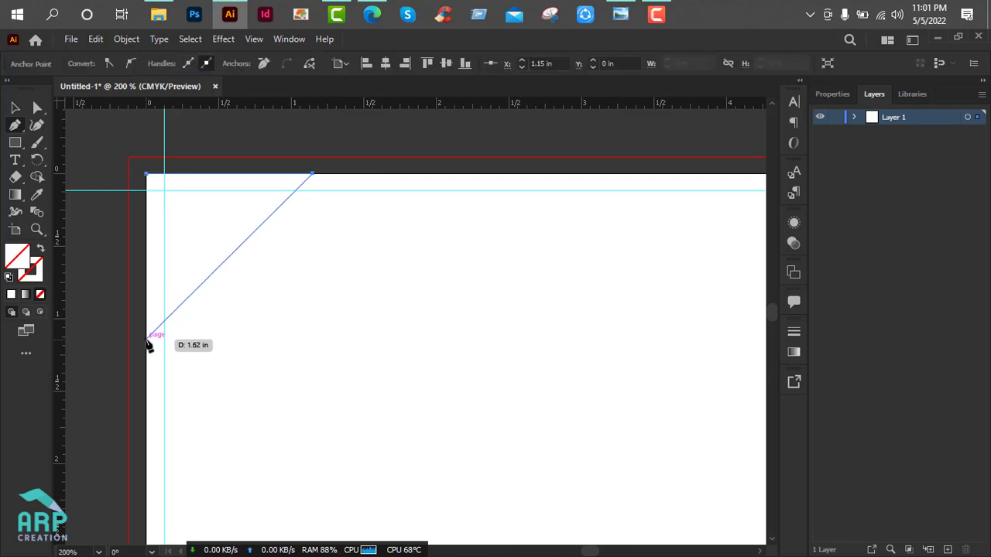
{"action": "left_click_drag", "start_coordinate": [149, 344], "coordinate": [104, 469]}
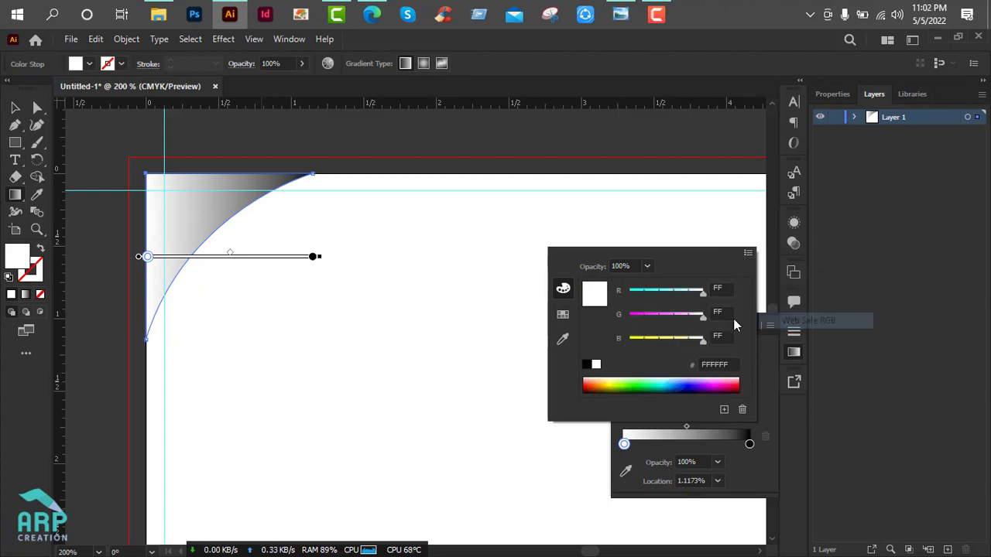
Set the gradient start colour to hex 563… and begin entering 67c… for the end stop
{"action": "left_click", "coordinate": [714, 365]}
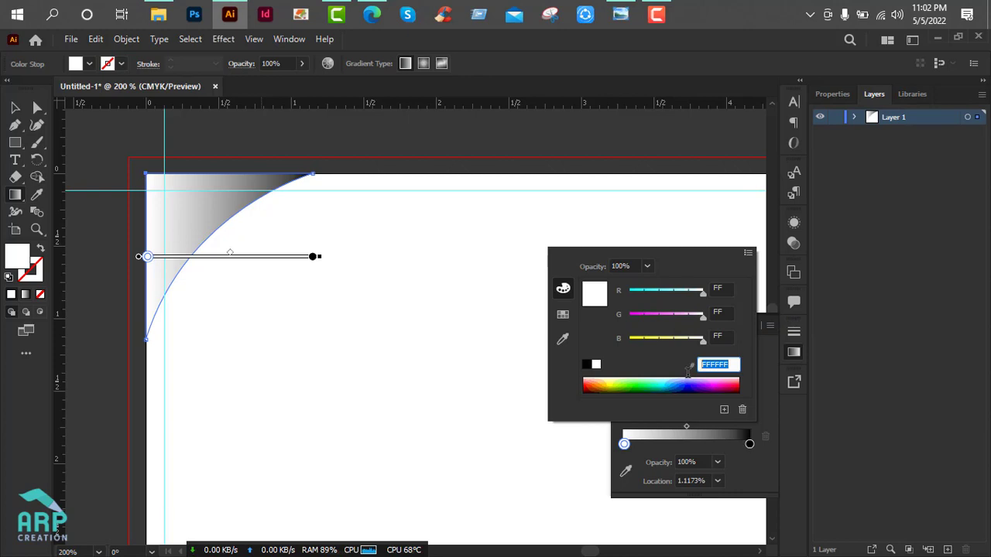
{"action": "type", "text": "563"}
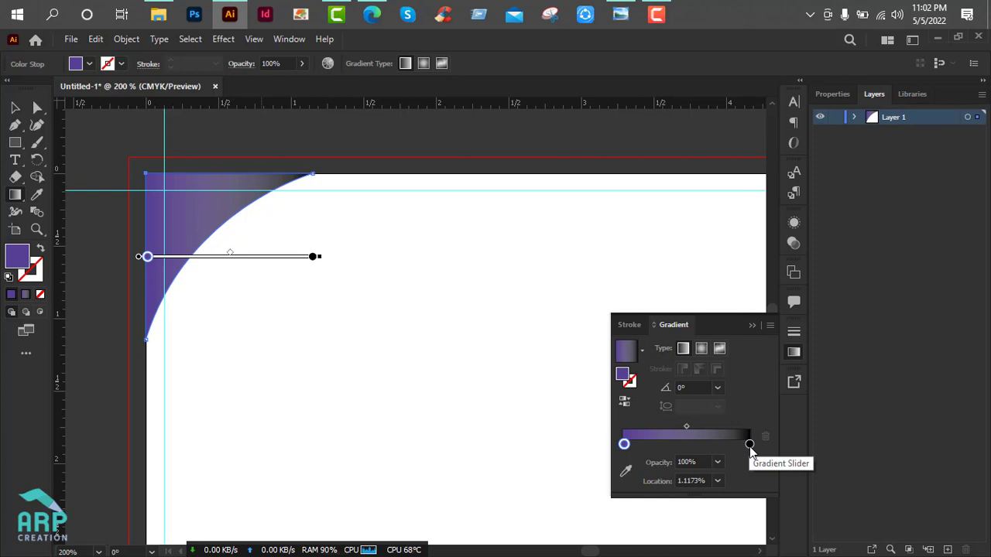
{"action": "double_click", "coordinate": [749, 443]}
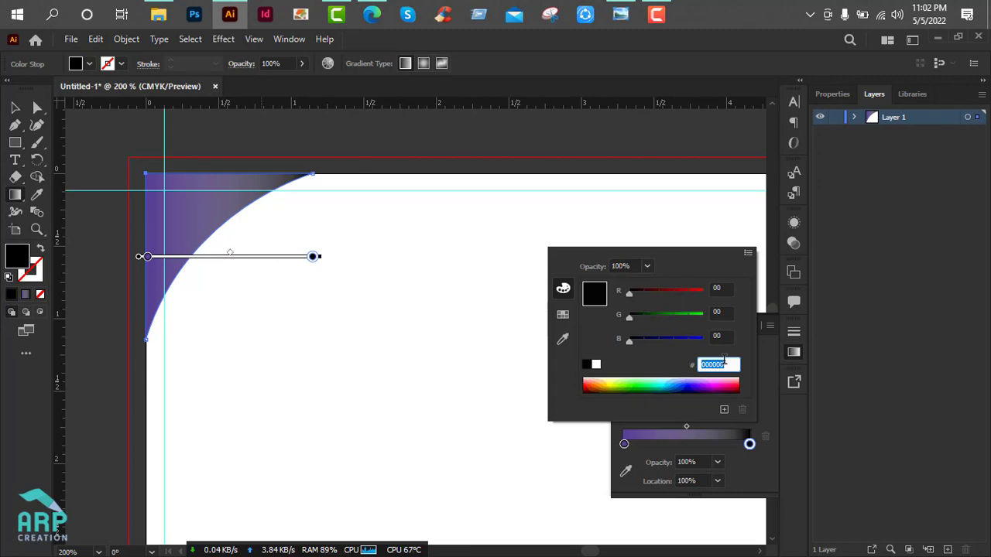
{"action": "type", "text": "6"}
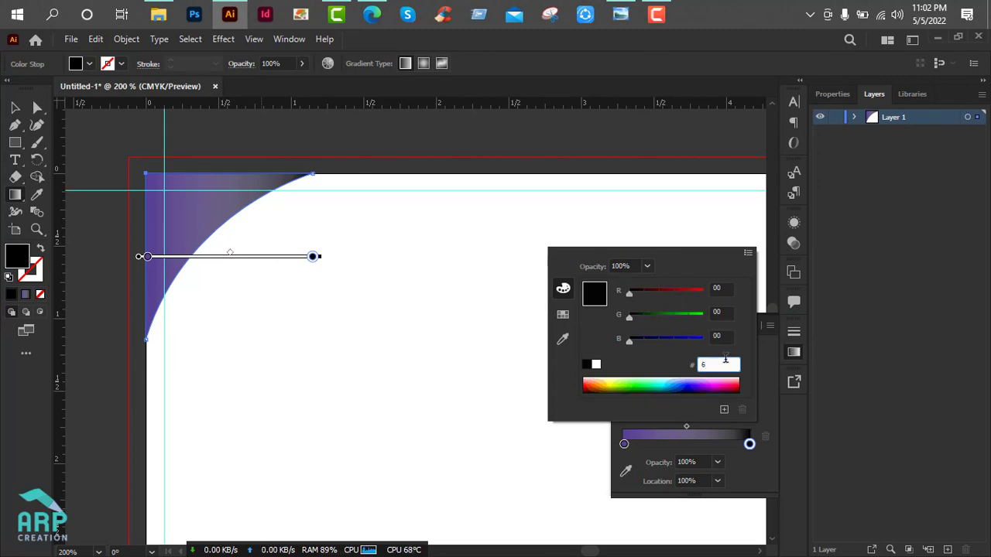
{"action": "type", "text": "7c7f"}
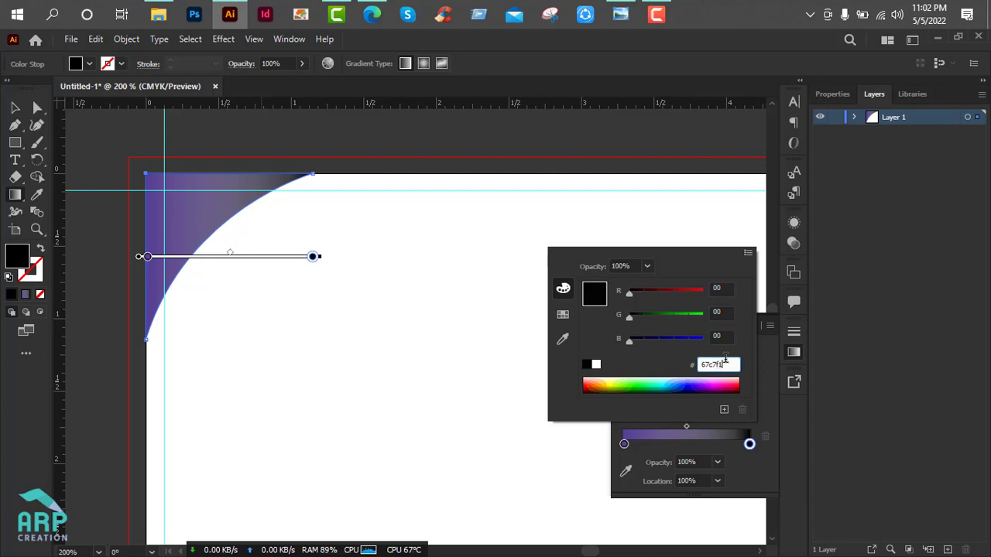
{"action": "mouse_move", "coordinate": [732, 387]}
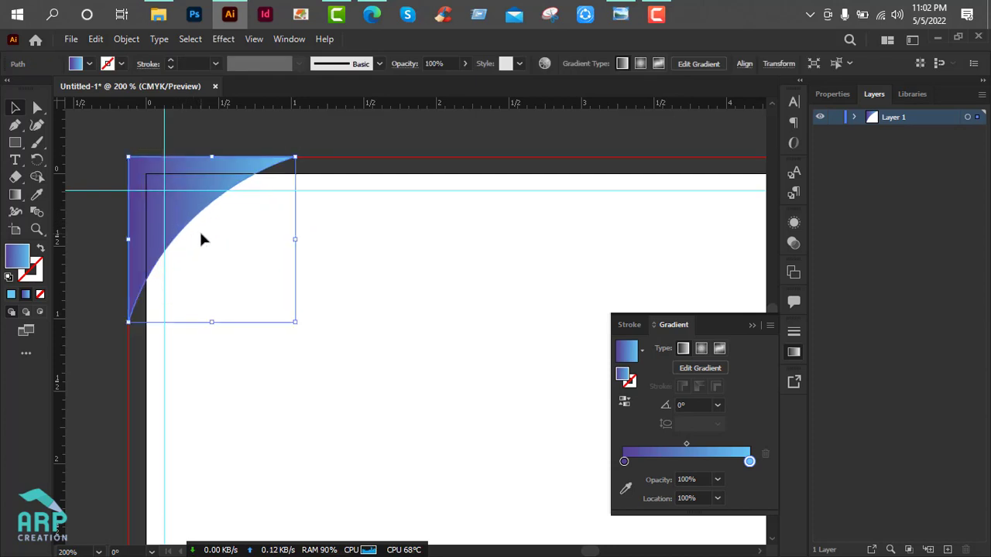
{"action": "mouse_move", "coordinate": [356, 208]}
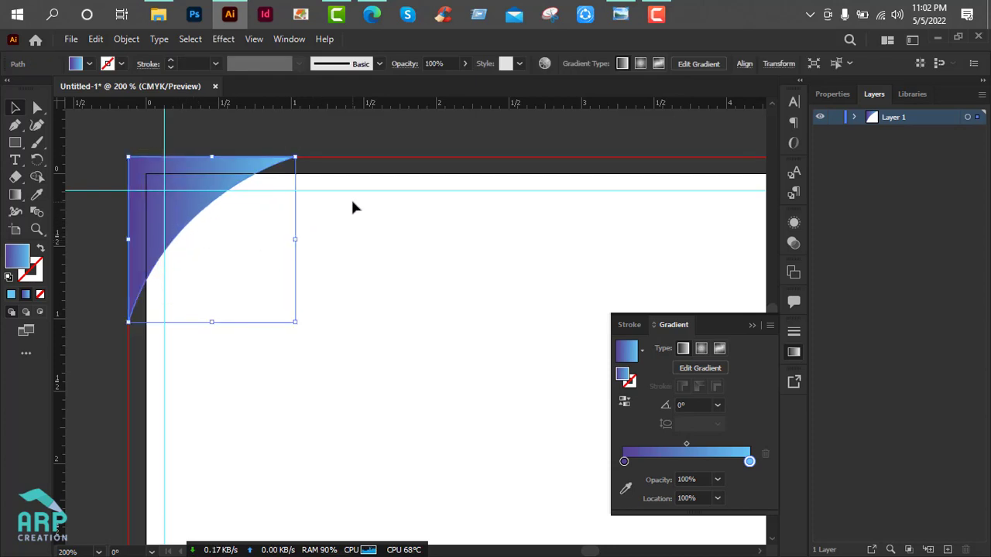
{"action": "mouse_move", "coordinate": [324, 140]}
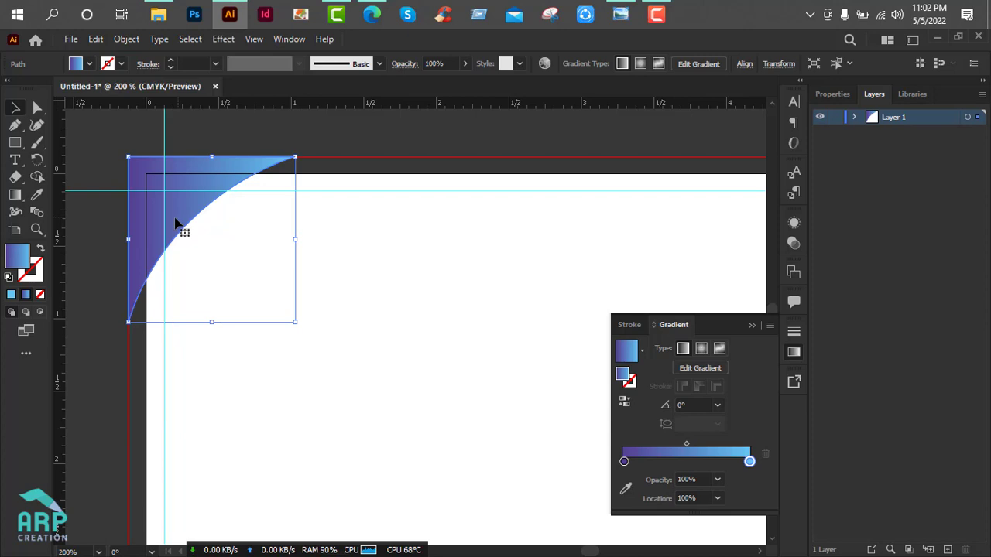
Alt-drag a copy of the corner shape onto the margin guide intersection, checking the mockup
{"action": "left_click_drag", "start_coordinate": [176, 223], "coordinate": [208, 234]}
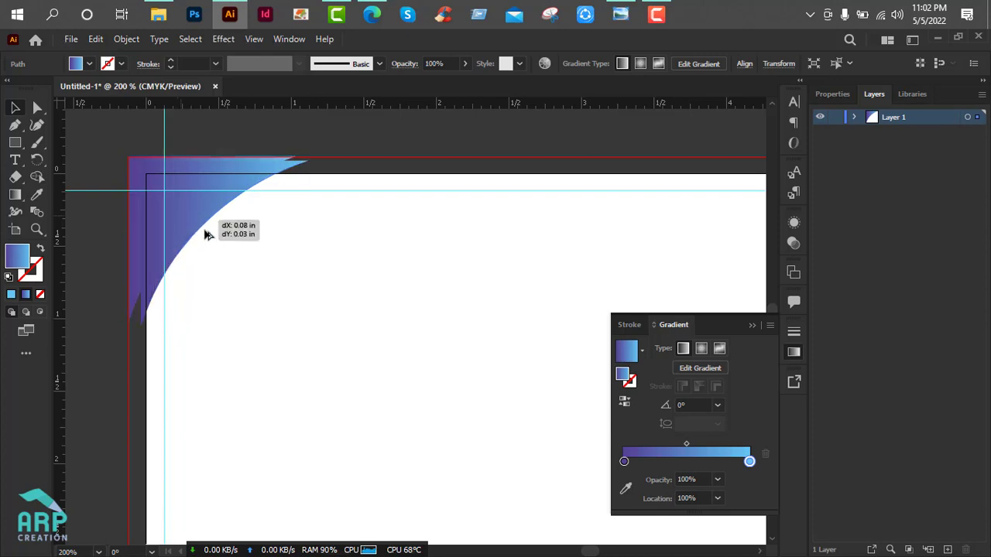
{"action": "left_click_drag", "start_coordinate": [209, 236], "coordinate": [199, 251]}
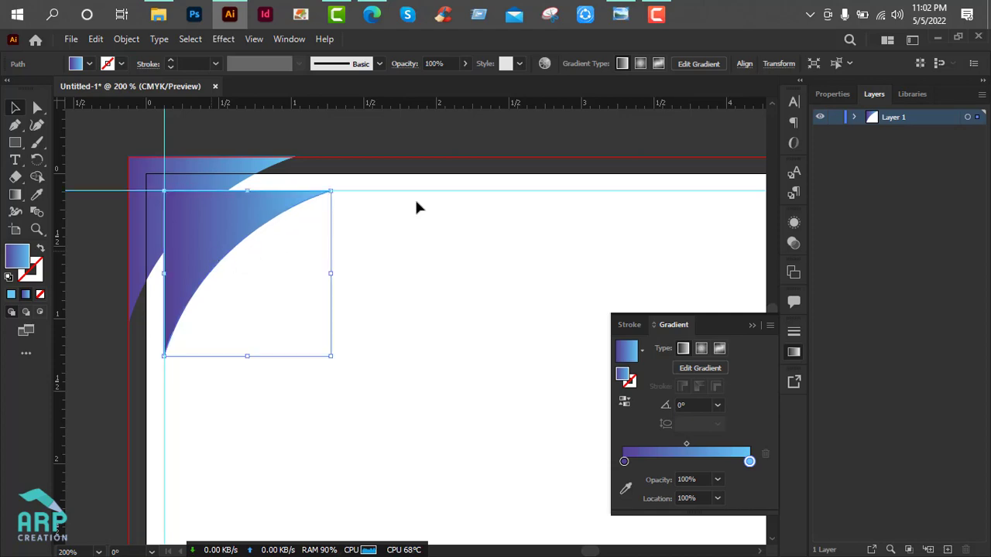
{"action": "left_click", "coordinate": [619, 14]}
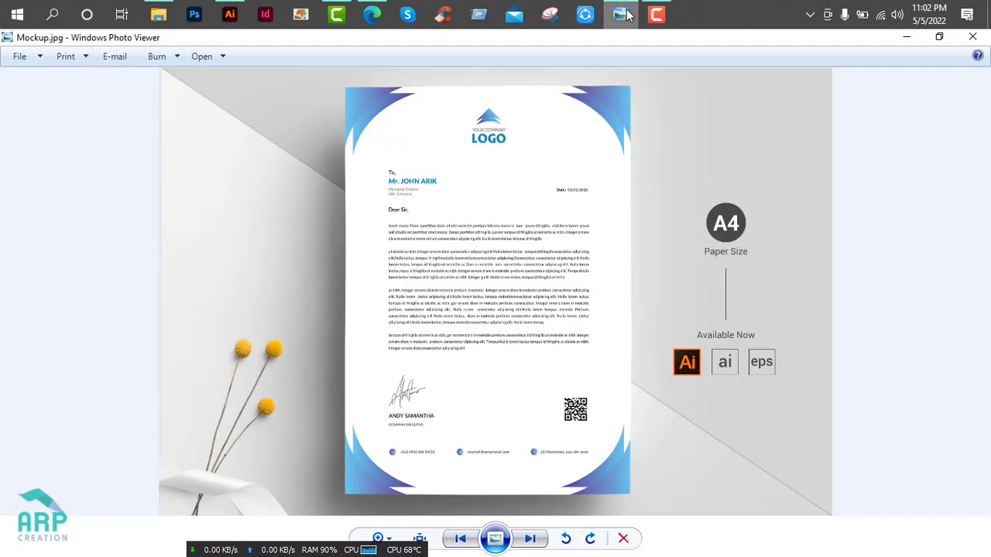
{"action": "left_click", "coordinate": [229, 14]}
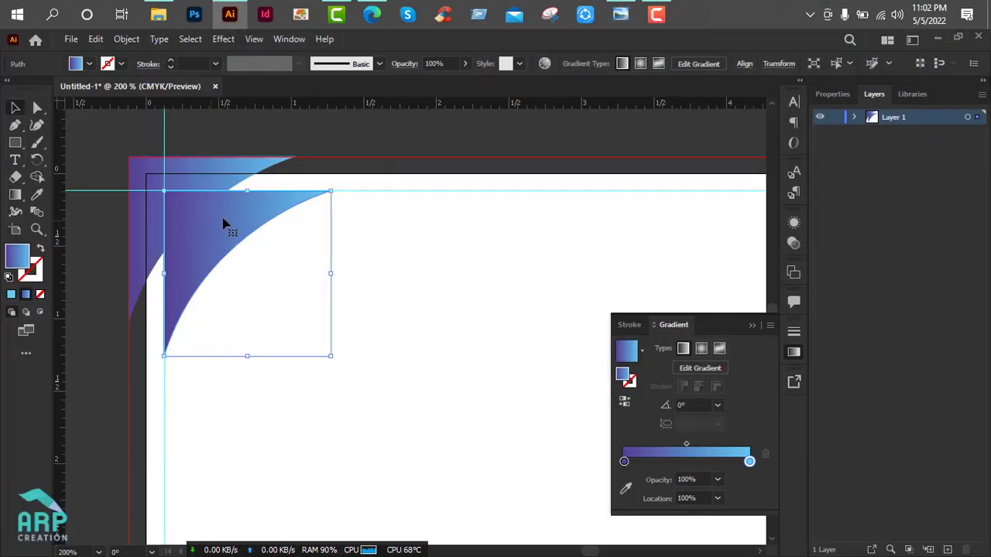
{"action": "mouse_move", "coordinate": [441, 191]}
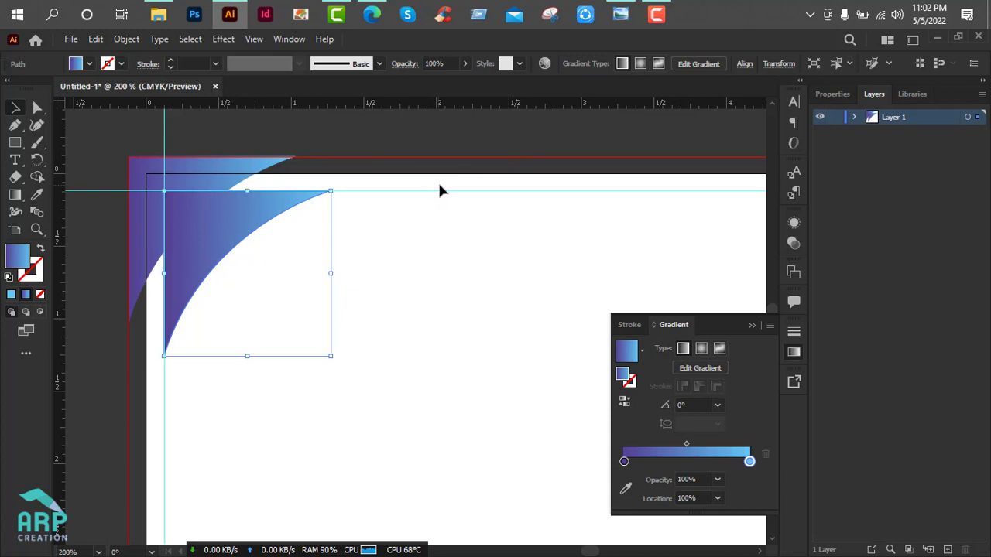
{"action": "mouse_move", "coordinate": [308, 217]}
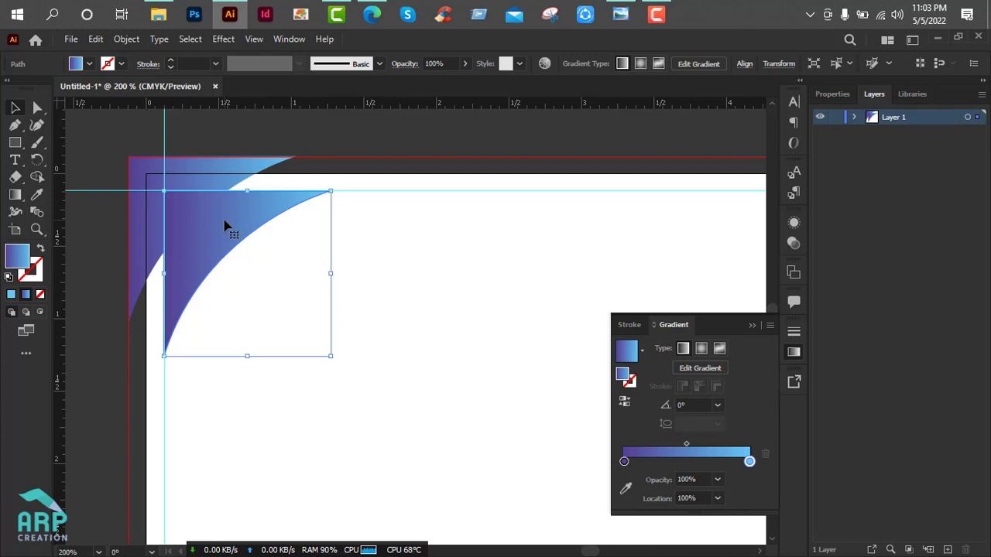
Send the copied corner shape backward via the right-click Arrange menu
{"action": "right_click", "coordinate": [228, 227]}
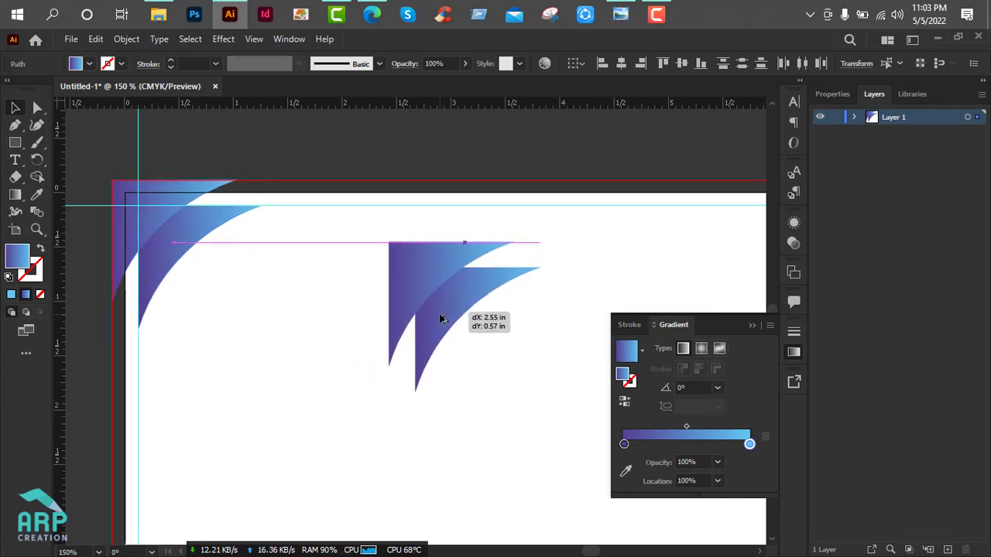
Alt-drag both selected corner shapes to duplicate the pair for another corner
{"action": "left_click_drag", "start_coordinate": [441, 317], "coordinate": [557, 279]}
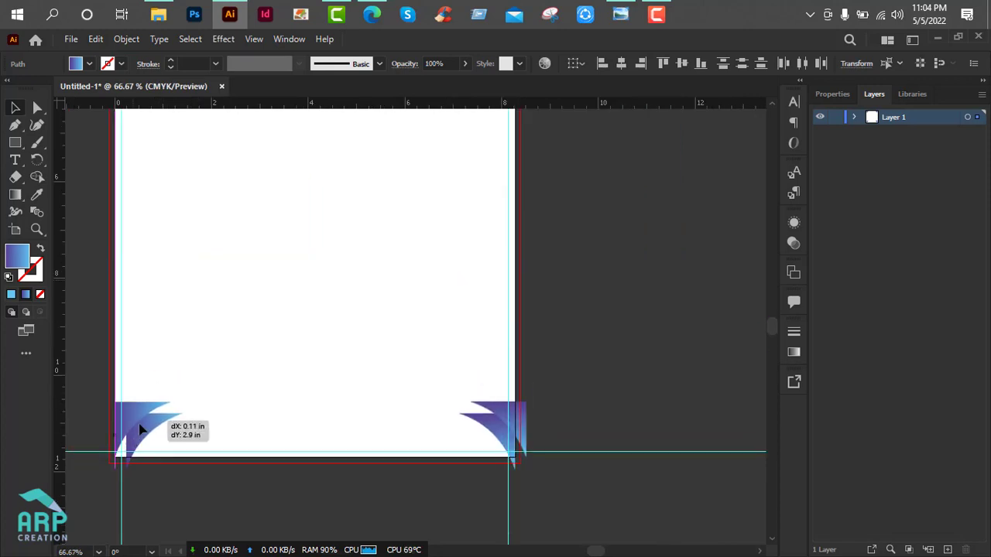
Move the copied gradient corner pairs to the bottom corners, rotate them 180°, and compare with the mockup
{"action": "left_click_drag", "start_coordinate": [143, 429], "coordinate": [139, 422]}
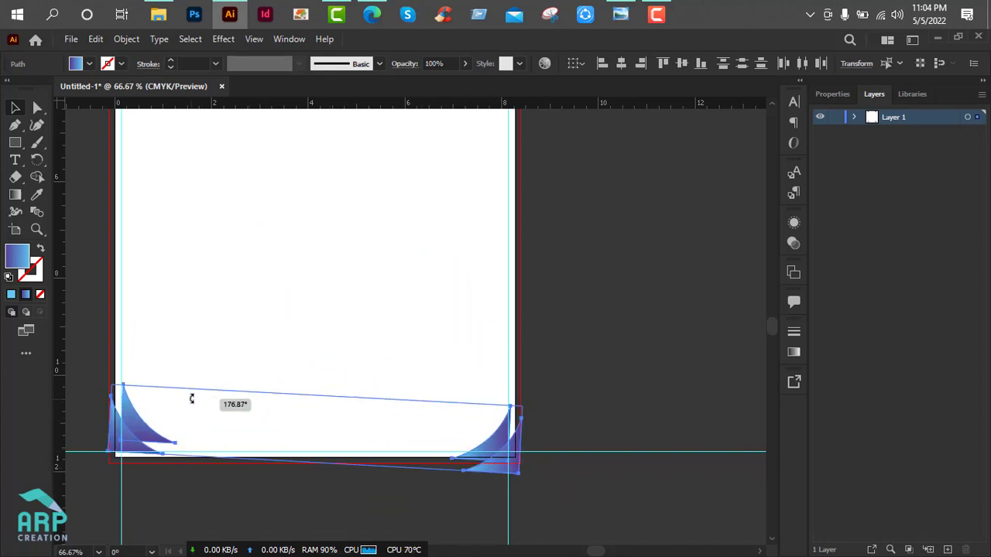
{"action": "left_click_drag", "start_coordinate": [191, 397], "coordinate": [197, 407]}
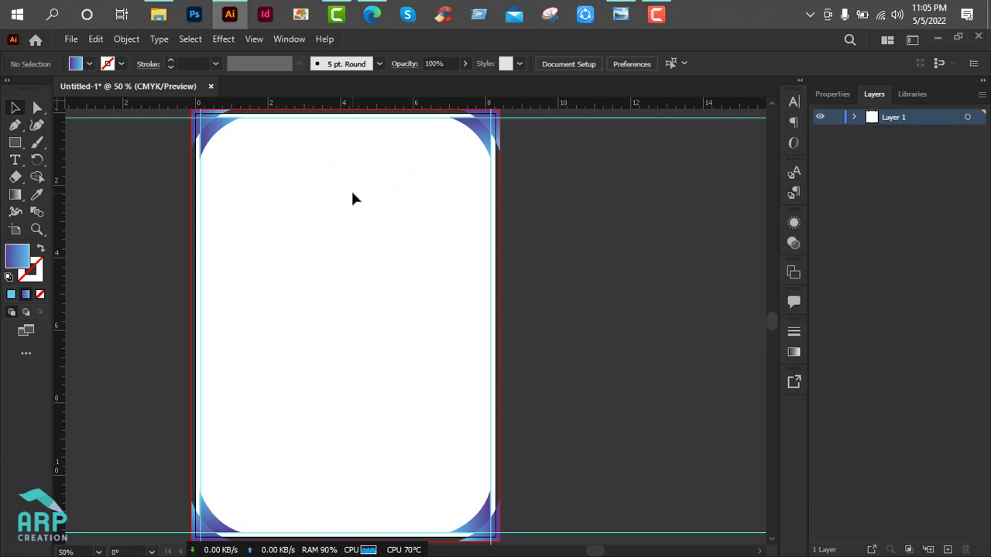
{"action": "mouse_move", "coordinate": [375, 187]}
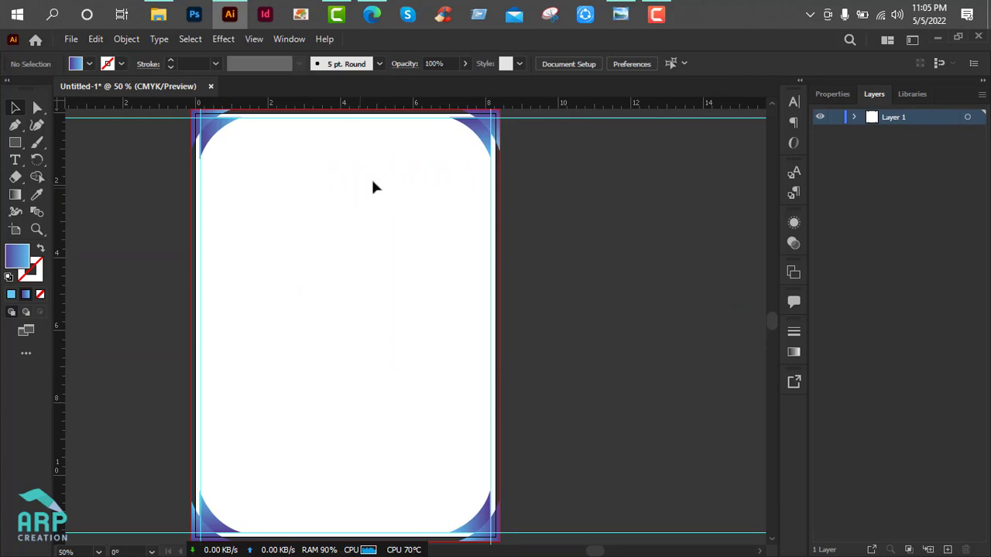
{"action": "left_click", "coordinate": [620, 14]}
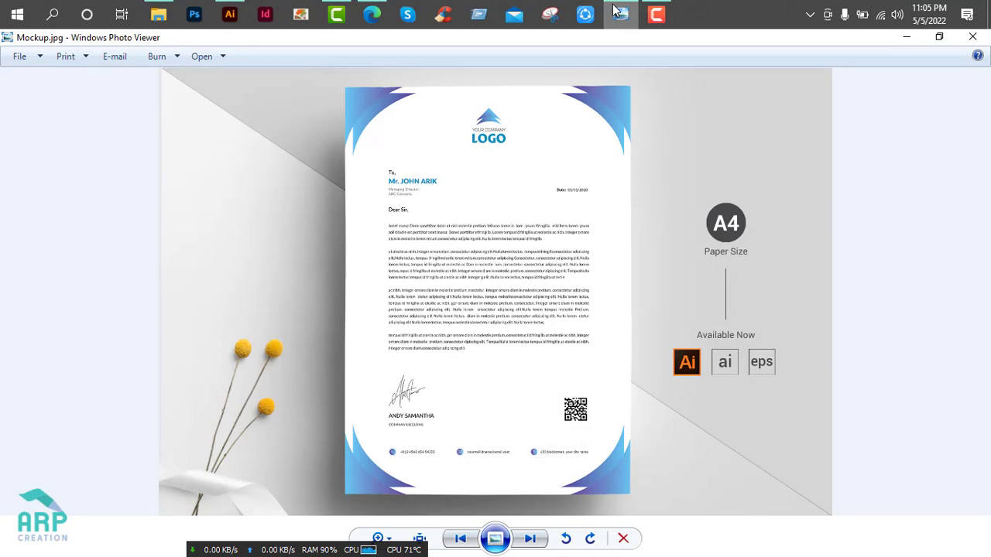
{"action": "left_click", "coordinate": [229, 14]}
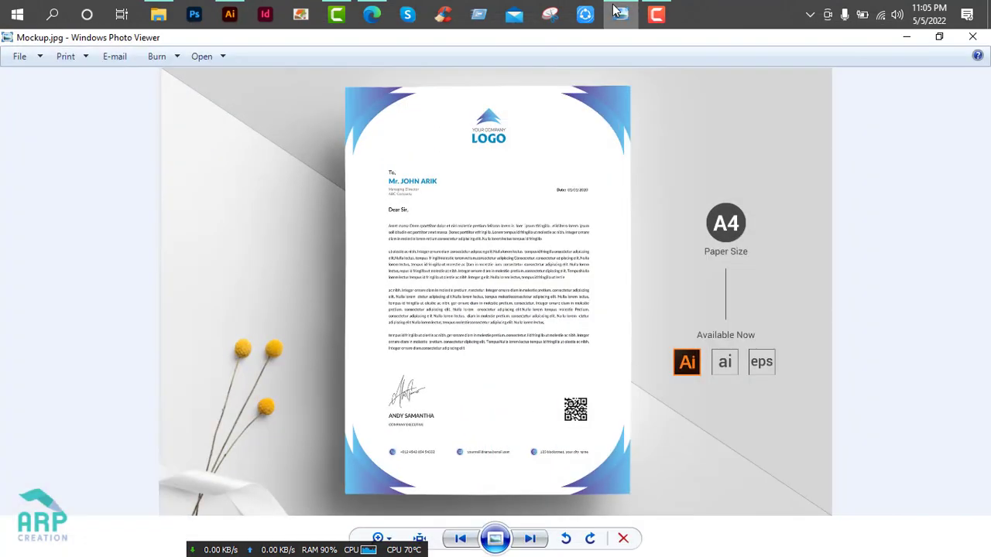
{"action": "left_click", "coordinate": [229, 14]}
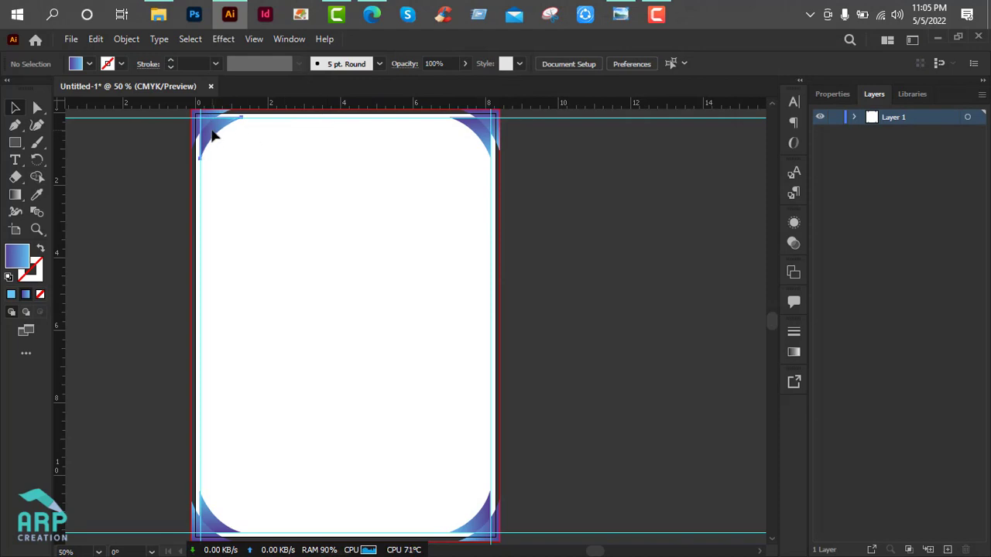
Copy the top-left corner pair, shrink it to logo size, and rotate it 45° to point upward
{"action": "left_click", "coordinate": [219, 138]}
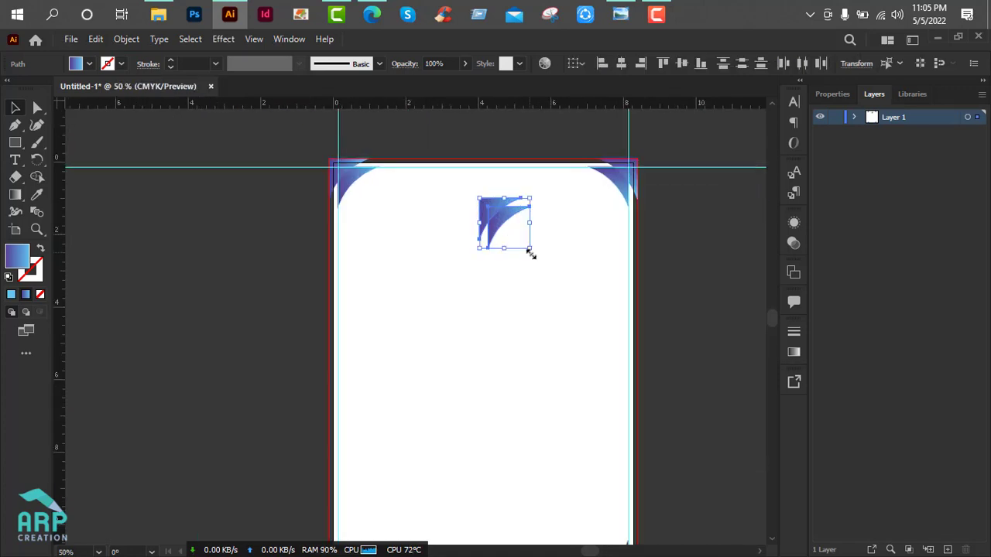
{"action": "left_click_drag", "start_coordinate": [529, 248], "coordinate": [526, 244]}
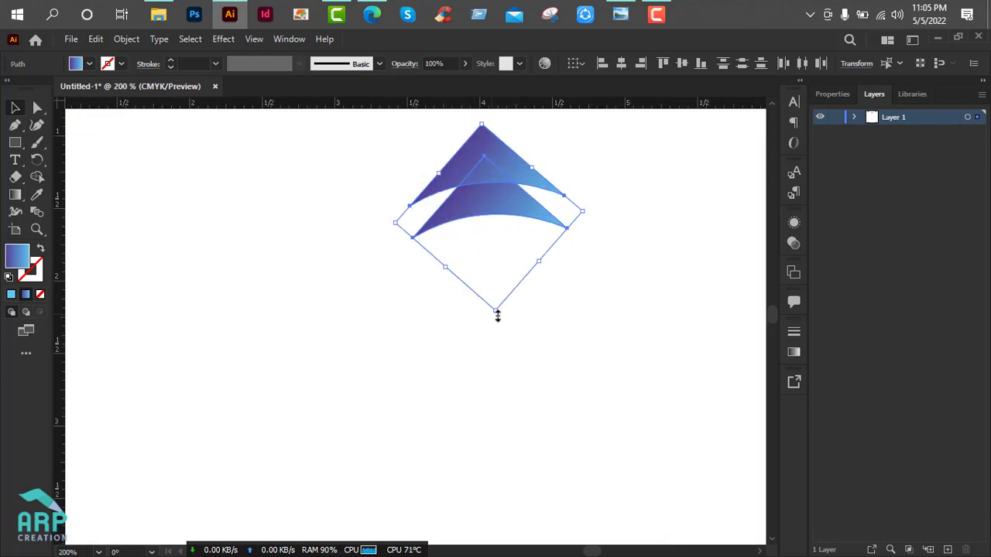
{"action": "left_click_drag", "start_coordinate": [498, 315], "coordinate": [490, 321]}
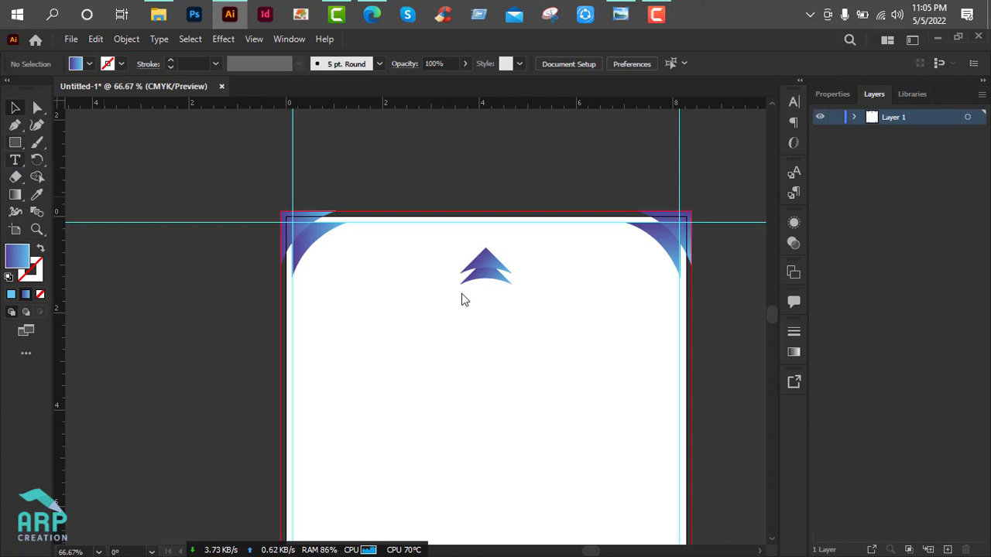
{"action": "mouse_move", "coordinate": [454, 301]}
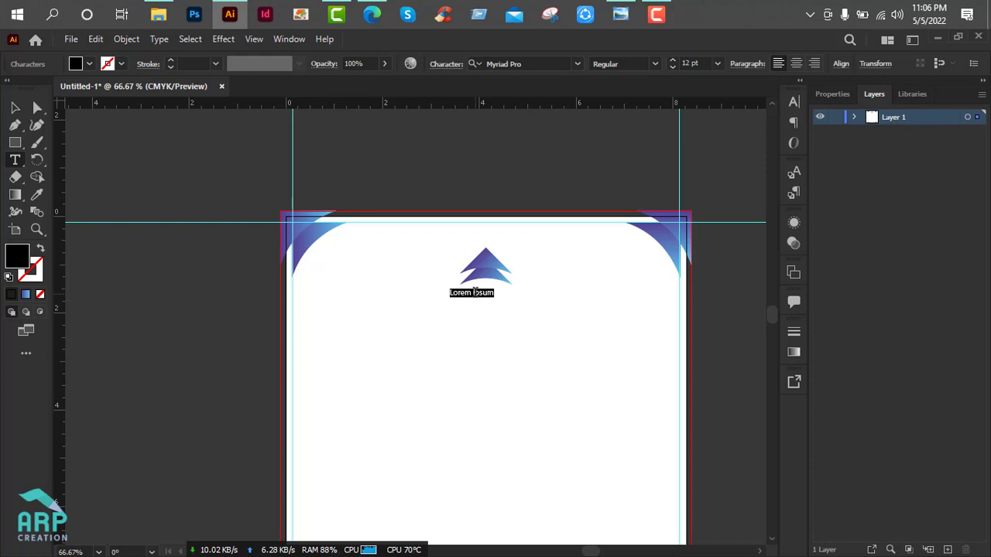
Type 'LOGO', set it to Lato Semibold, and centre it beneath the arrow mark
{"action": "type", "text": "LOGO"}
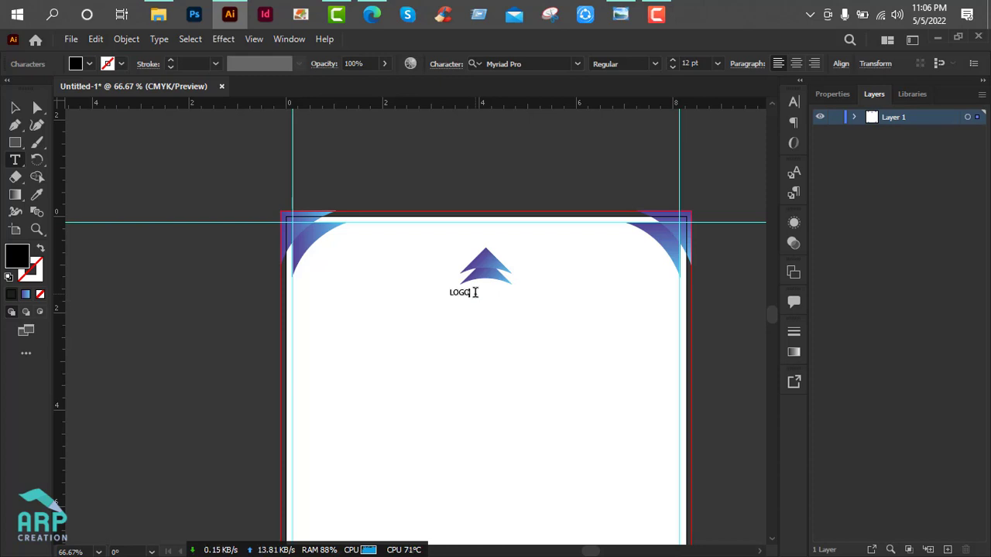
{"action": "double_click", "coordinate": [459, 292]}
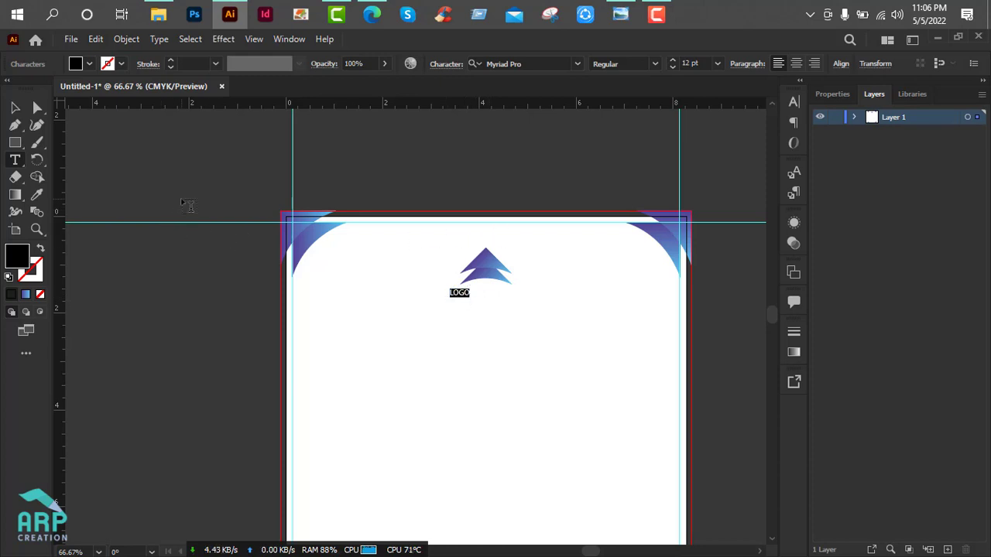
{"action": "left_click", "coordinate": [460, 292]}
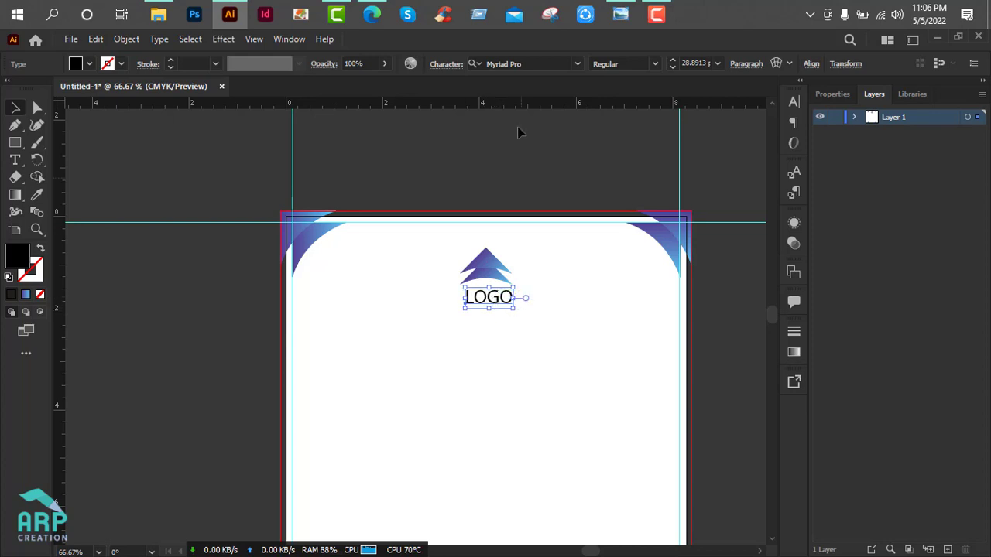
{"action": "type", "text": "LA"}
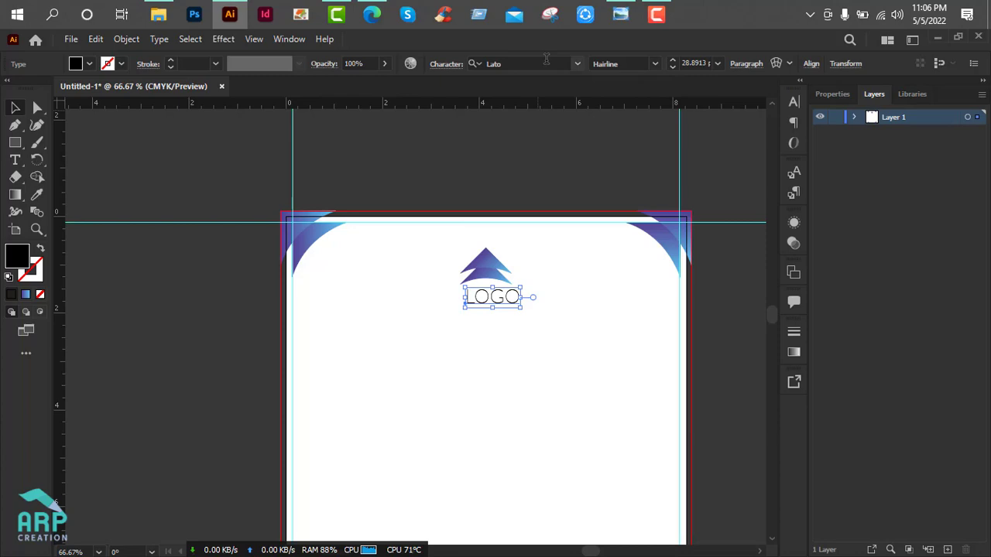
{"action": "left_click", "coordinate": [654, 63]}
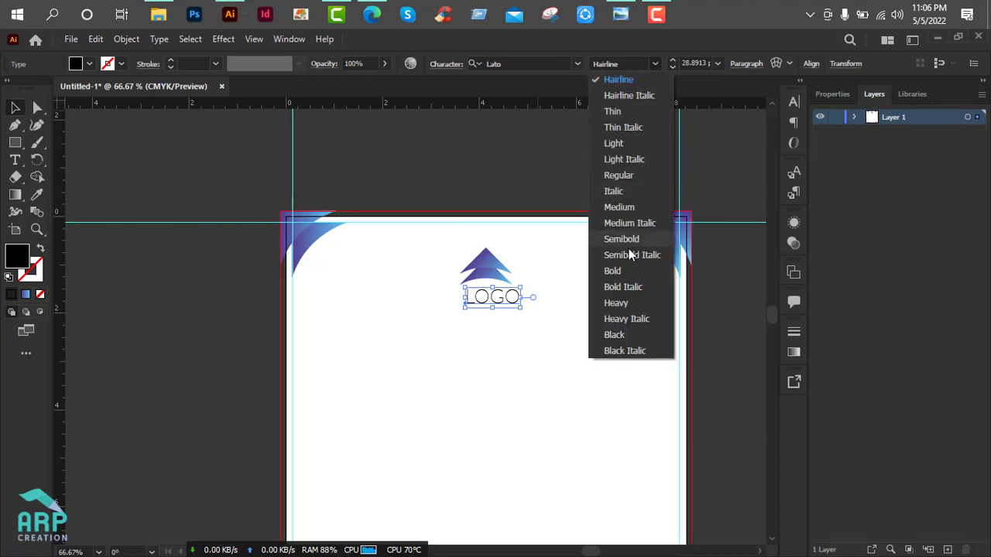
{"action": "left_click", "coordinate": [612, 270]}
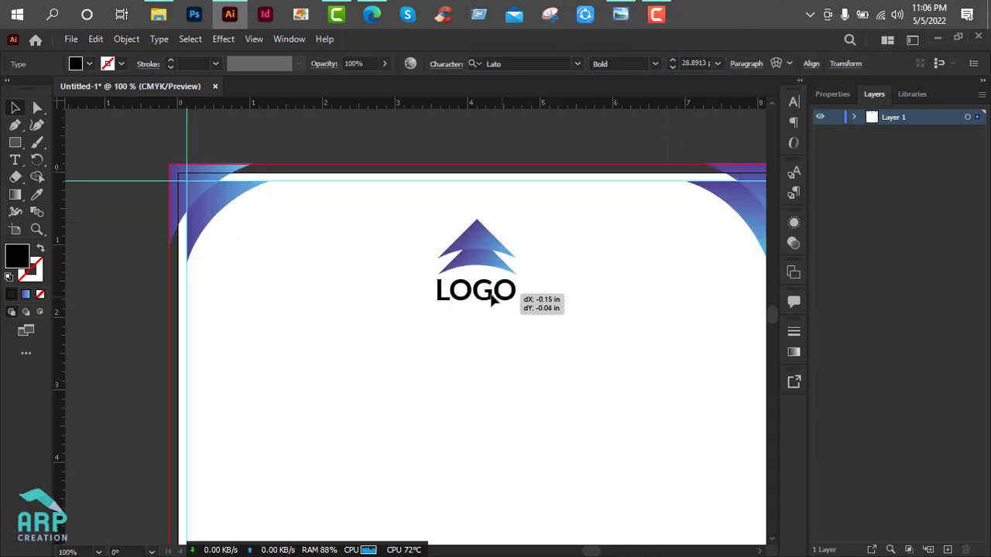
{"action": "left_click_drag", "start_coordinate": [476, 293], "coordinate": [478, 293]}
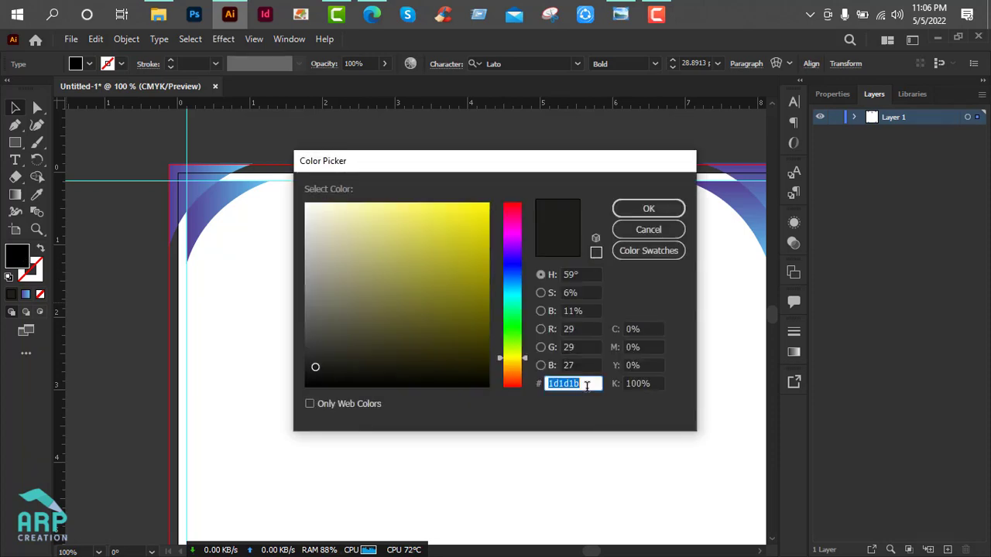
Enter a blue hex code for the LOGO fill in the Color Picker and confirm
{"action": "type", "text": "0070"}
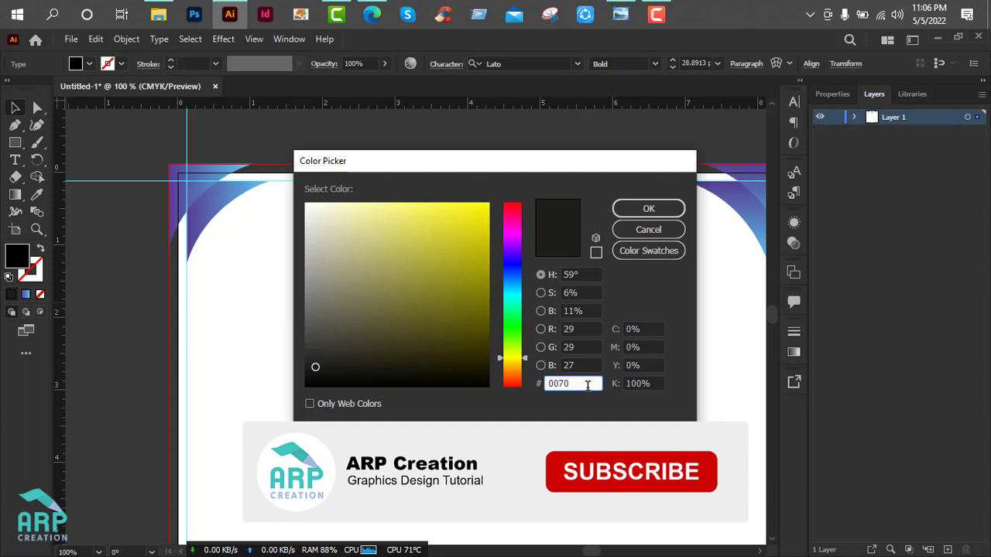
{"action": "left_click", "coordinate": [648, 208]}
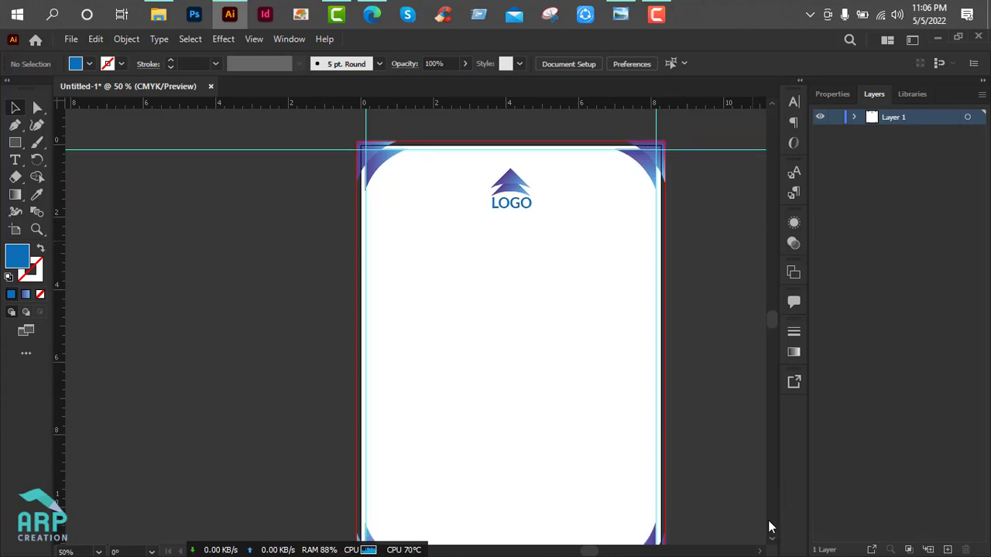
Add a new text line below the logo reading 'To,'
{"action": "left_click", "coordinate": [621, 13]}
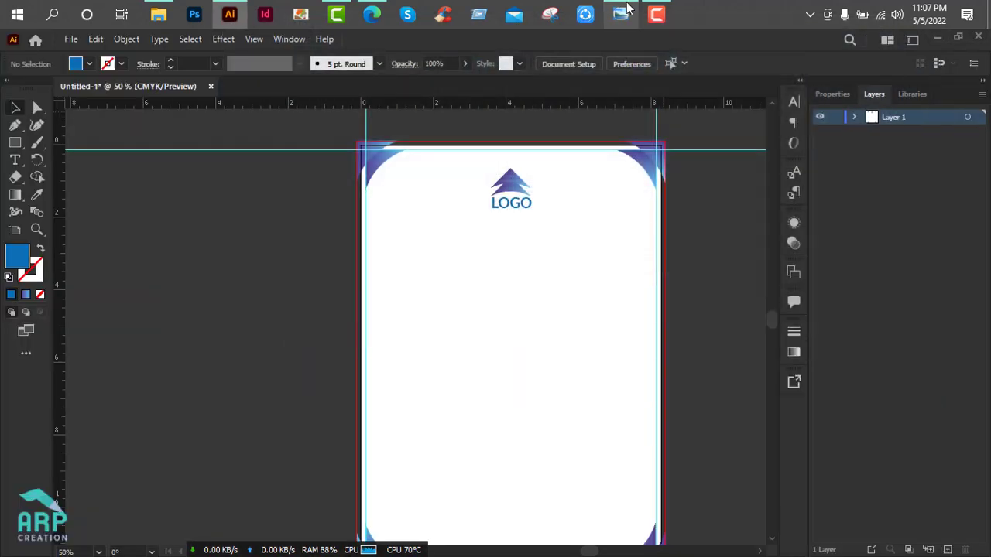
{"action": "left_click", "coordinate": [14, 160]}
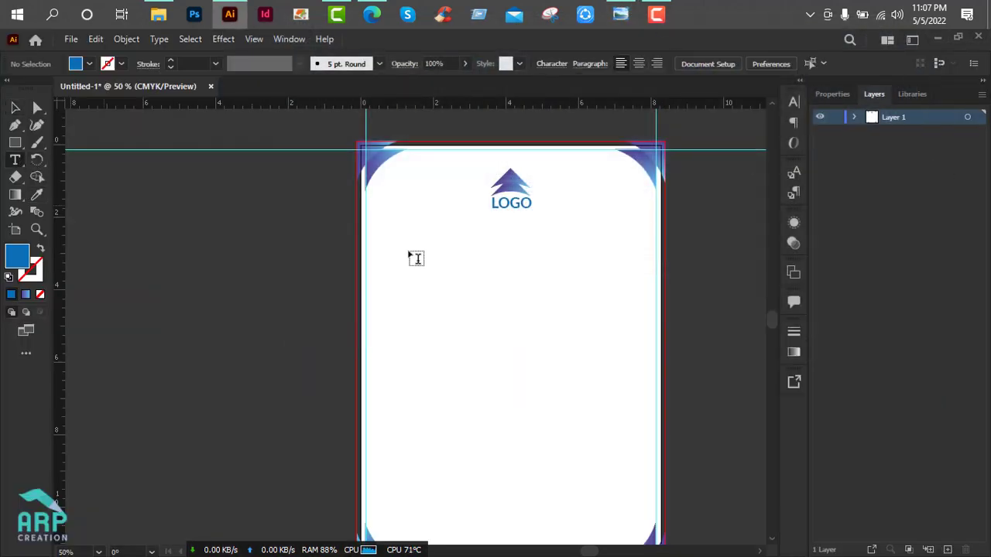
{"action": "type", "text": "Lorem ipsum"}
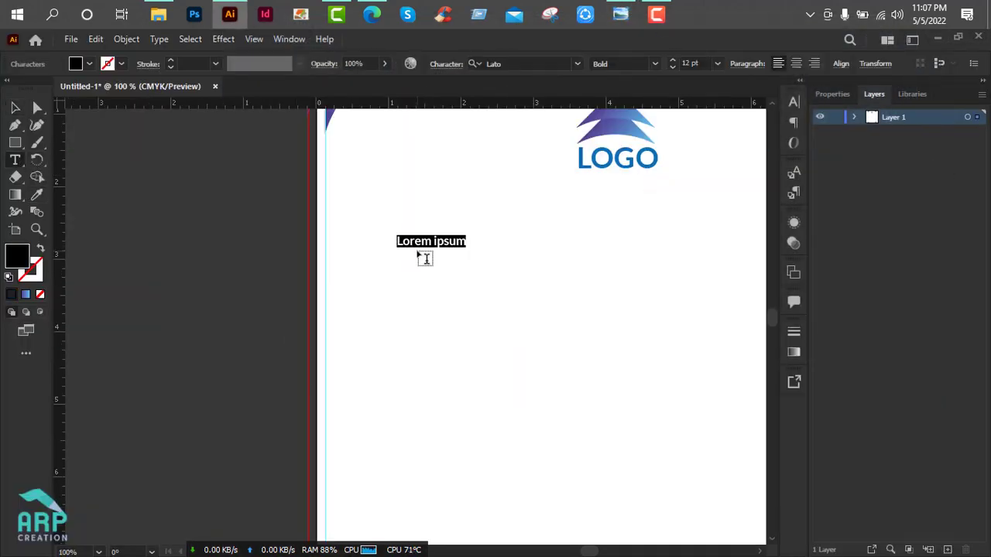
{"action": "type", "text": "To"}
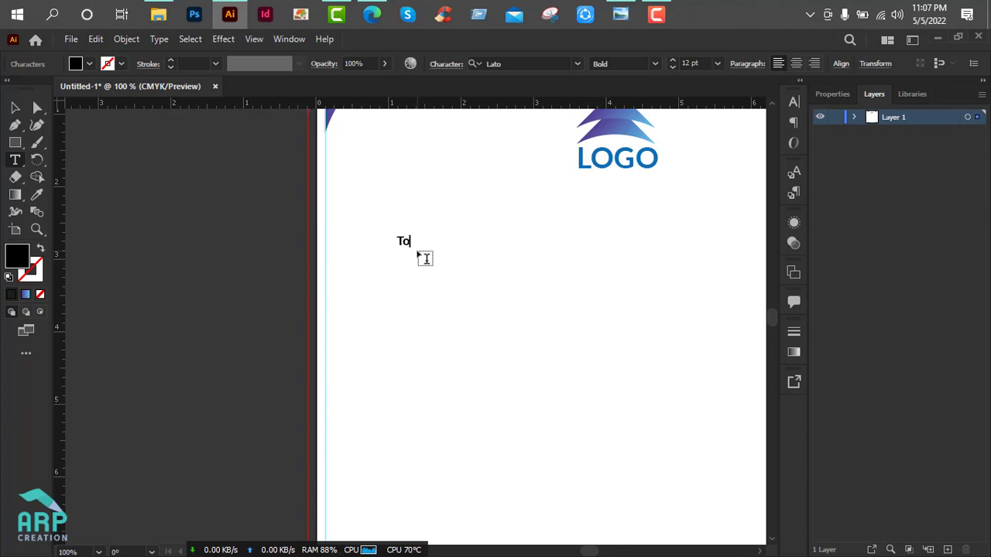
{"action": "type", "text": ","}
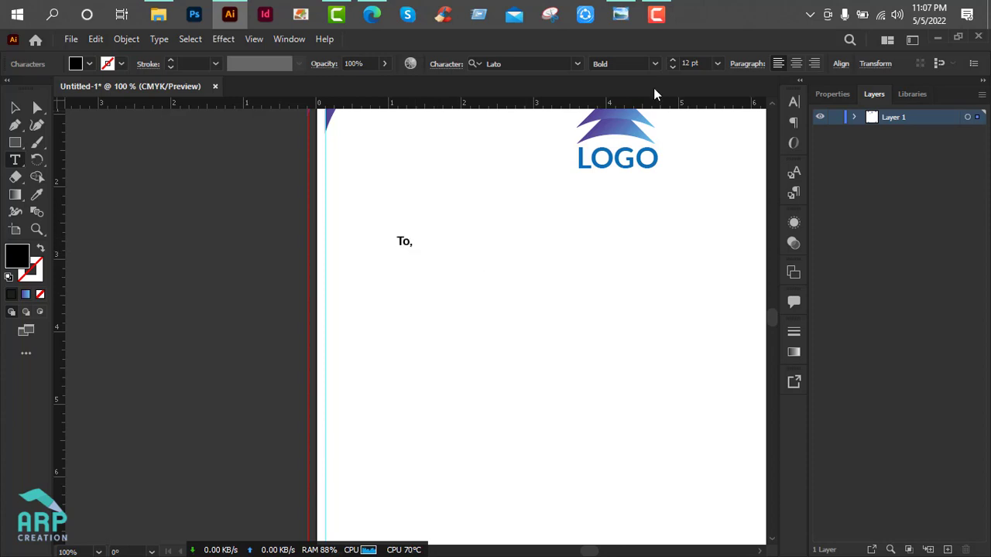
Make 'To,' Regular weight, move it onto the left margin guide, and compare with the mockup
{"action": "double_click", "coordinate": [404, 240]}
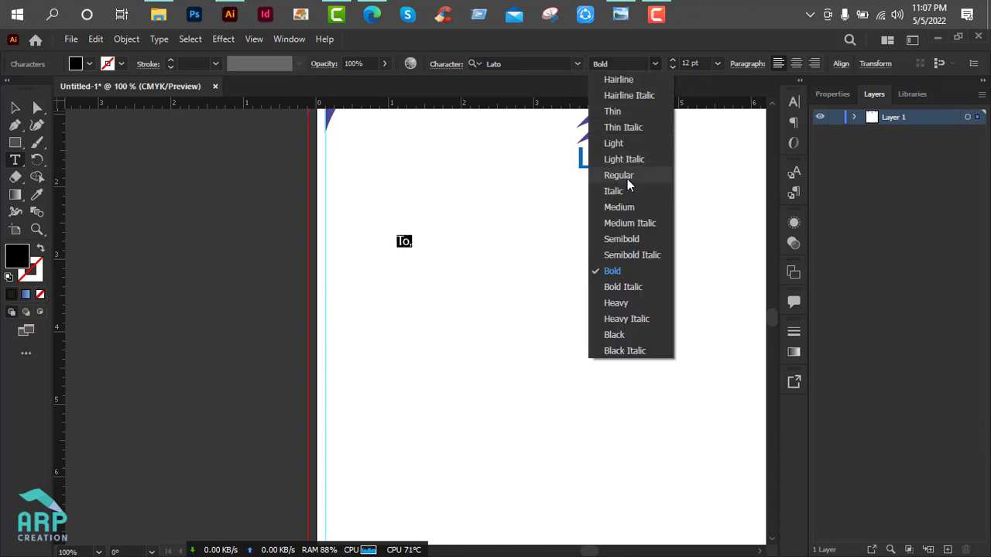
{"action": "left_click", "coordinate": [618, 175]}
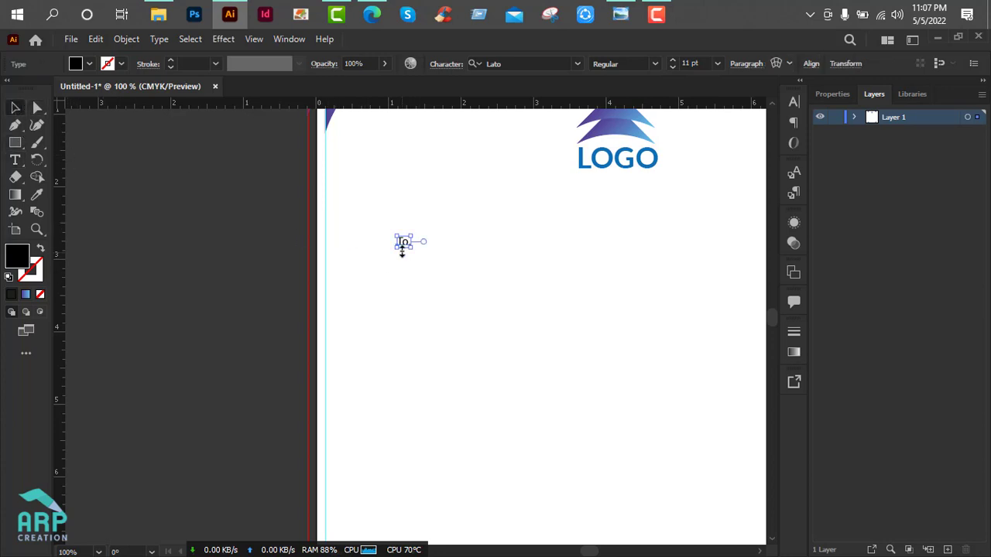
{"action": "left_click_drag", "start_coordinate": [402, 244], "coordinate": [379, 225]}
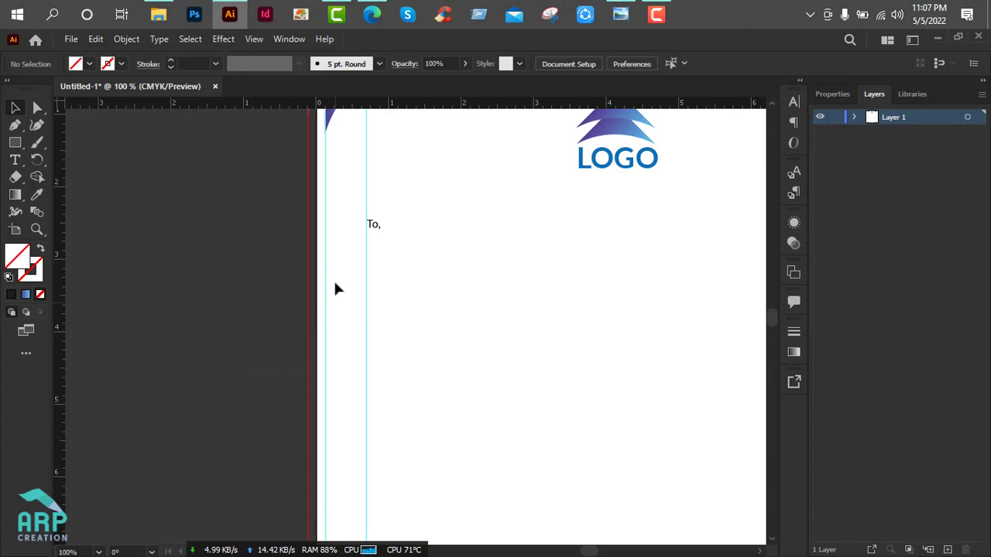
{"action": "left_click", "coordinate": [620, 14]}
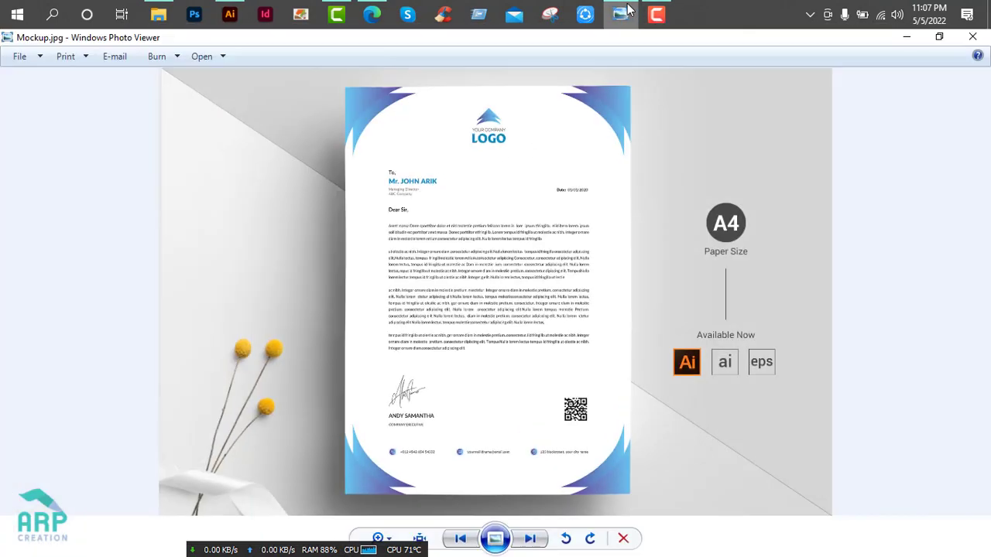
{"action": "left_click", "coordinate": [229, 14]}
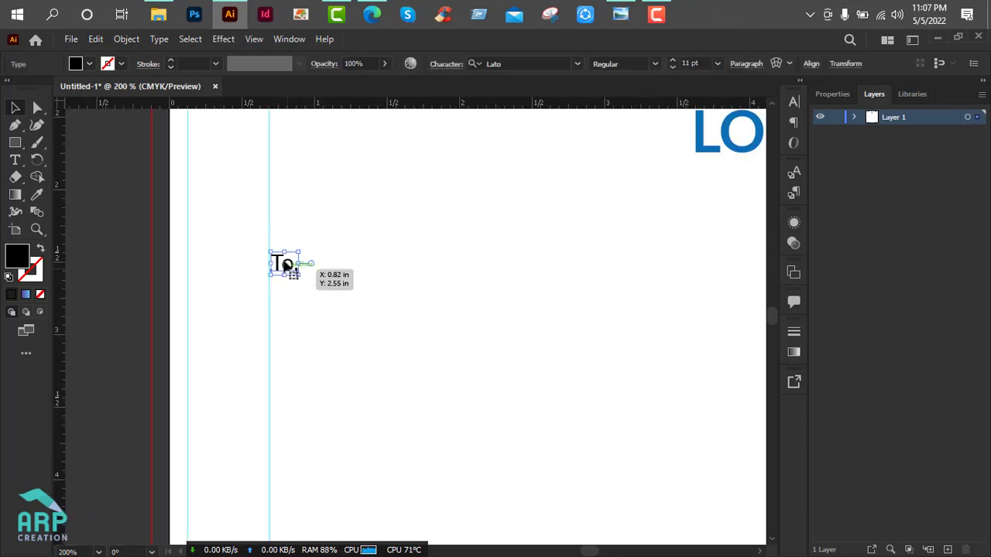
Duplicate the 'To,' line twice, stacking both copies directly below the original
{"action": "left_click_drag", "start_coordinate": [285, 263], "coordinate": [285, 289]}
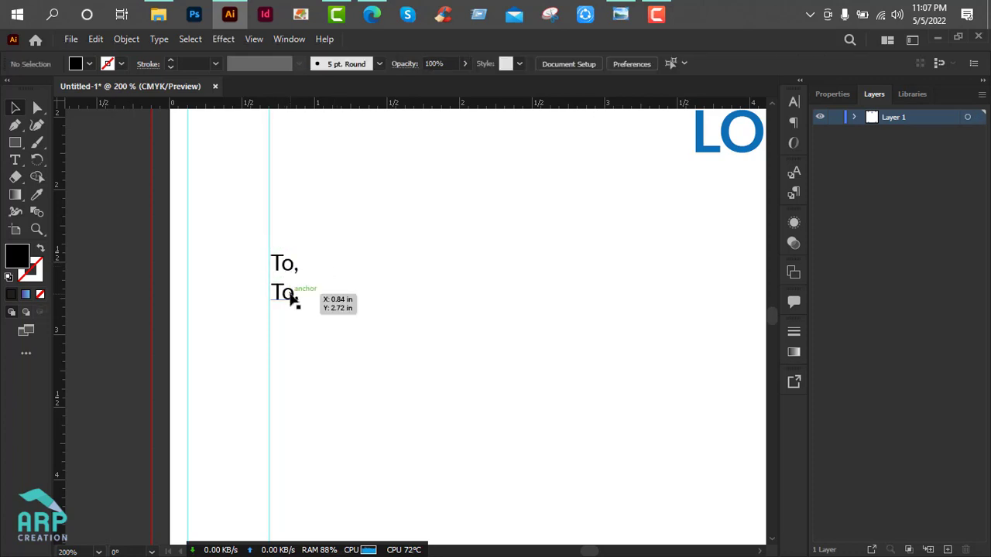
{"action": "left_click_drag", "start_coordinate": [284, 292], "coordinate": [284, 377]}
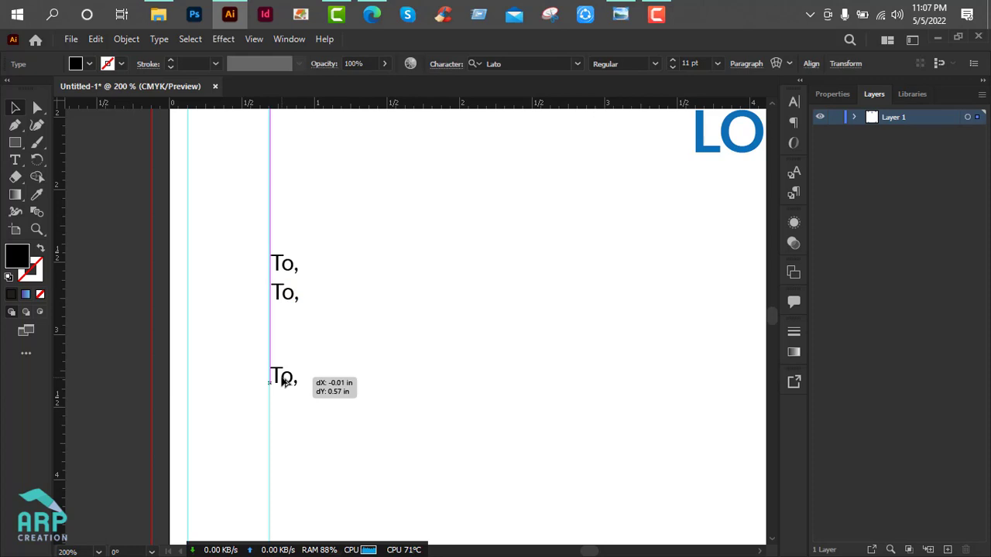
{"action": "left_click_drag", "start_coordinate": [284, 377], "coordinate": [287, 325]}
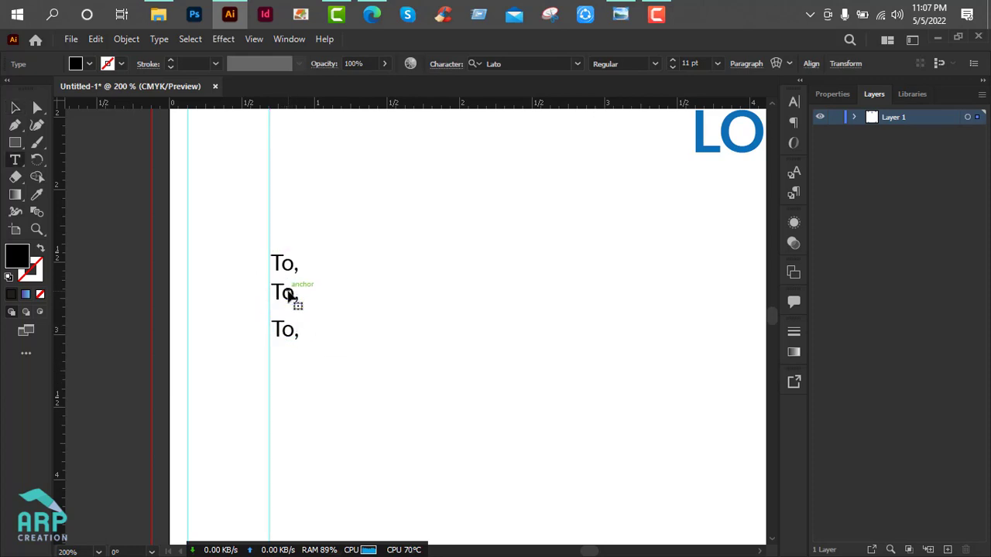
Retype the middle copy as 'Managing Director' and select the whole line
{"action": "type", "text": "M"}
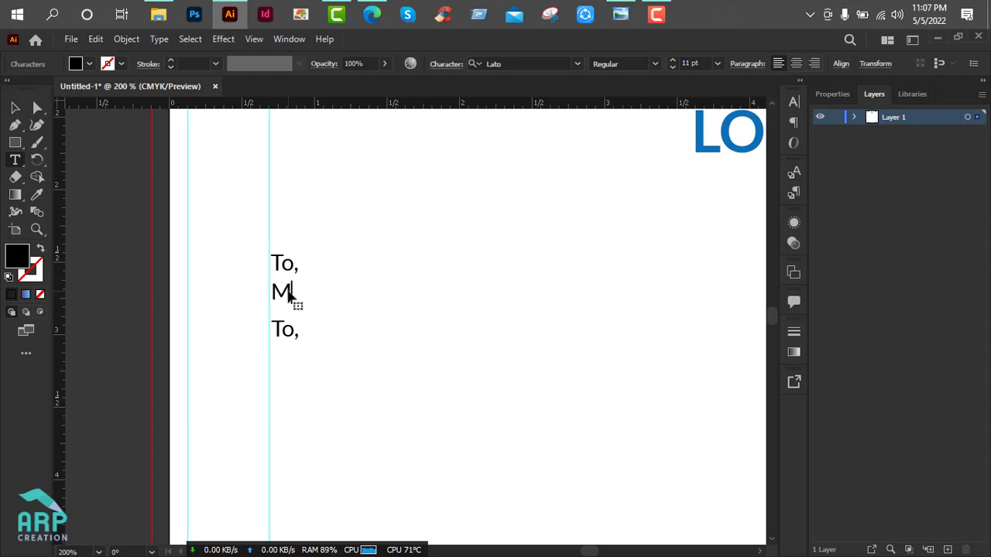
{"action": "type", "text": "anagin"}
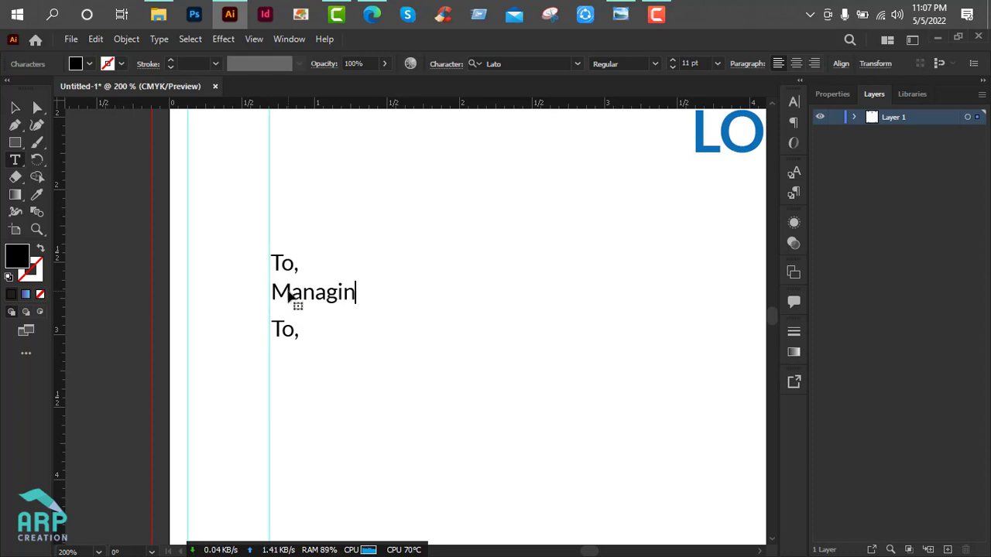
{"action": "type", "text": "g D"}
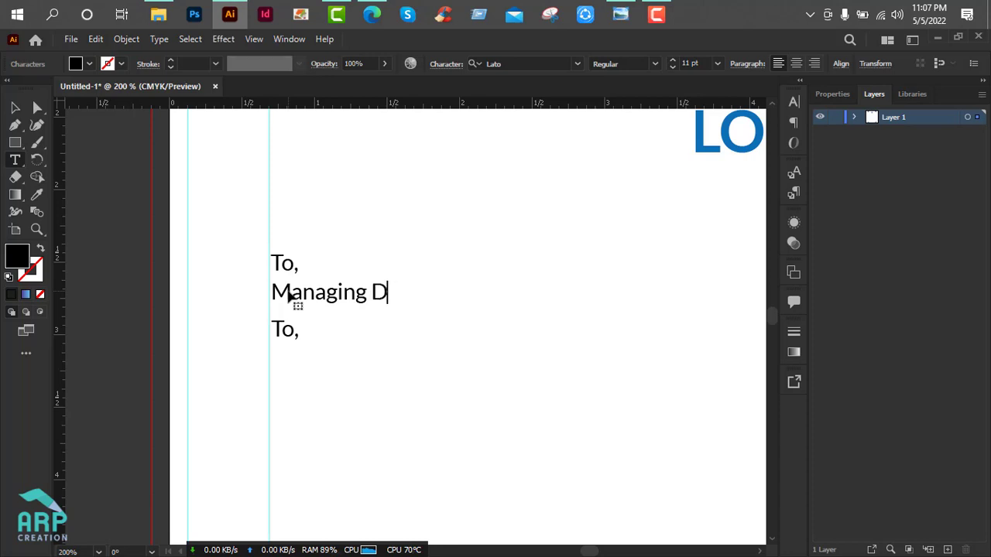
{"action": "type", "text": "irector"}
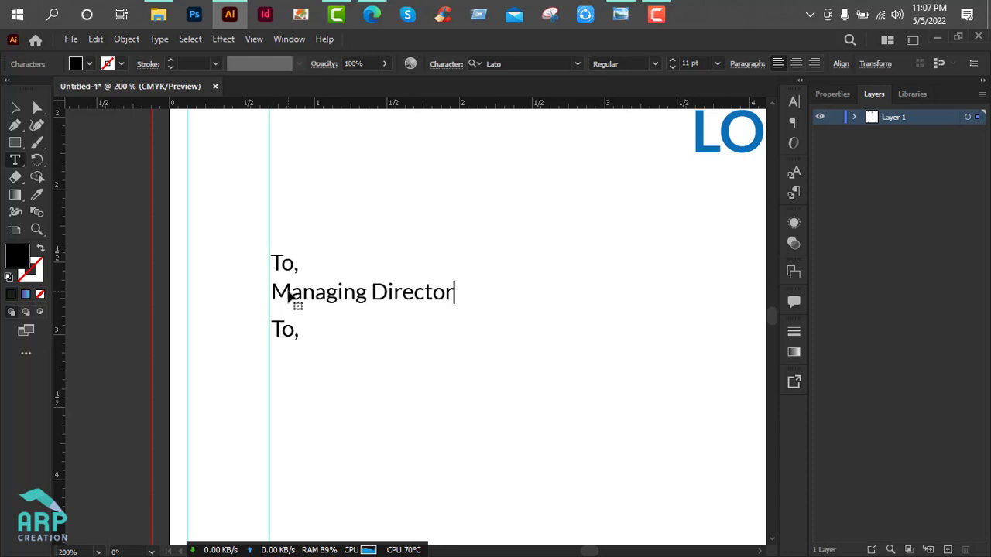
{"action": "triple_click", "coordinate": [361, 292]}
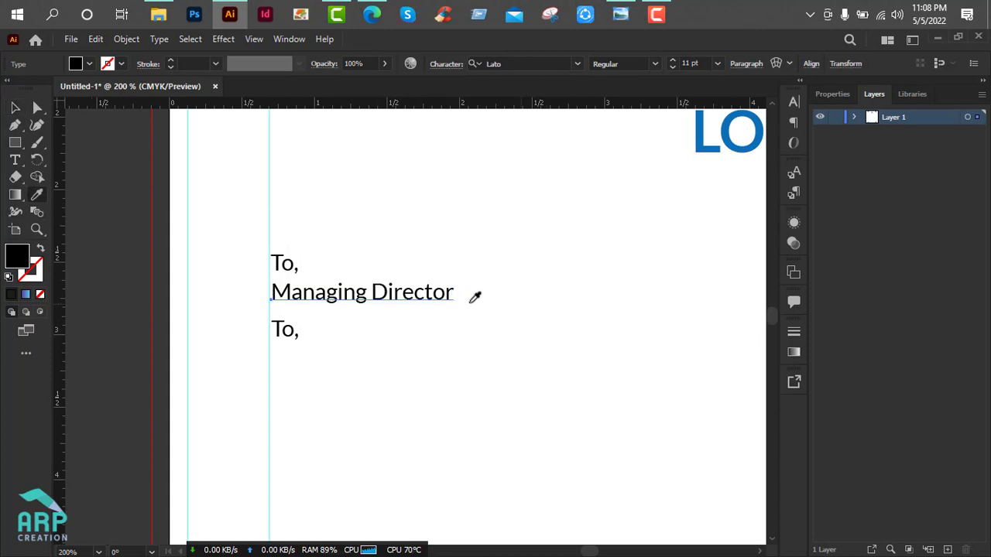
{"action": "mouse_move", "coordinate": [271, 277]}
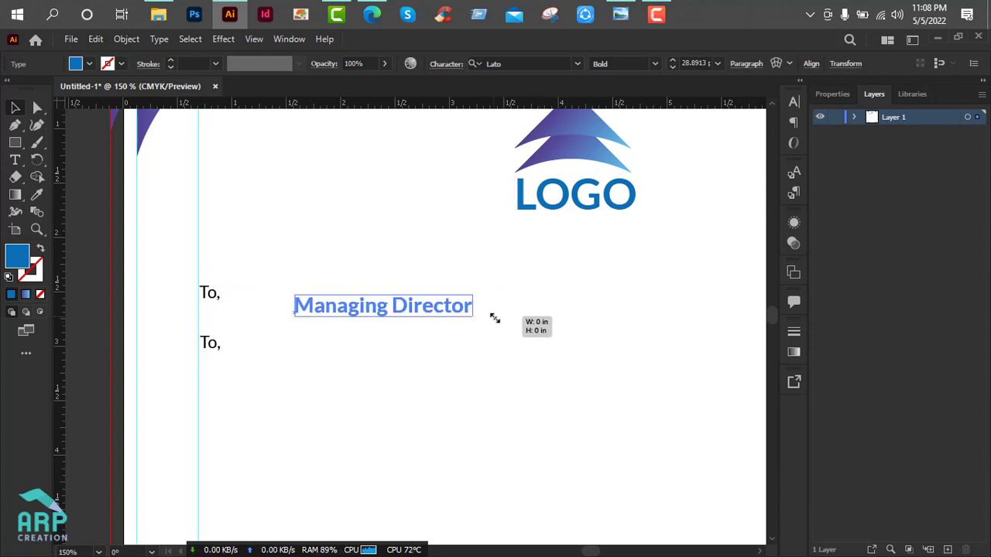
Scale 'Managing Director' down to fit between the 'To,' lines and adjust its font style
{"action": "left_click_drag", "start_coordinate": [383, 305], "coordinate": [288, 316]}
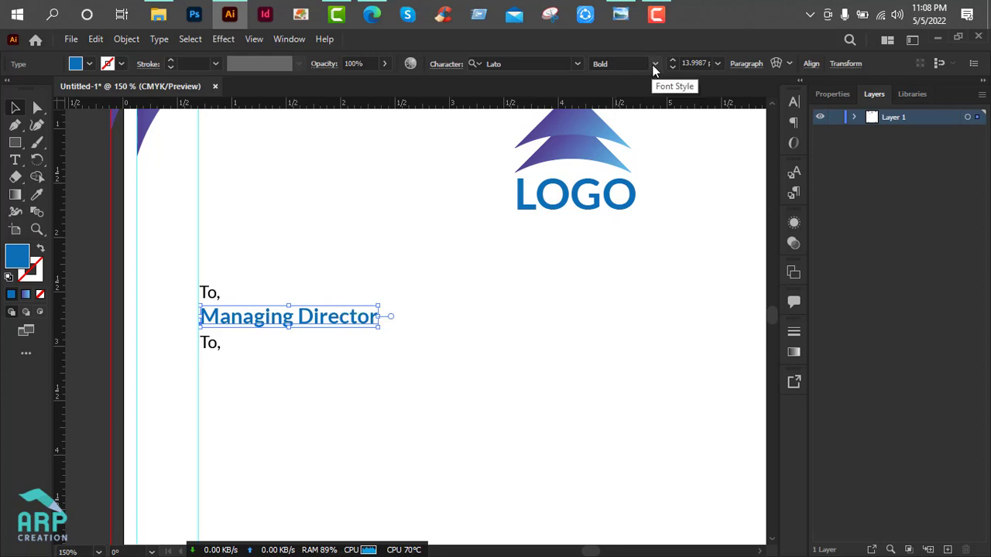
{"action": "left_click", "coordinate": [655, 64]}
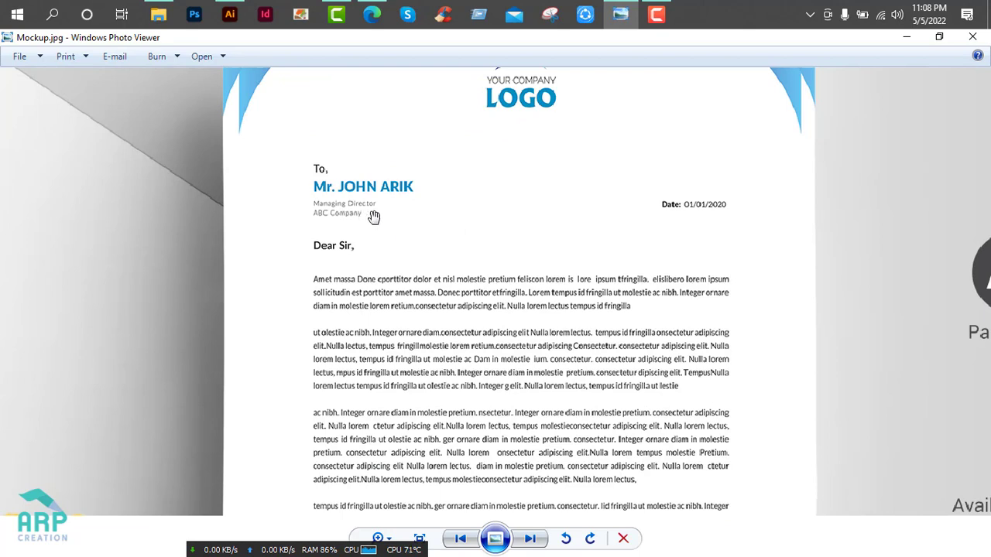
{"action": "mouse_move", "coordinate": [906, 37]}
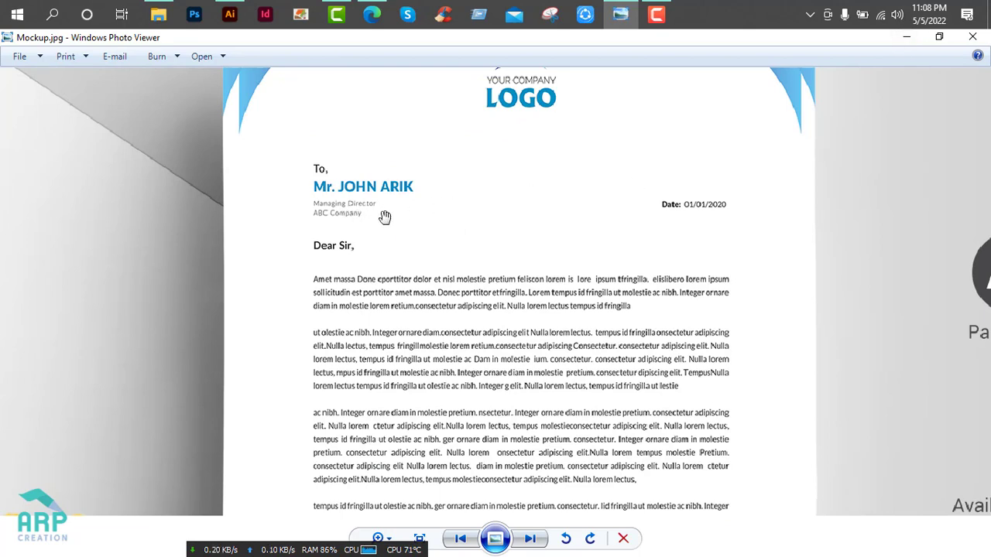
{"action": "mouse_move", "coordinate": [774, 135]}
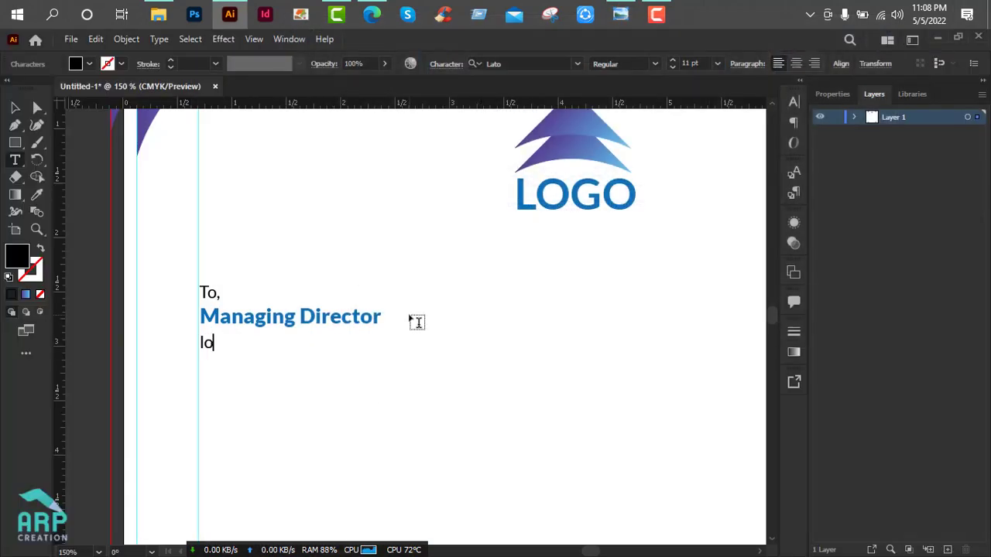
Type two placeholder address lines beneath 'Managing Director', check the mockup, and select them for grey fill
{"action": "type", "text": "rem iu"}
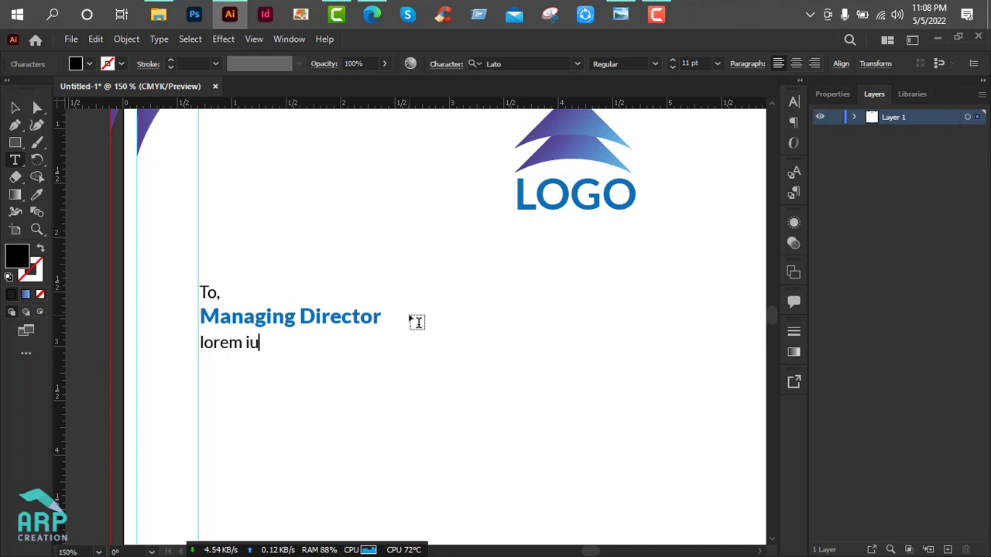
{"action": "type", "text": "joiuo"}
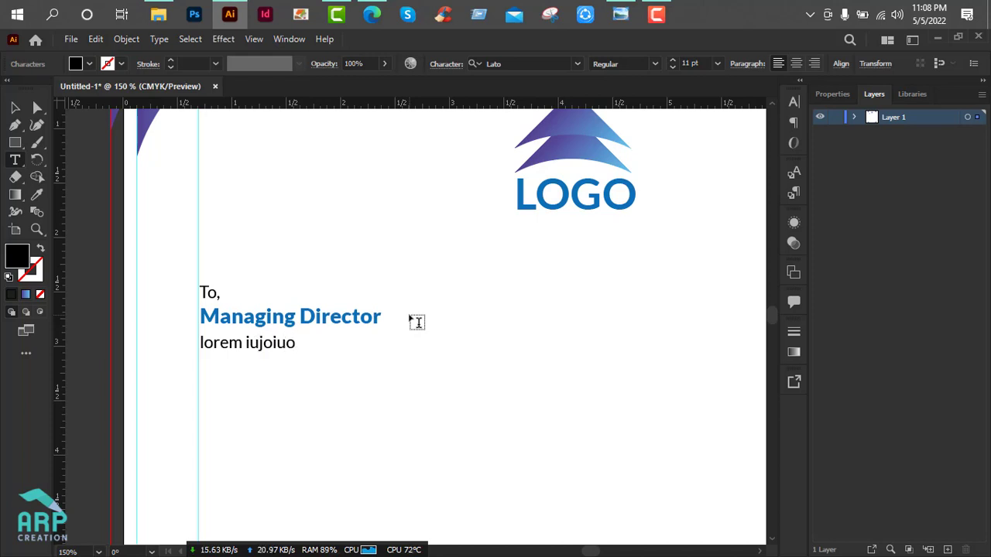
{"action": "type", "text": "shhihj"}
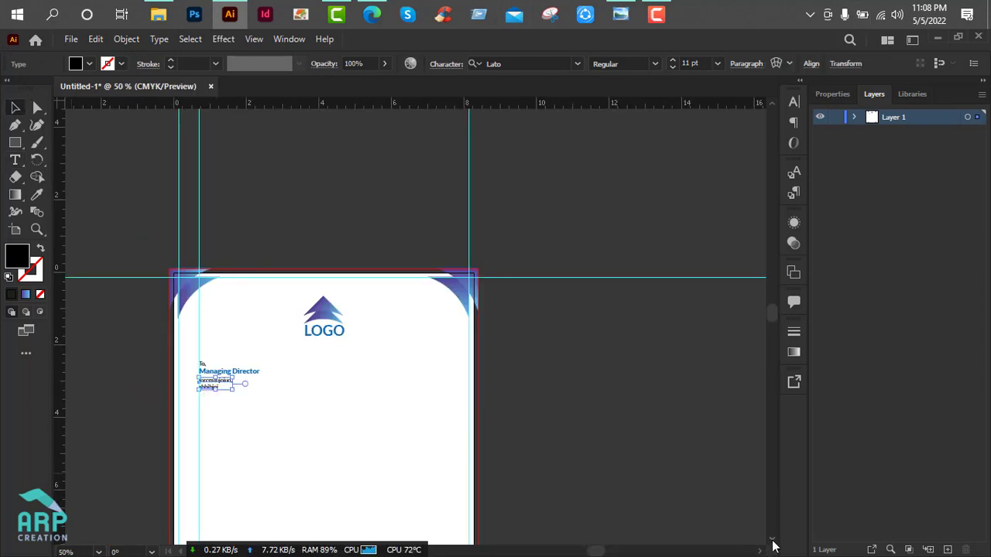
{"action": "left_click", "coordinate": [620, 14]}
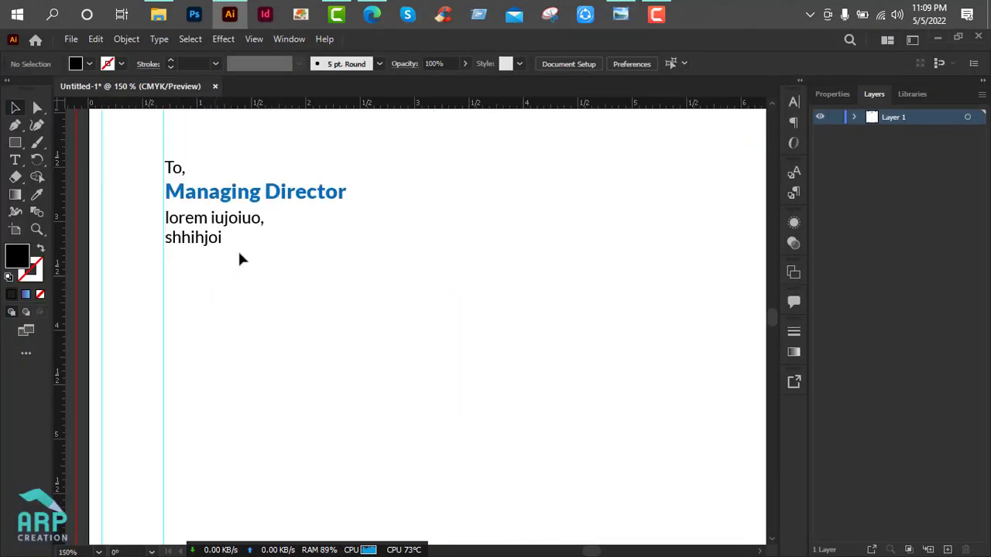
{"action": "left_click", "coordinate": [620, 14]}
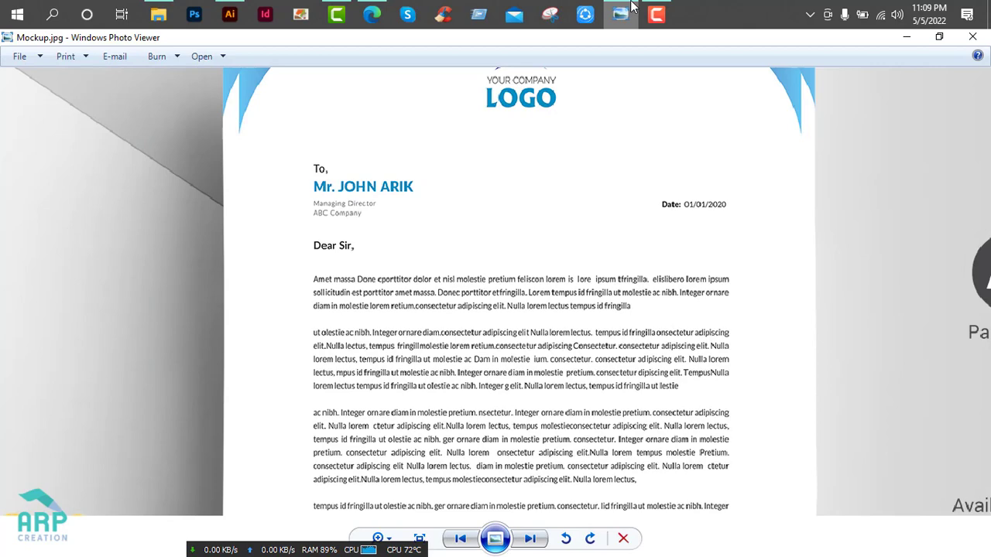
{"action": "left_click", "coordinate": [229, 14]}
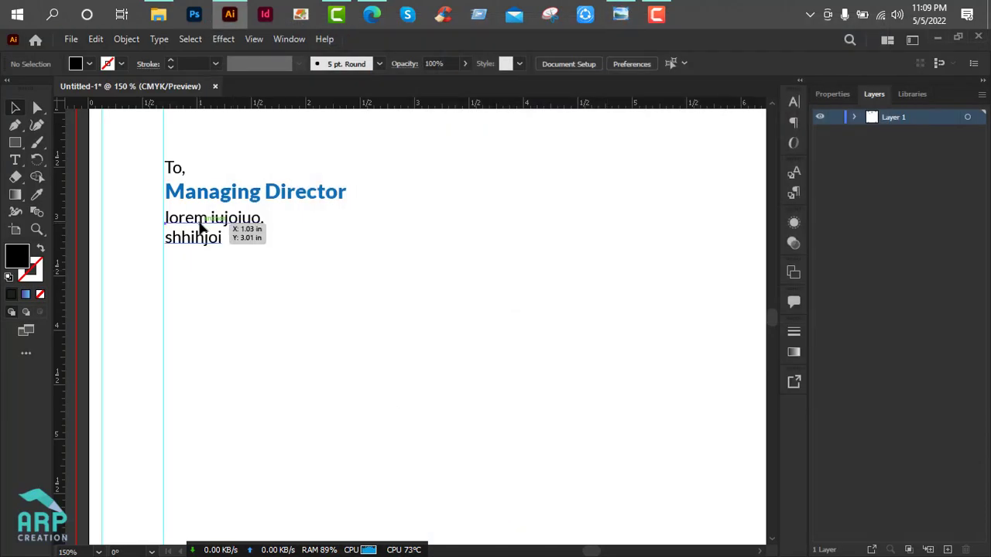
{"action": "left_click", "coordinate": [213, 227]}
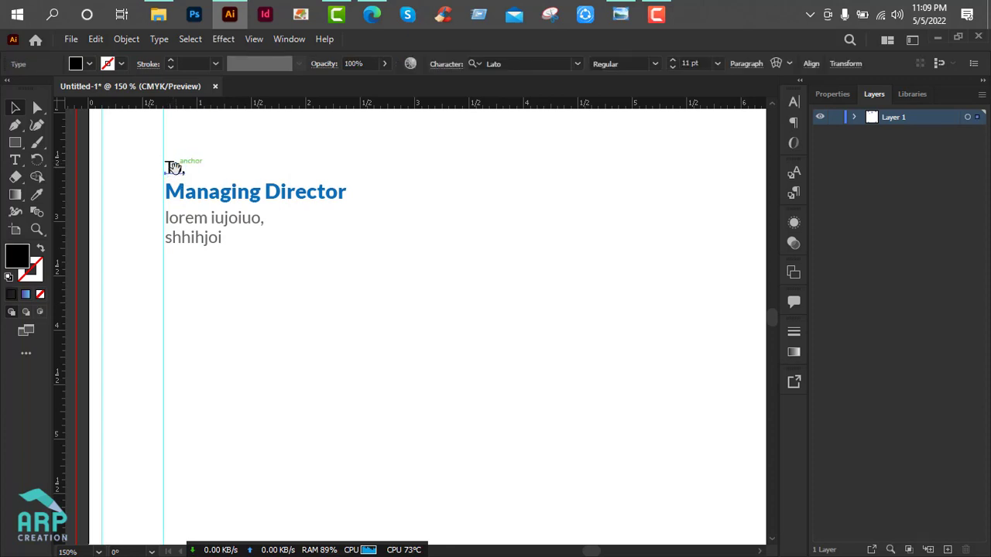
Duplicate the 'To,' line below the address block and retype it as 'Dear Sir,'
{"action": "left_click_drag", "start_coordinate": [175, 167], "coordinate": [184, 288]}
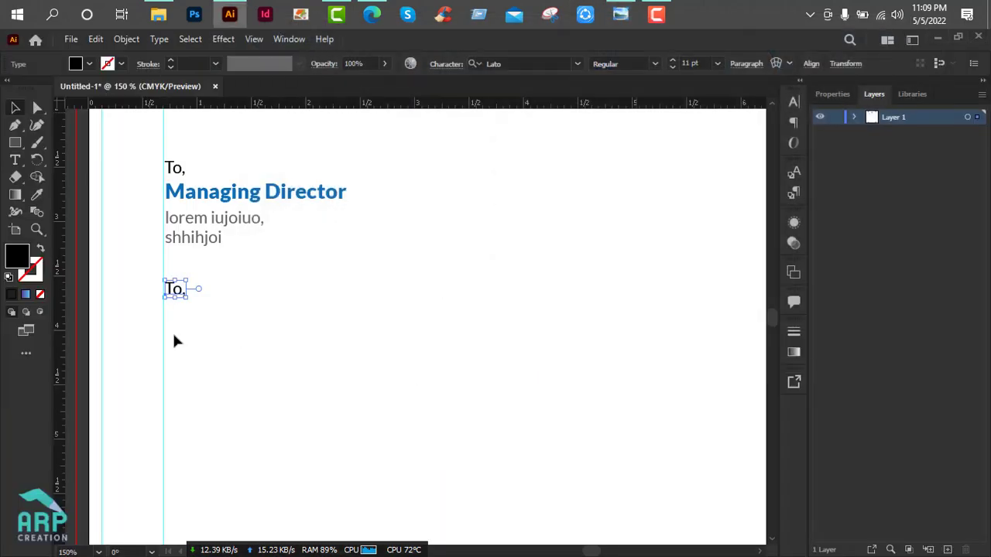
{"action": "double_click", "coordinate": [175, 288]}
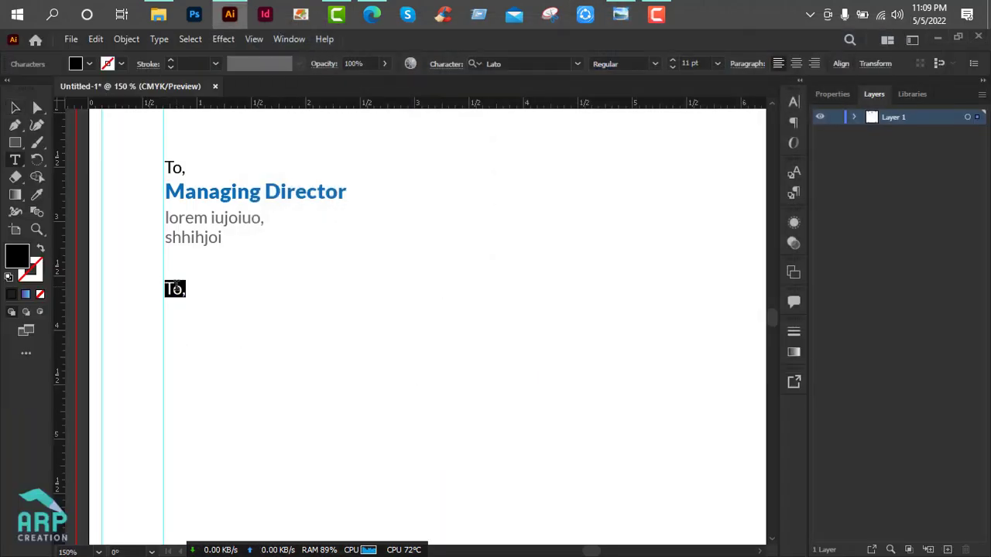
{"action": "type", "text": "Dear S"}
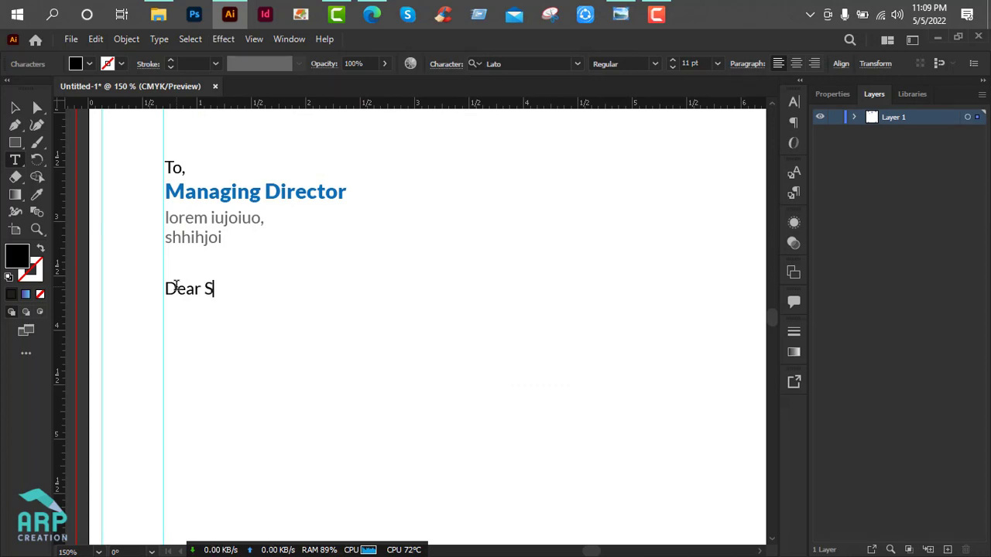
{"action": "type", "text": "ir,"}
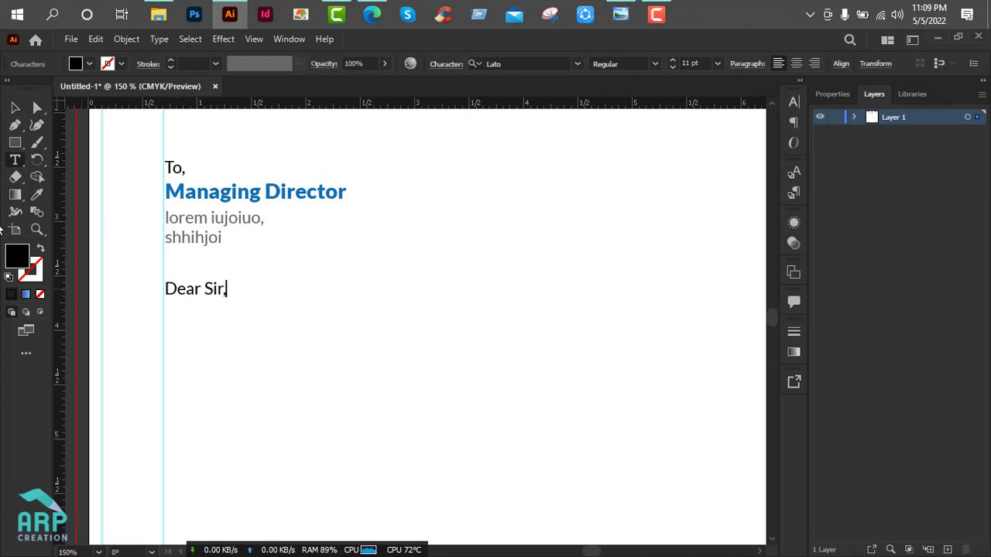
{"action": "left_click", "coordinate": [193, 287]}
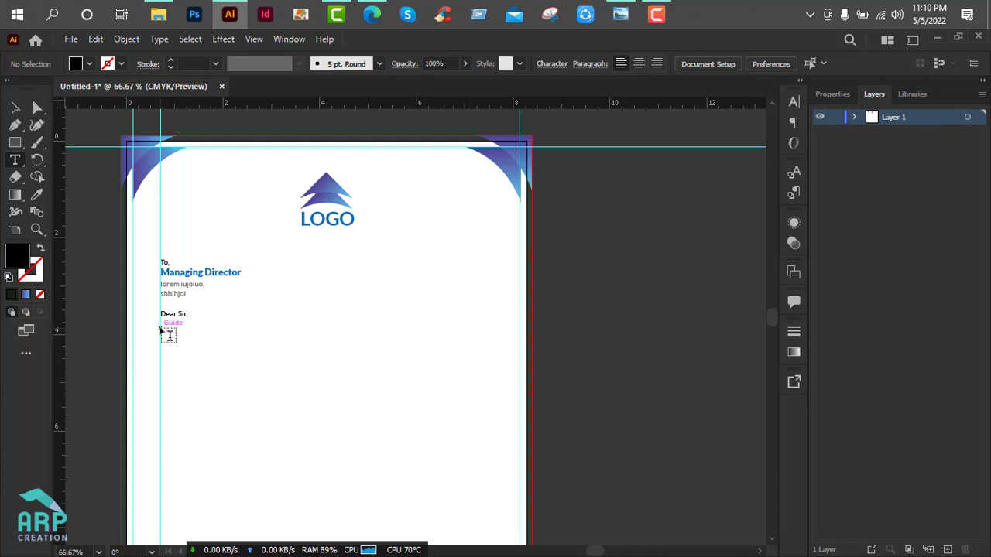
Switch the placeholder body text below 'Dear Sir,' from Lato Black to Regular, then reopen the mockup
{"action": "scroll", "scroll_direction": "down", "scroll_amount": 3}
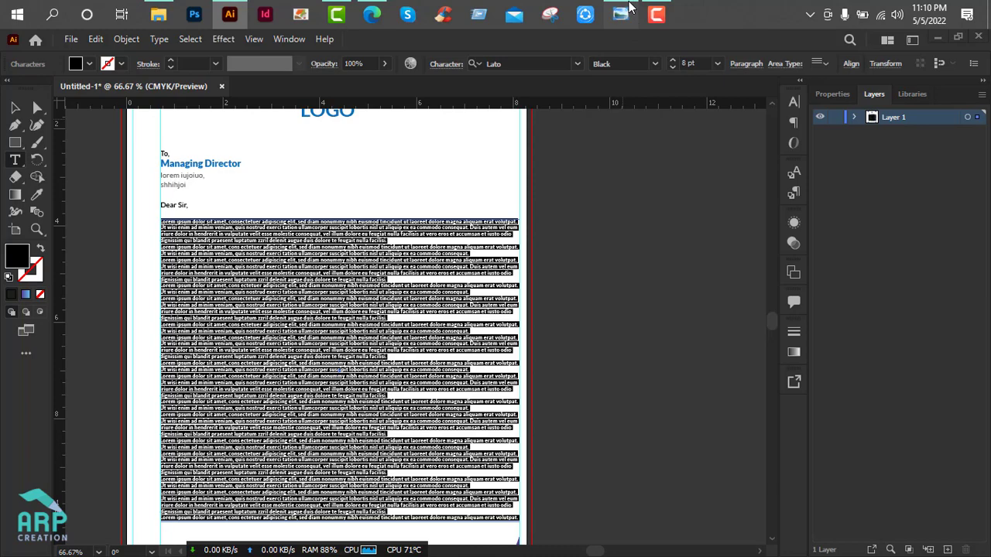
{"action": "left_click", "coordinate": [620, 14]}
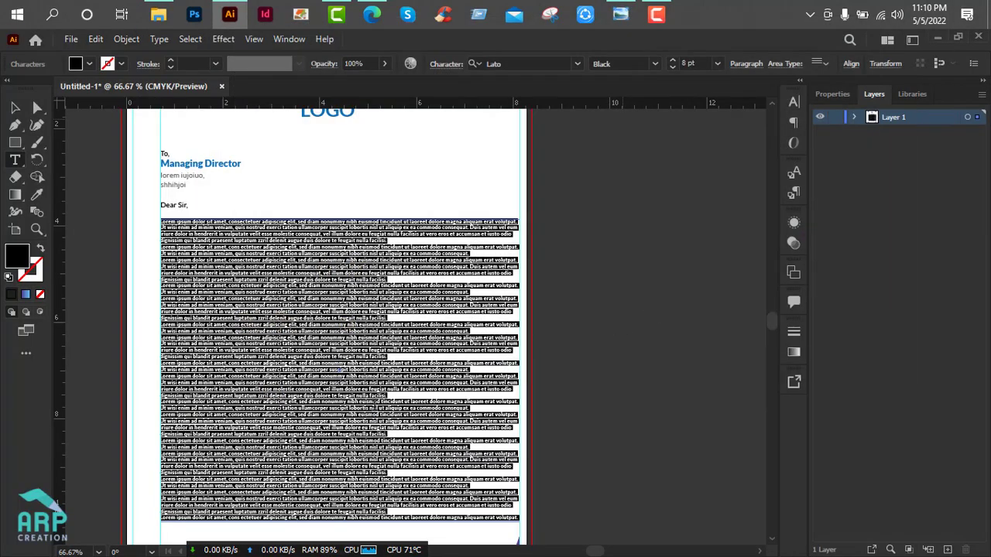
{"action": "scroll", "scroll_direction": "down", "scroll_amount": 3}
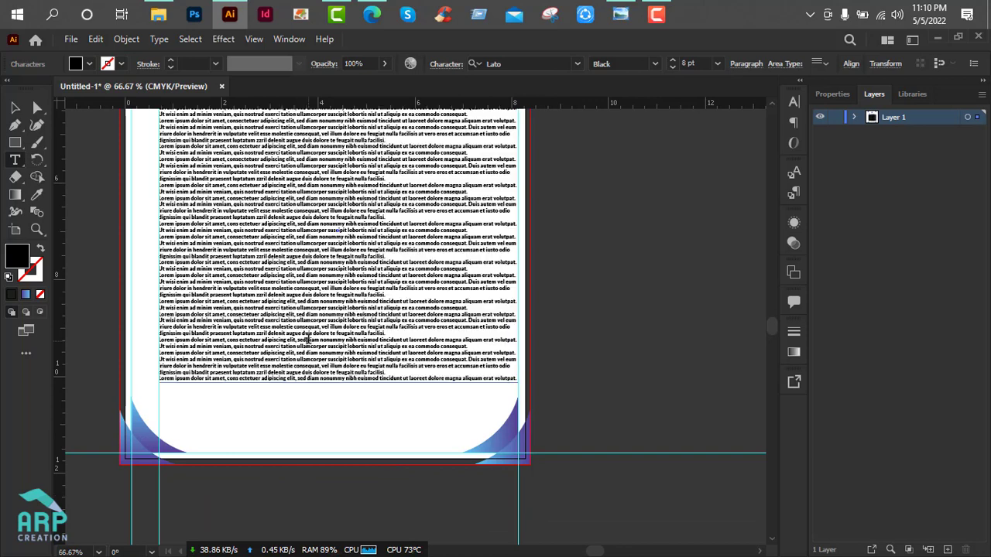
{"action": "left_click", "coordinate": [310, 339]}
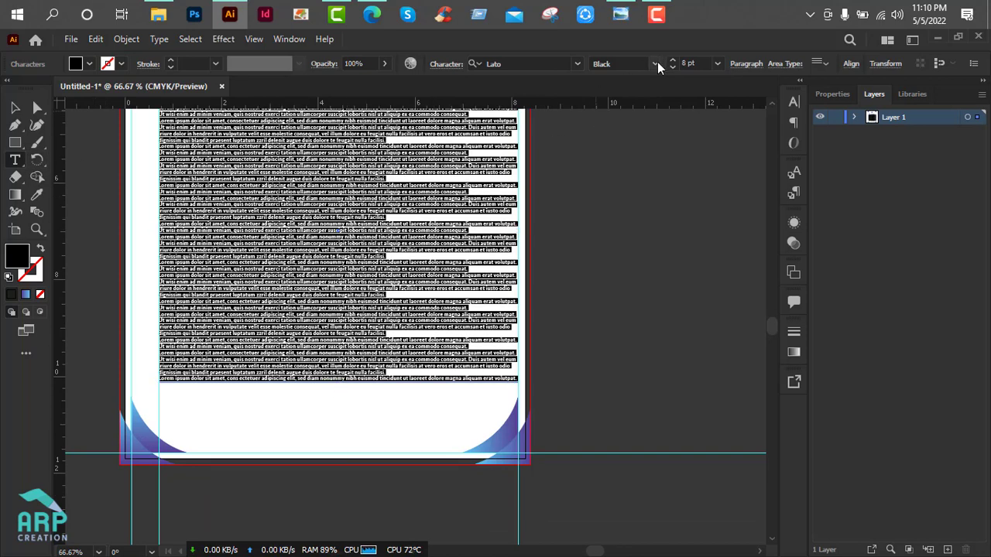
{"action": "left_click", "coordinate": [656, 63]}
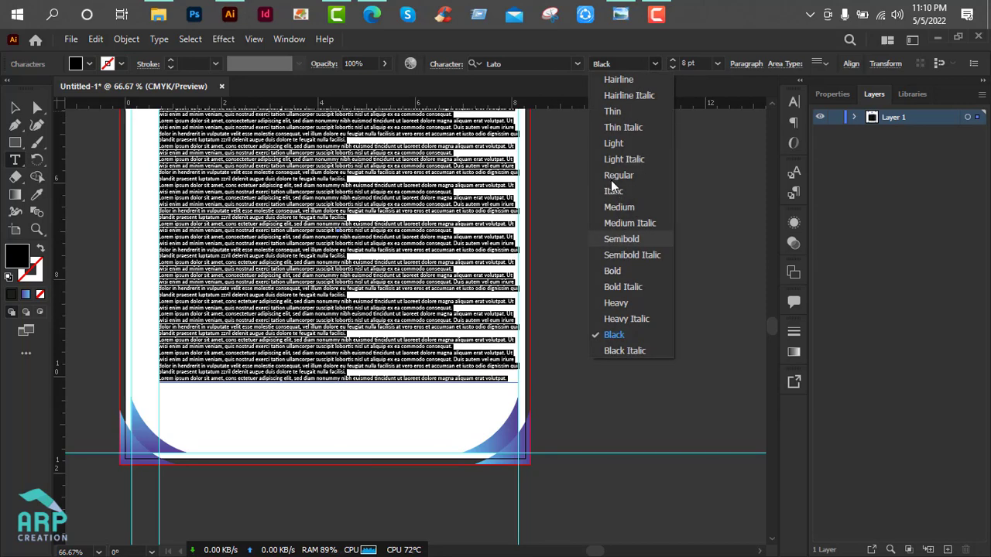
{"action": "left_click", "coordinate": [618, 175]}
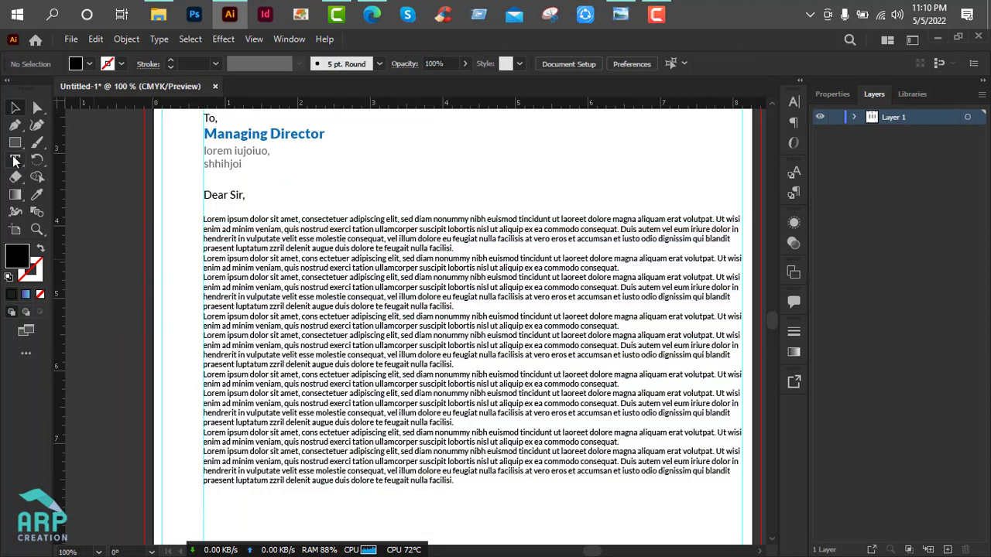
{"action": "left_click", "coordinate": [620, 14]}
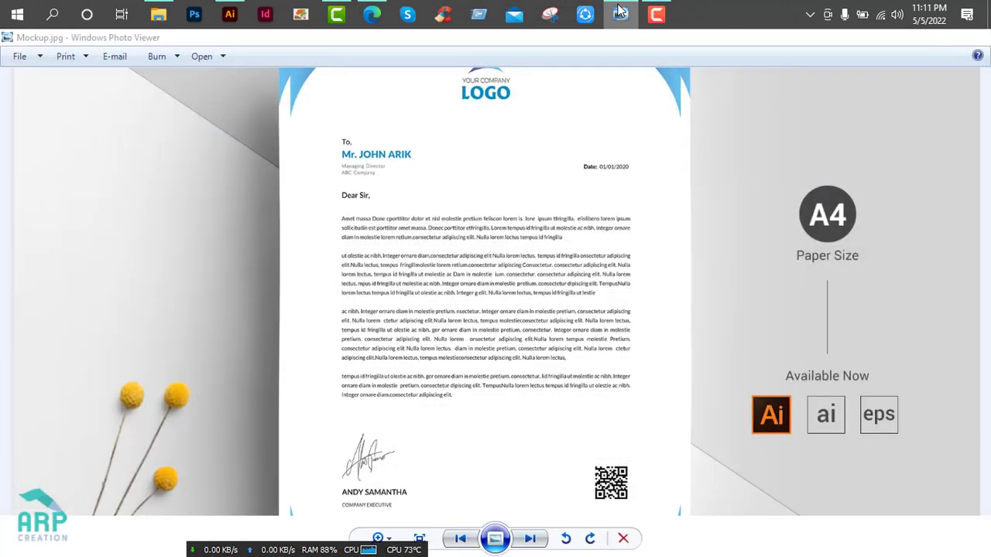
View the signature, name and contact section of Mockup.jpg, then return to Illustrator
{"action": "left_click", "coordinate": [229, 14]}
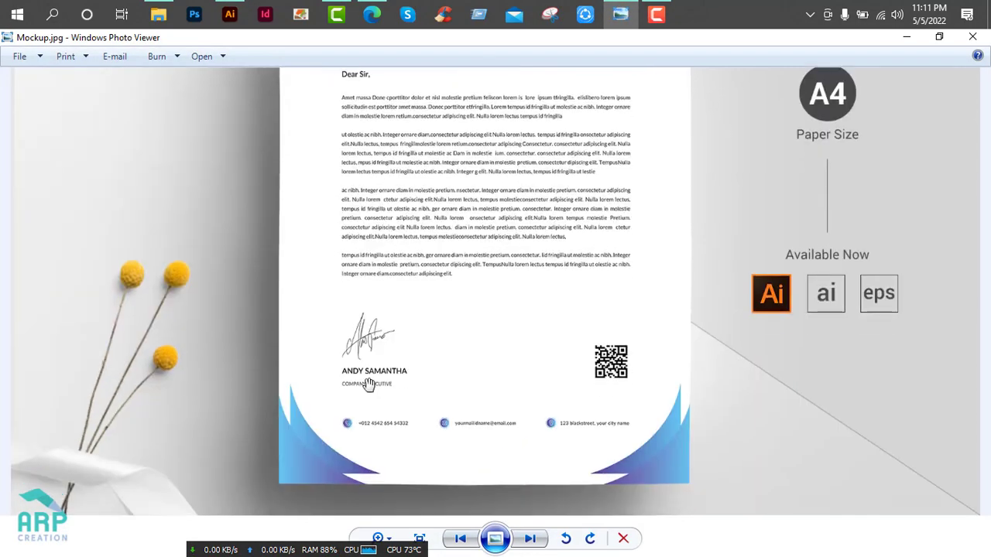
{"action": "left_click", "coordinate": [229, 14]}
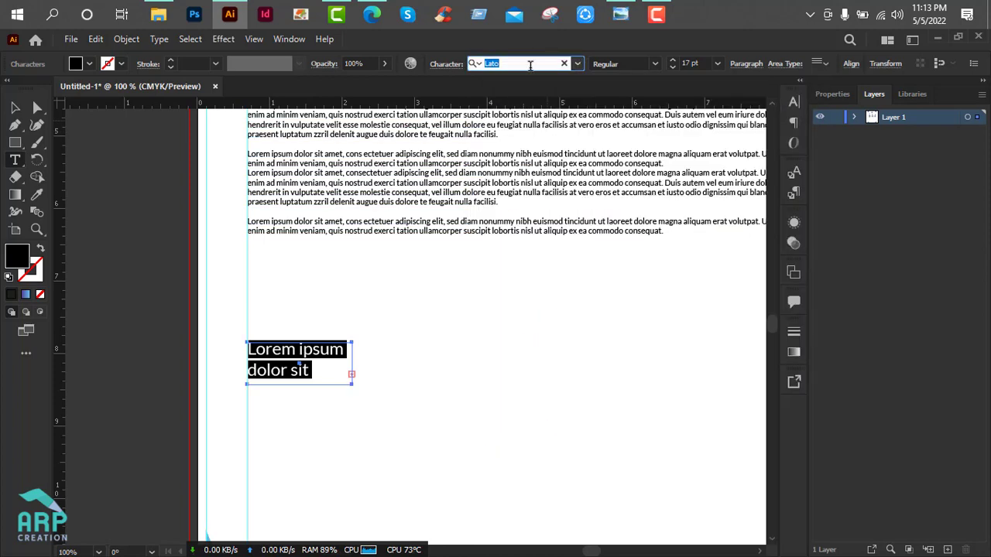
Type the signature 'Anjan' in Antro Vectra at 36 pt
{"action": "type", "text": "Antro"}
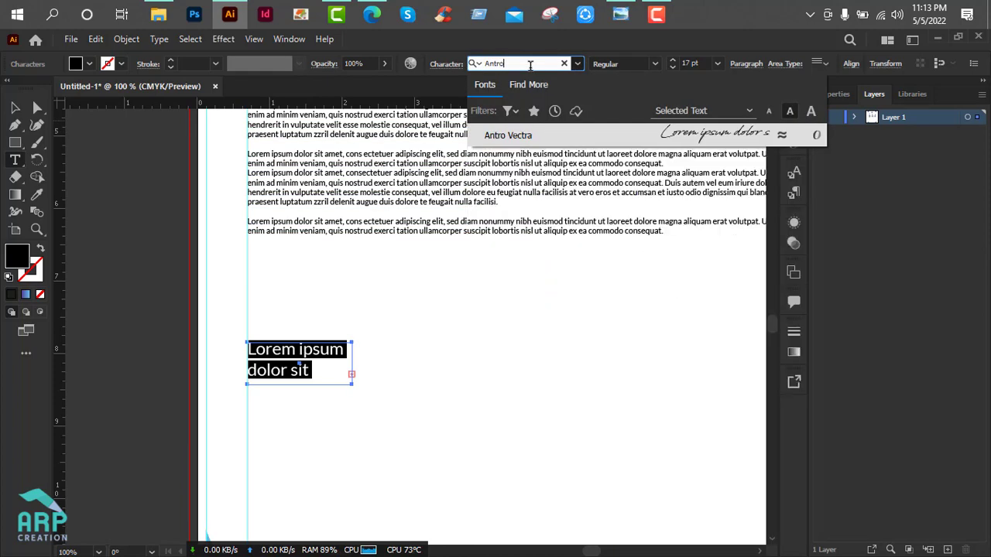
{"action": "left_click", "coordinate": [507, 135]}
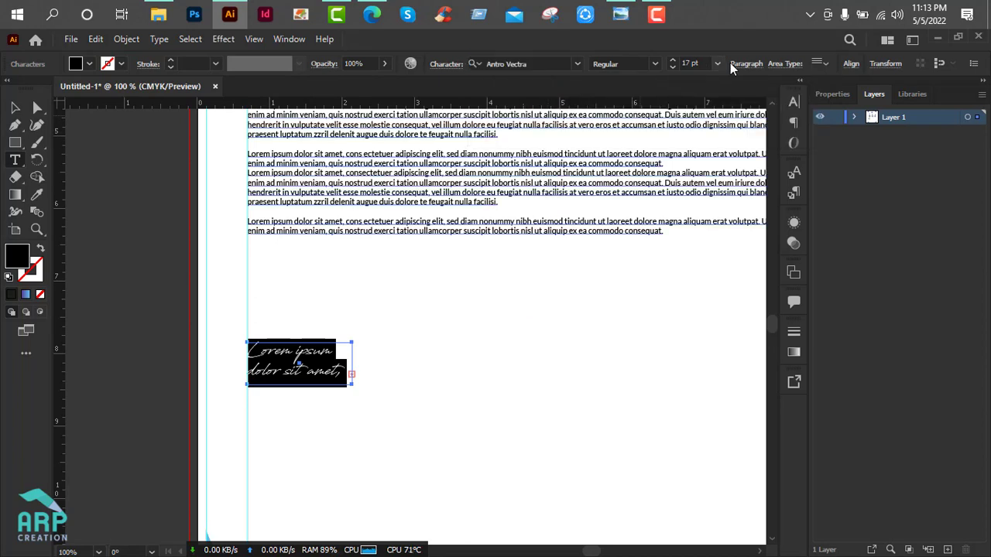
{"action": "left_click", "coordinate": [716, 63]}
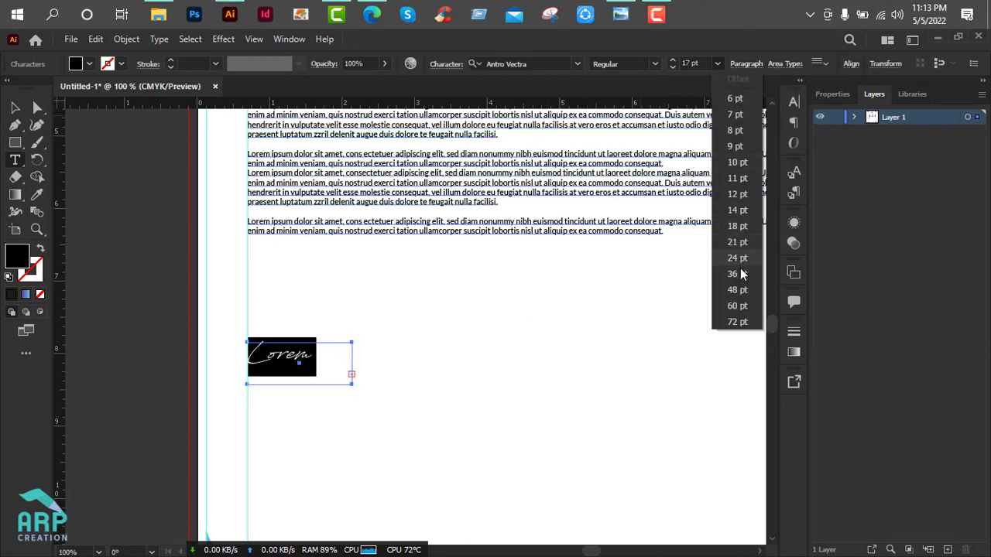
{"action": "left_click", "coordinate": [732, 273]}
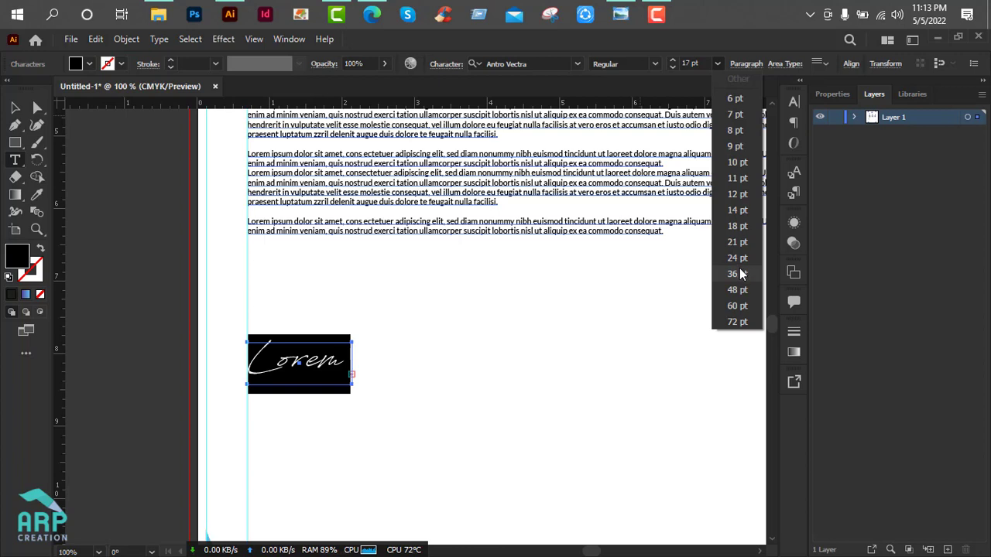
{"action": "left_click", "coordinate": [733, 273]}
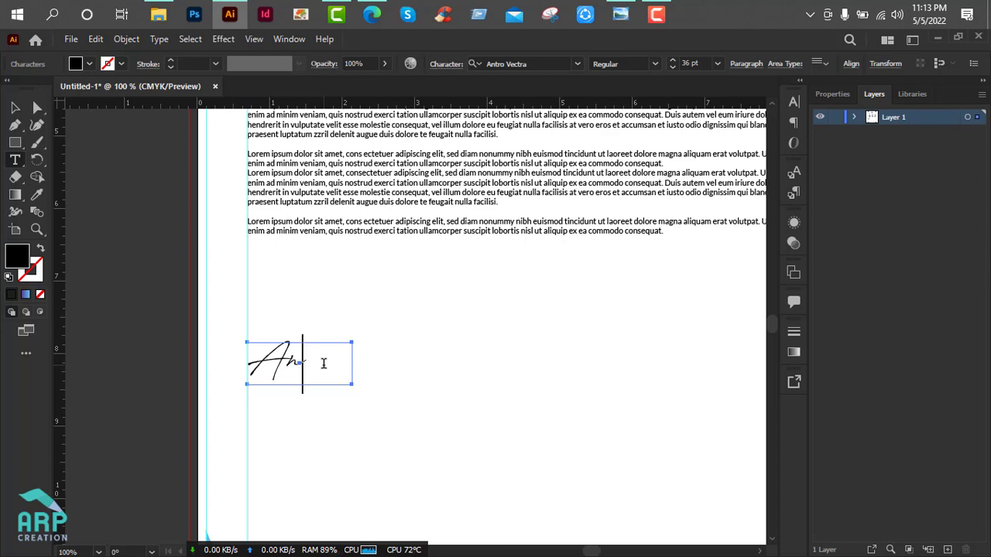
{"action": "type", "text": "jan"}
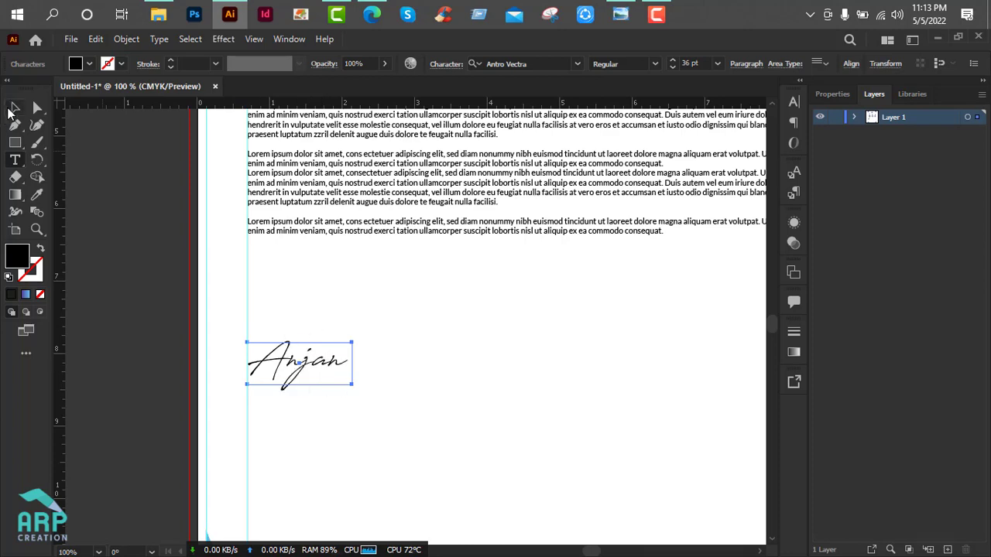
{"action": "left_click", "coordinate": [620, 14]}
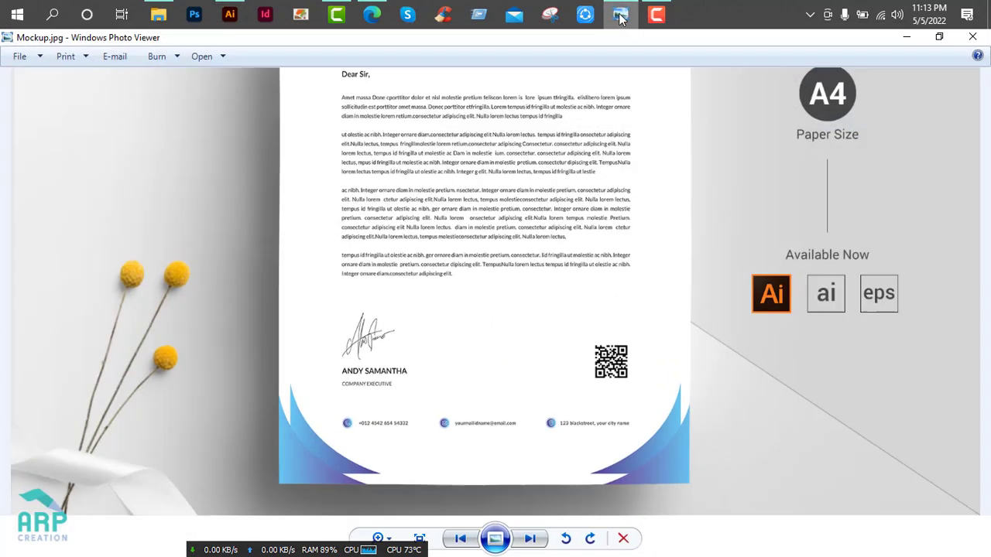
{"action": "left_click", "coordinate": [230, 14]}
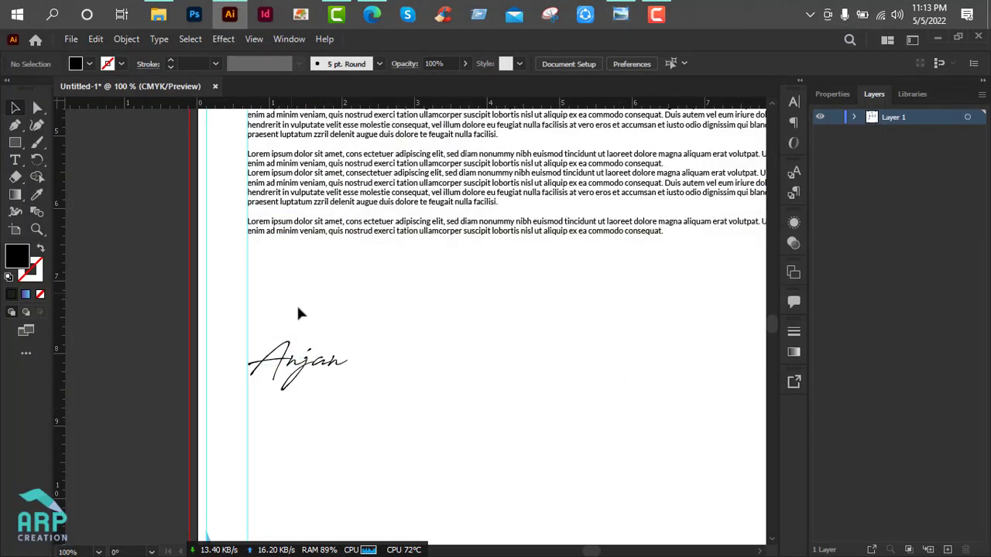
Add a text frame below the signature reading 'Anjan' set in Lato
{"action": "left_click", "coordinate": [298, 362]}
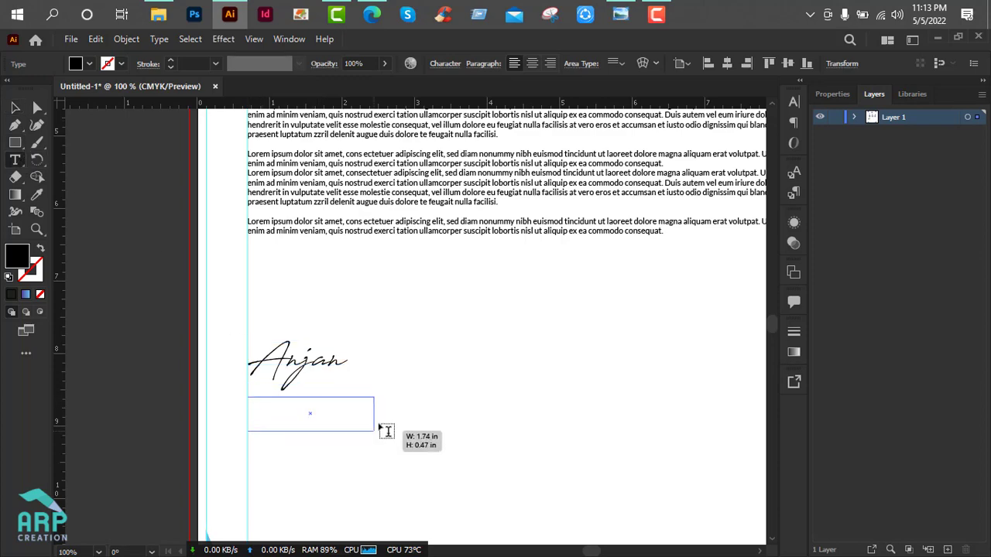
{"action": "type", "text": "Lorem"}
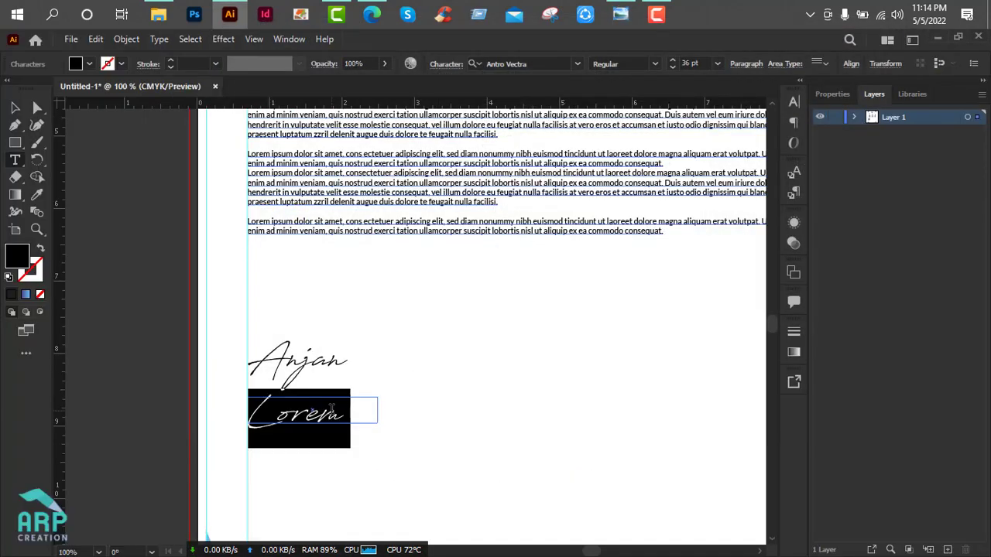
{"action": "type", "text": "Anjan"}
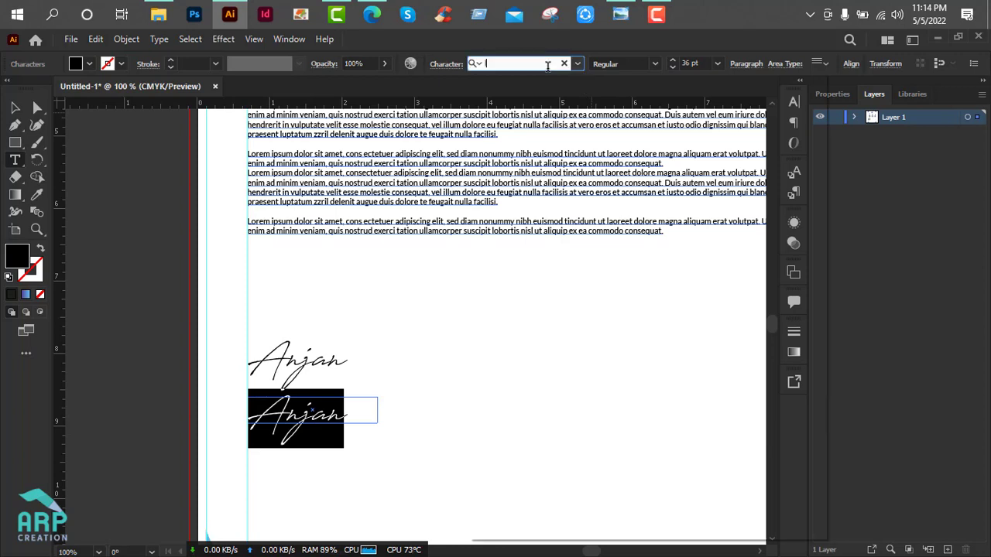
{"action": "type", "text": "lato"}
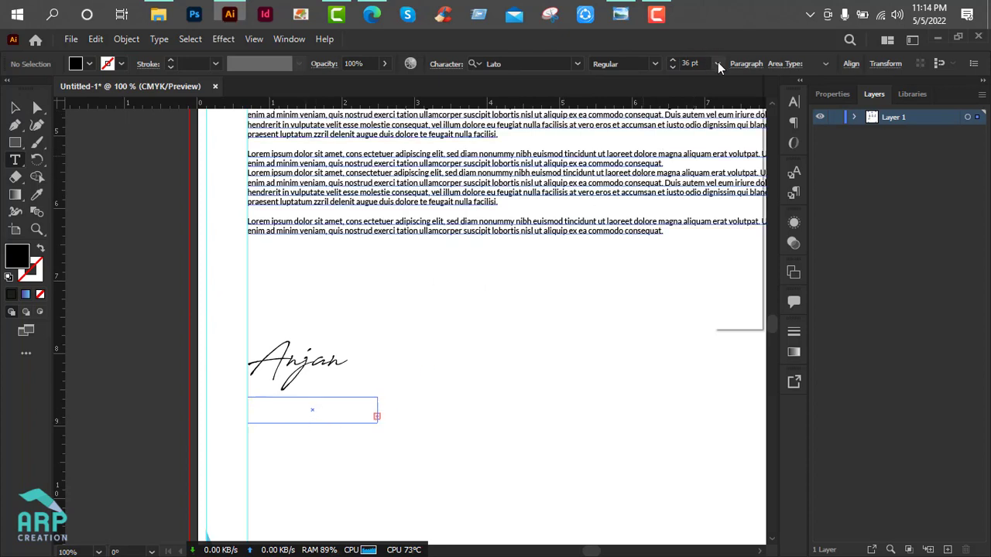
Adjust the name line's font size and place a copy of it below
{"action": "left_click", "coordinate": [718, 63]}
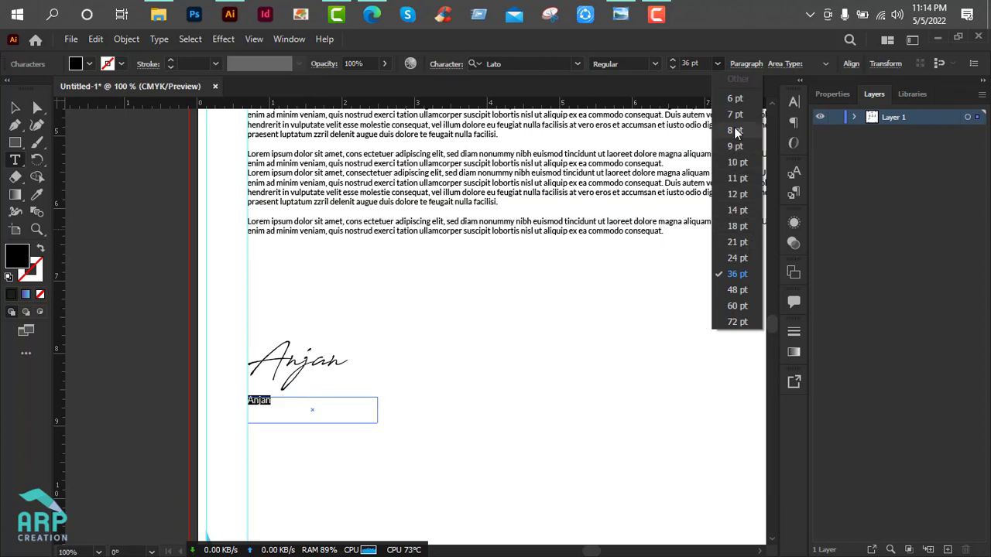
{"action": "mouse_move", "coordinate": [737, 209]}
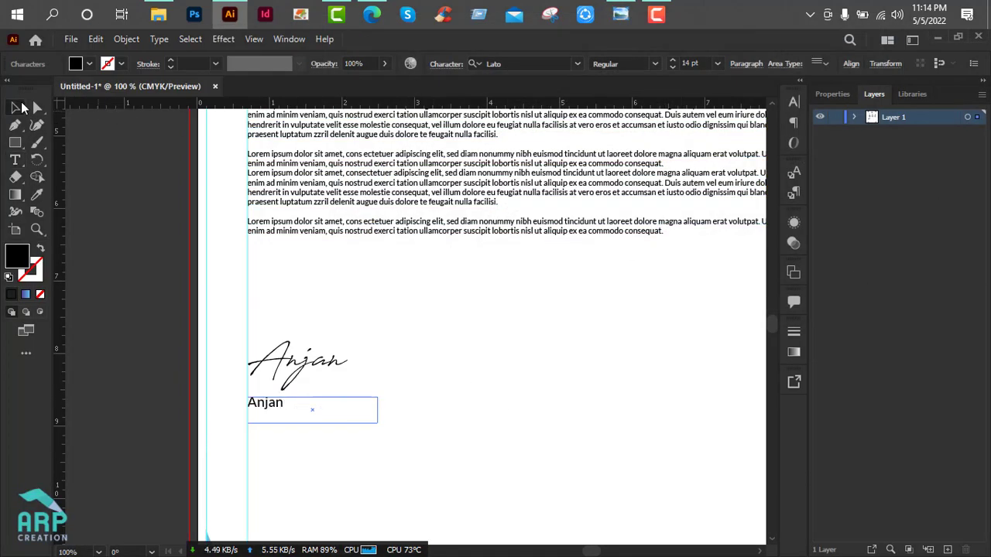
{"action": "left_click", "coordinate": [265, 402]}
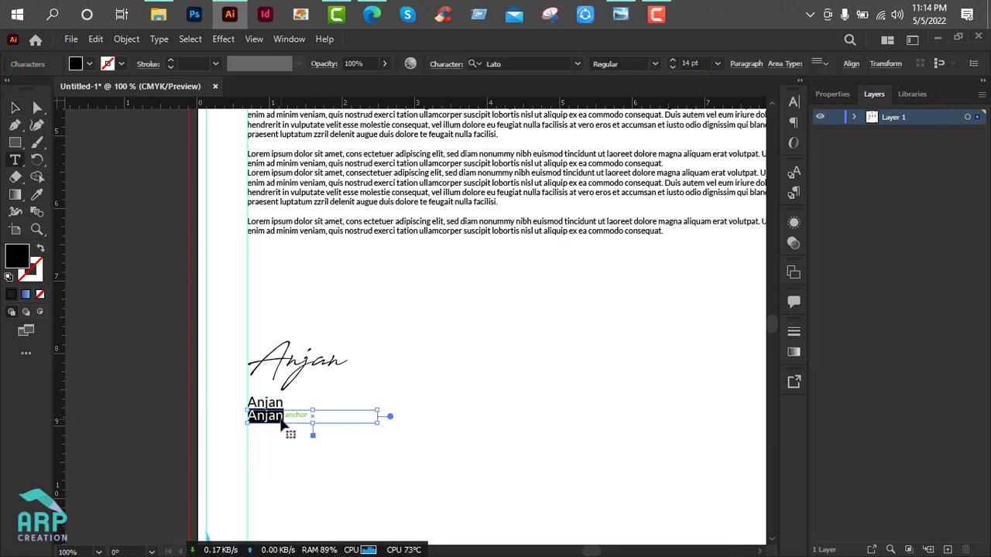
{"action": "left_click", "coordinate": [716, 63]}
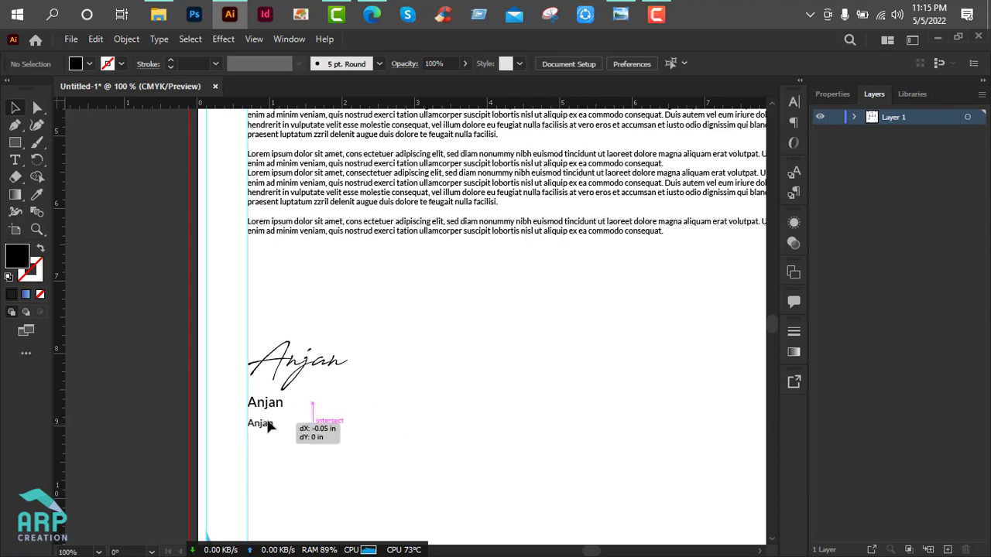
{"action": "left_click", "coordinate": [261, 423]}
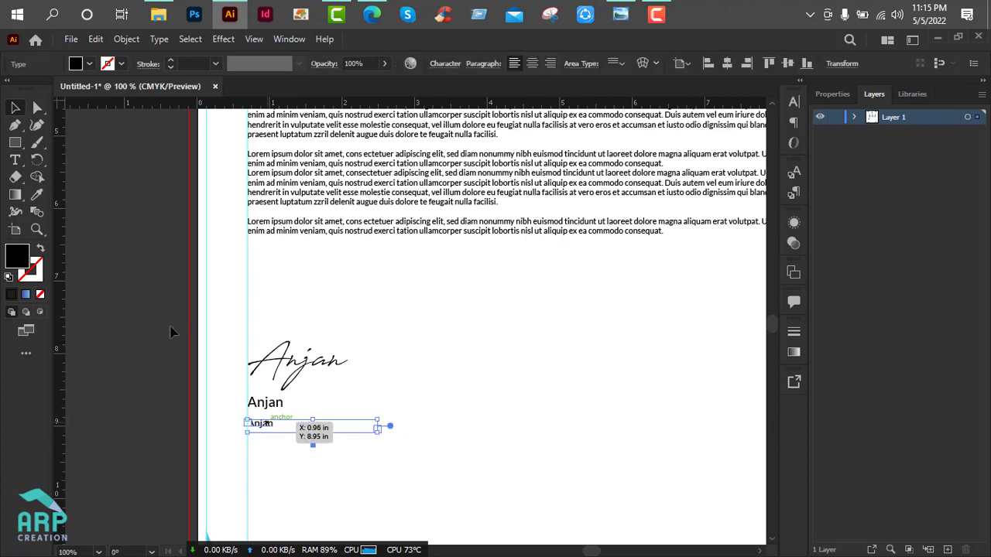
Change the copy's text to 'Managing Director' and nudge it into place
{"action": "double_click", "coordinate": [259, 423]}
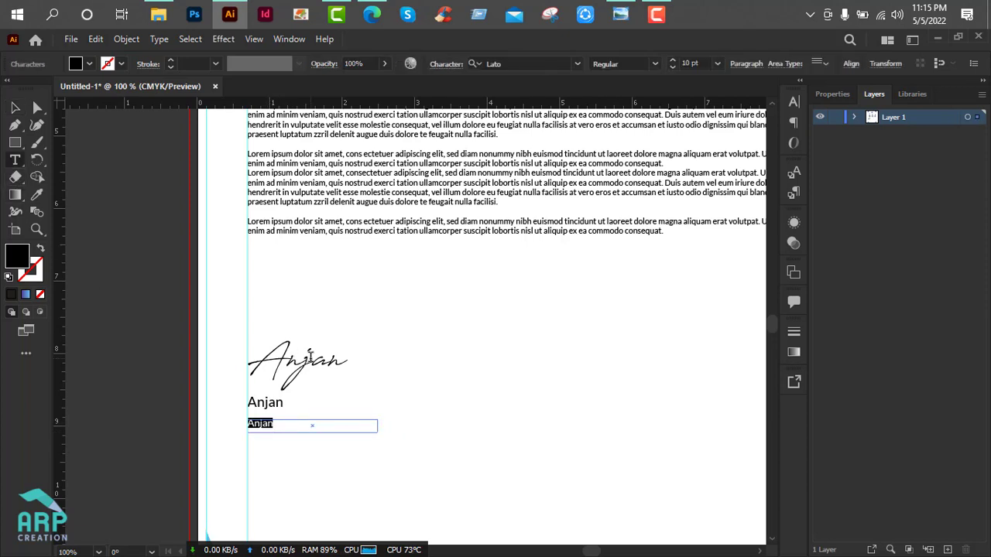
{"action": "type", "text": "Managinf"}
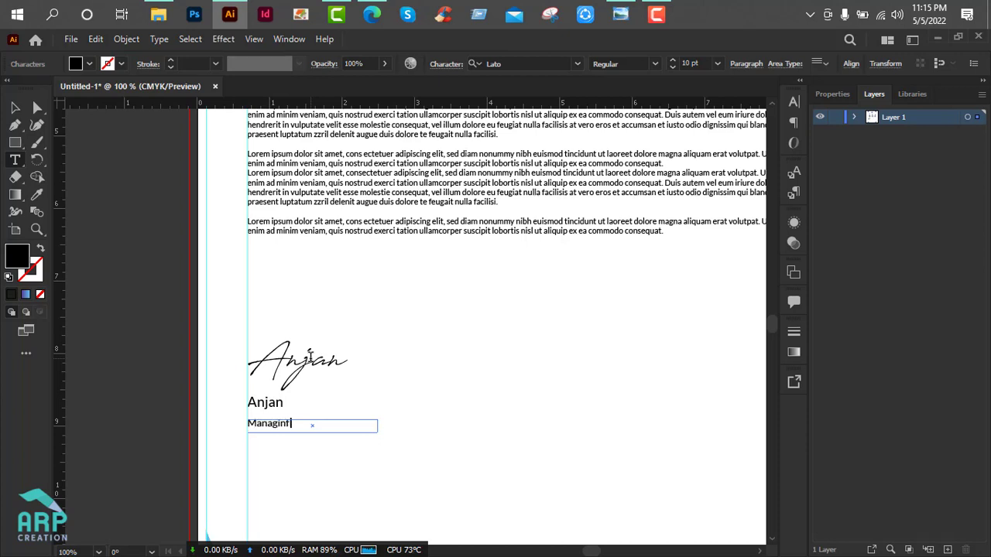
{"action": "key", "text": "Backspace"}
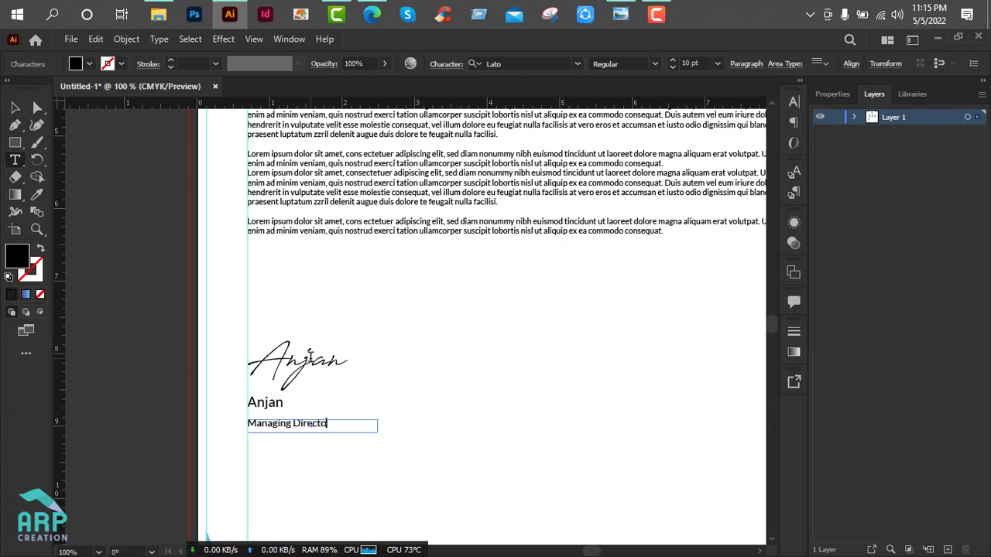
{"action": "type", "text": "r"}
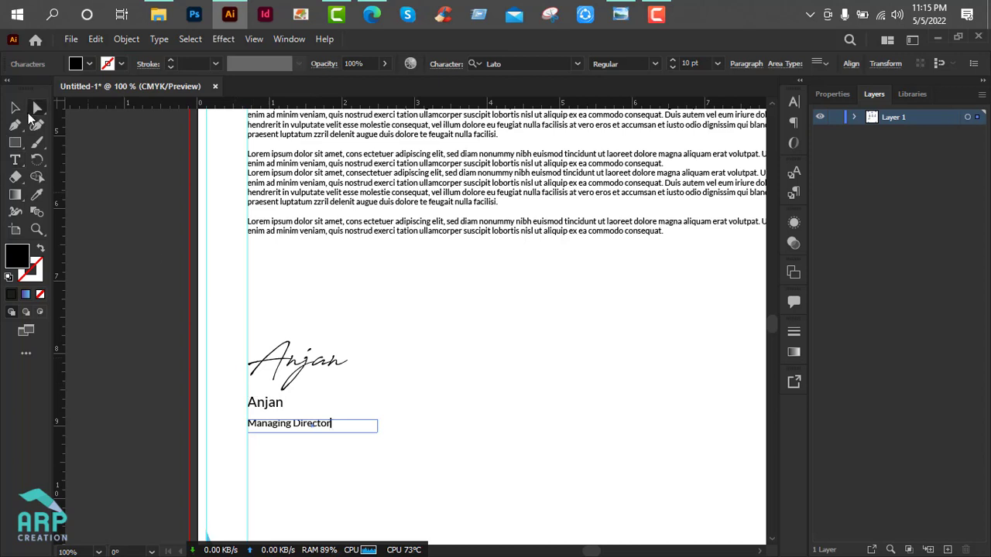
{"action": "left_click", "coordinate": [14, 108]}
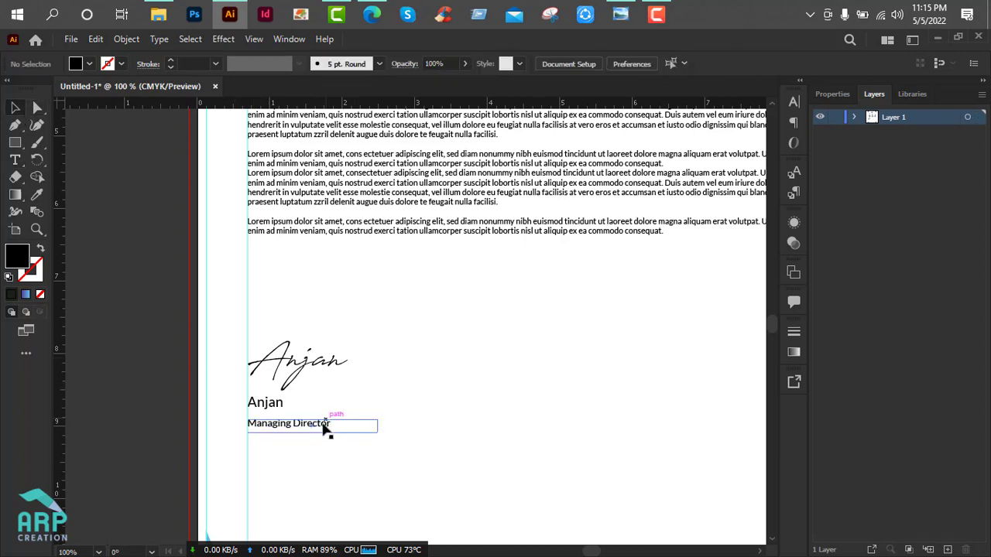
{"action": "left_click", "coordinate": [310, 423]}
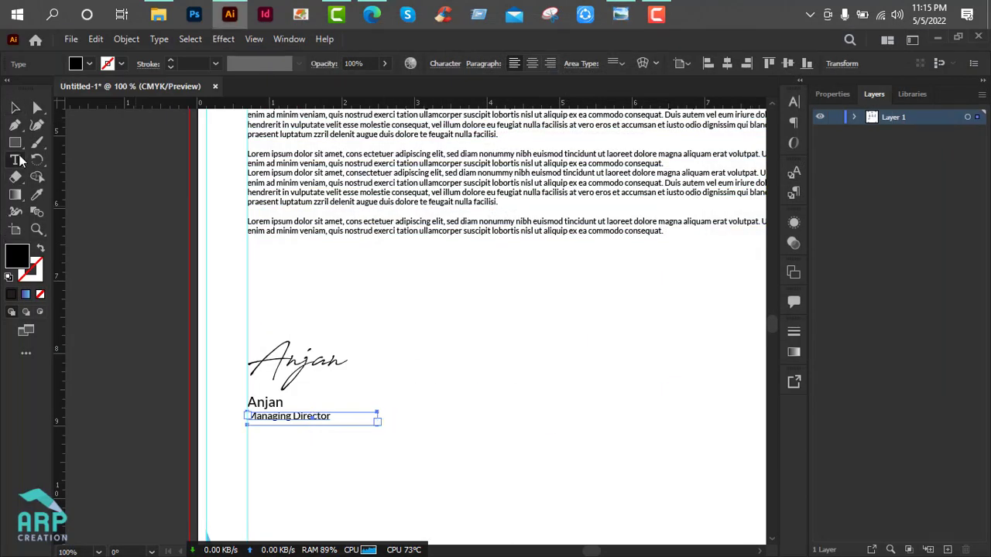
{"action": "mouse_move", "coordinate": [437, 317]}
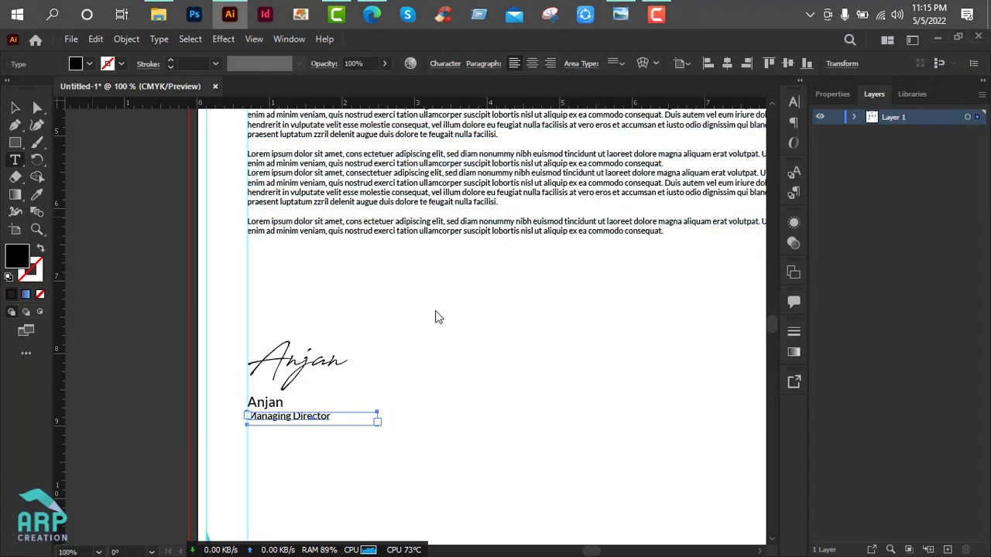
{"action": "left_click", "coordinate": [17, 255]}
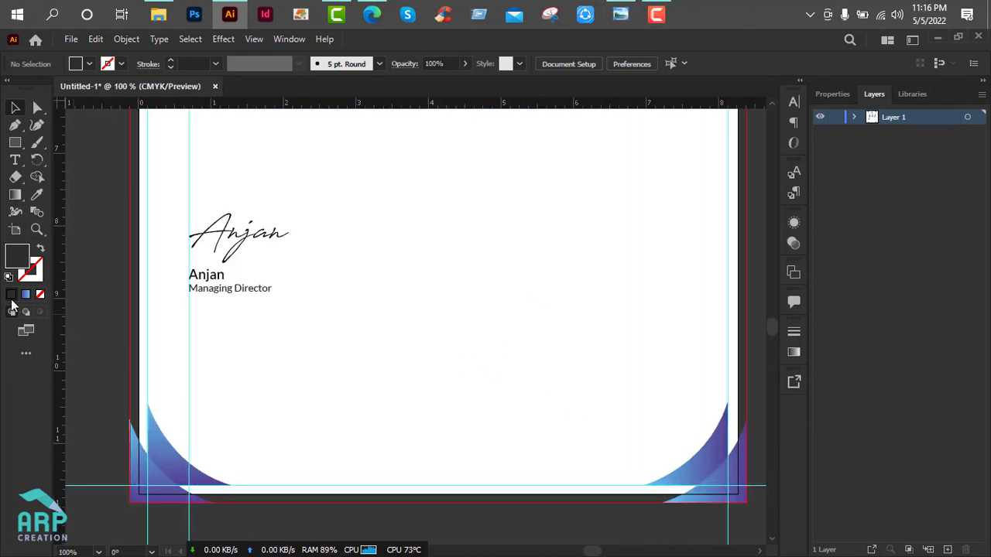
{"action": "mouse_move", "coordinate": [16, 143]}
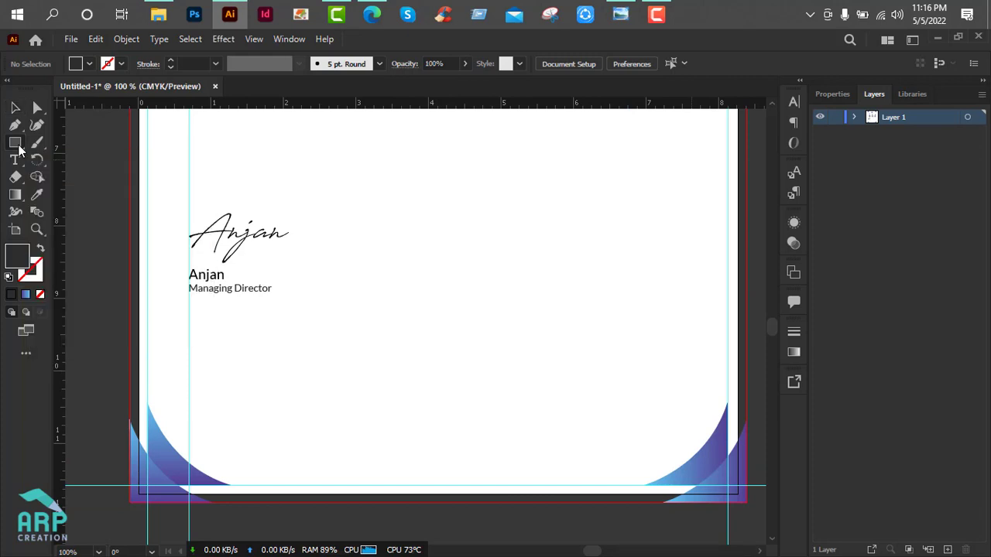
Draw a small circle below the title and give its outline a blue-purple gradient
{"action": "left_click", "coordinate": [16, 143]}
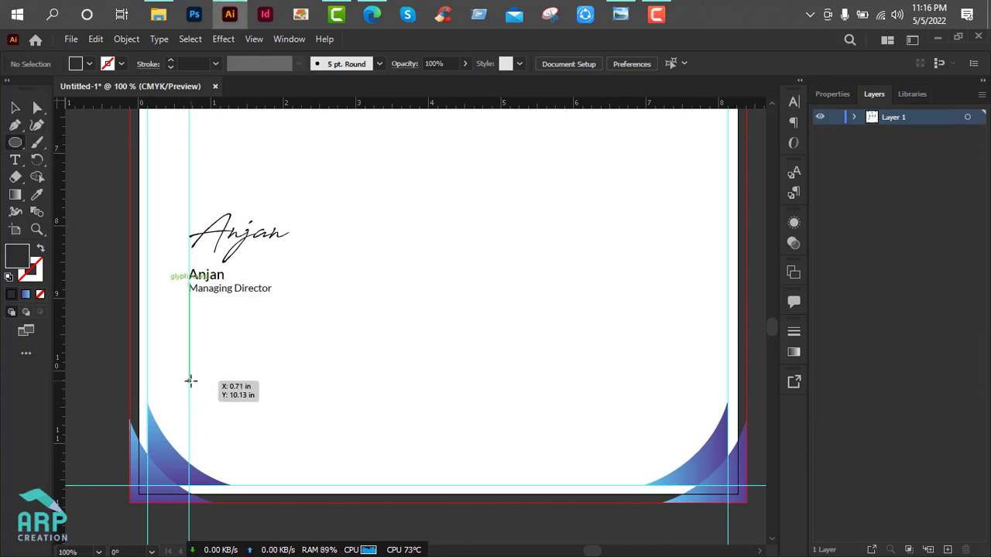
{"action": "left_click_drag", "start_coordinate": [192, 380], "coordinate": [215, 406]}
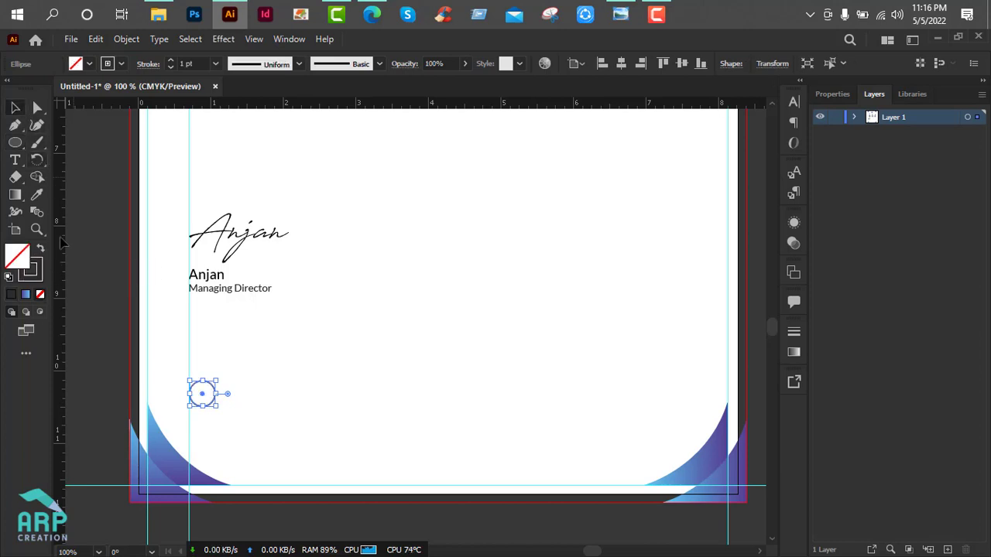
{"action": "mouse_move", "coordinate": [216, 438]}
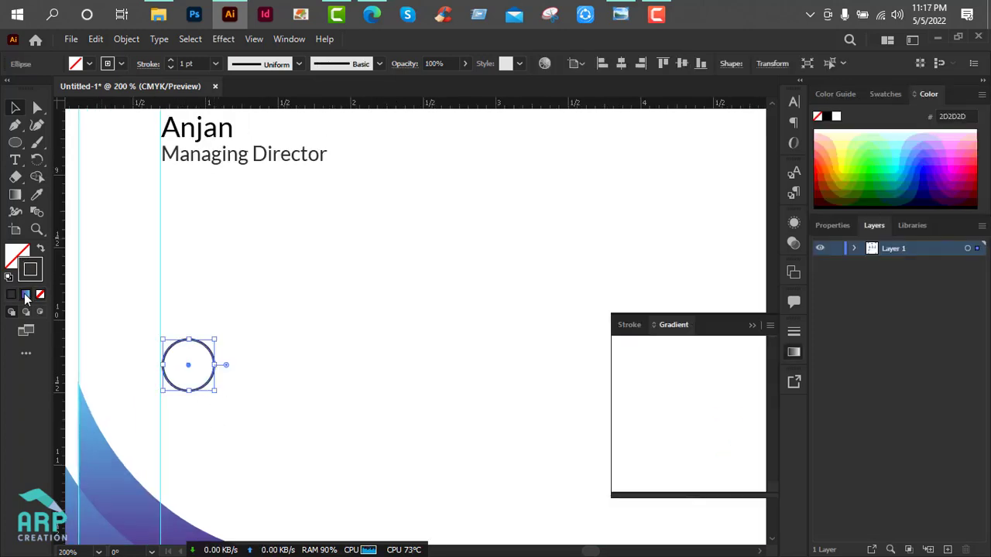
{"action": "left_click", "coordinate": [30, 270]}
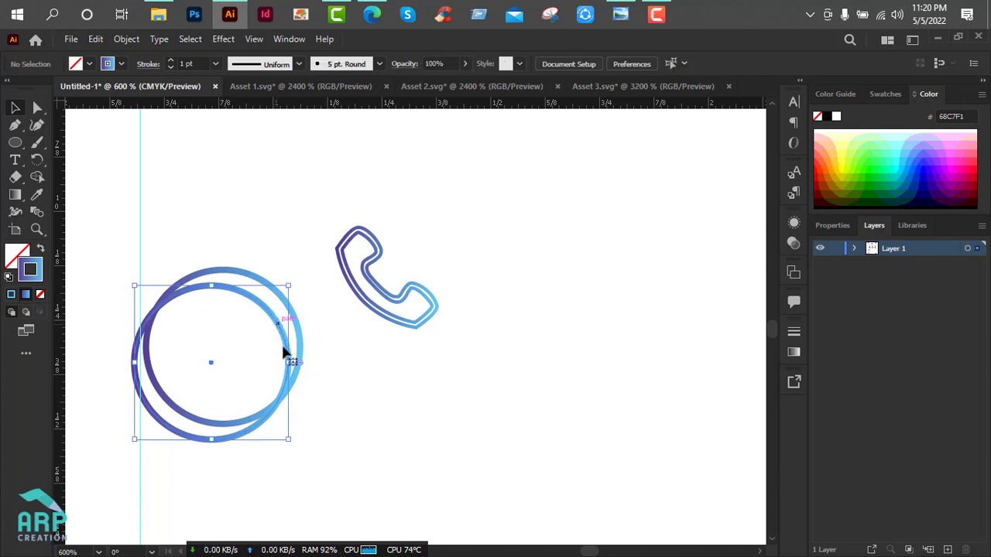
Shrink the copied circle into a gradient-filled disc and centre a scaled white phone icon on it
{"action": "left_click_drag", "start_coordinate": [288, 438], "coordinate": [275, 428]}
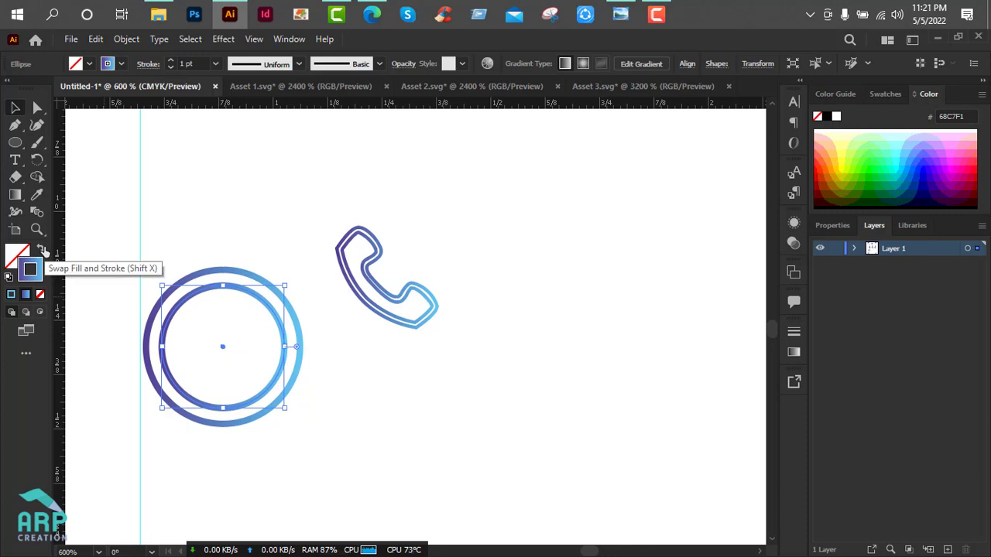
{"action": "left_click", "coordinate": [20, 250]}
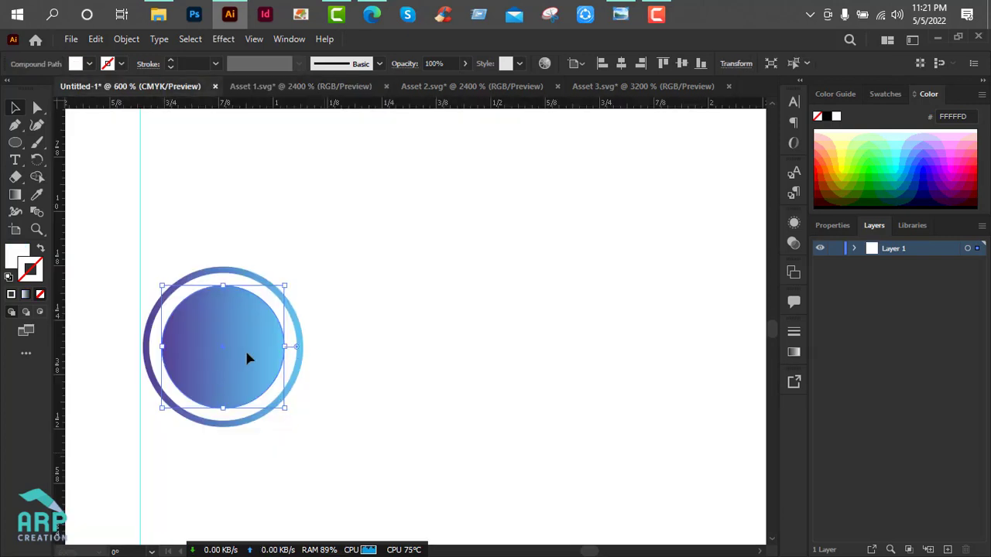
{"action": "left_click", "coordinate": [300, 86]}
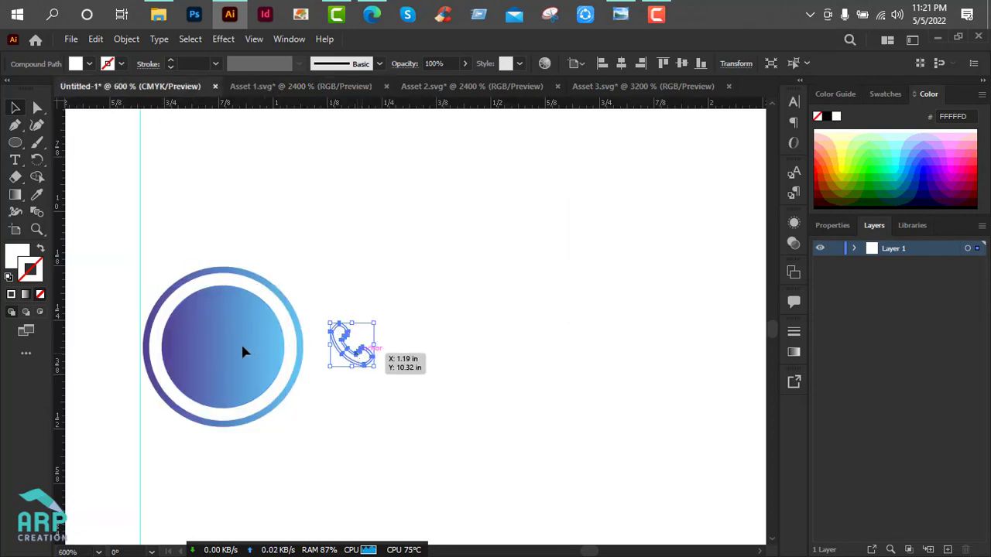
{"action": "left_click_drag", "start_coordinate": [353, 345], "coordinate": [225, 344]}
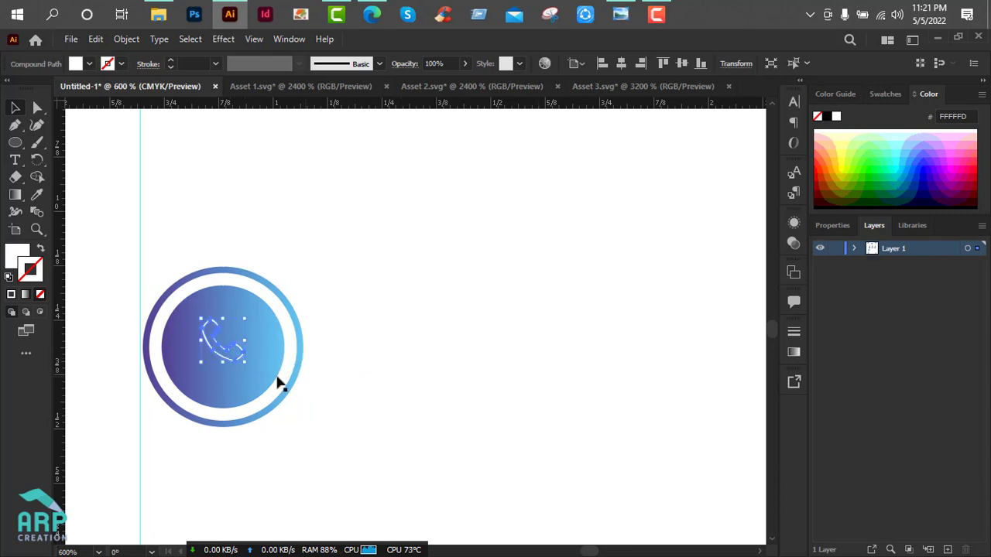
{"action": "left_click_drag", "start_coordinate": [247, 360], "coordinate": [265, 385]}
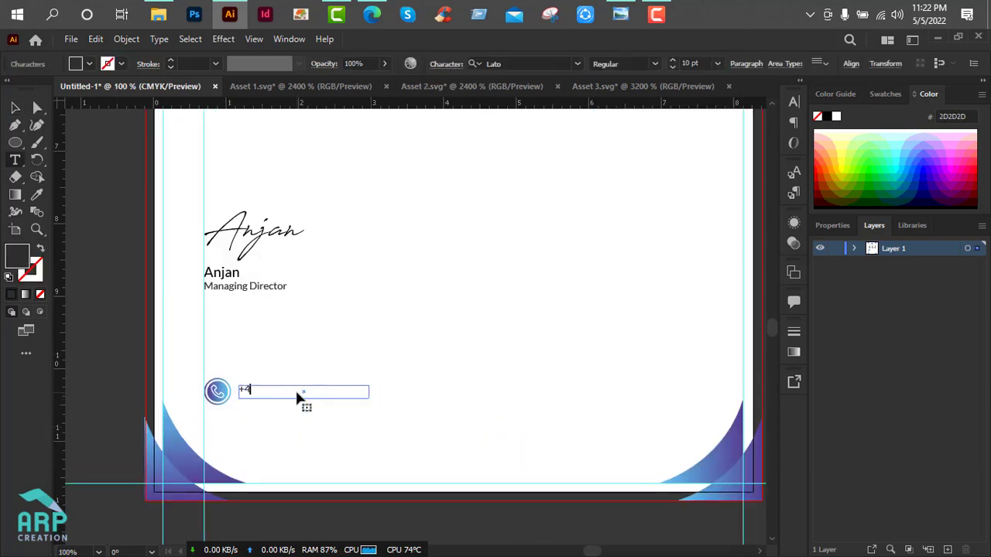
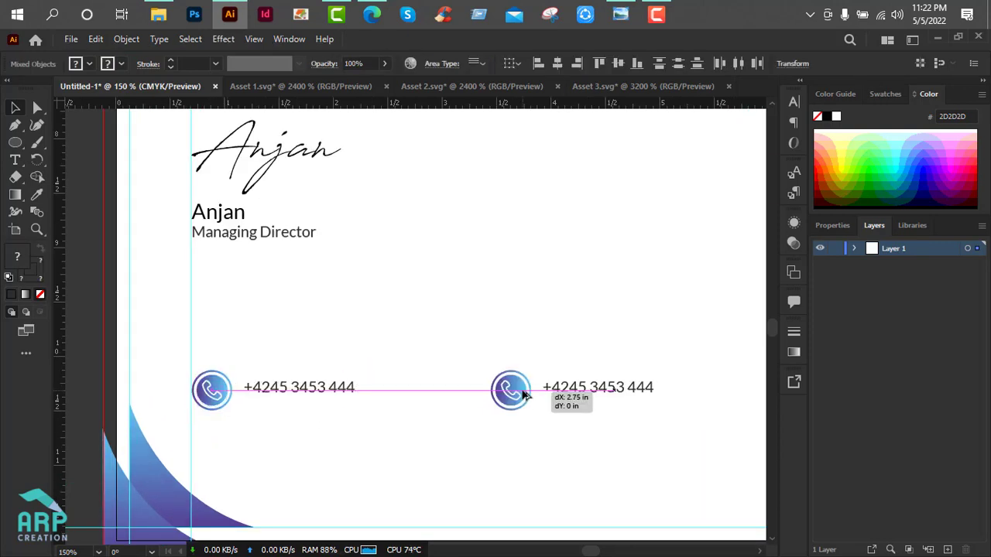
{"action": "left_click_drag", "start_coordinate": [510, 391], "coordinate": [510, 387]}
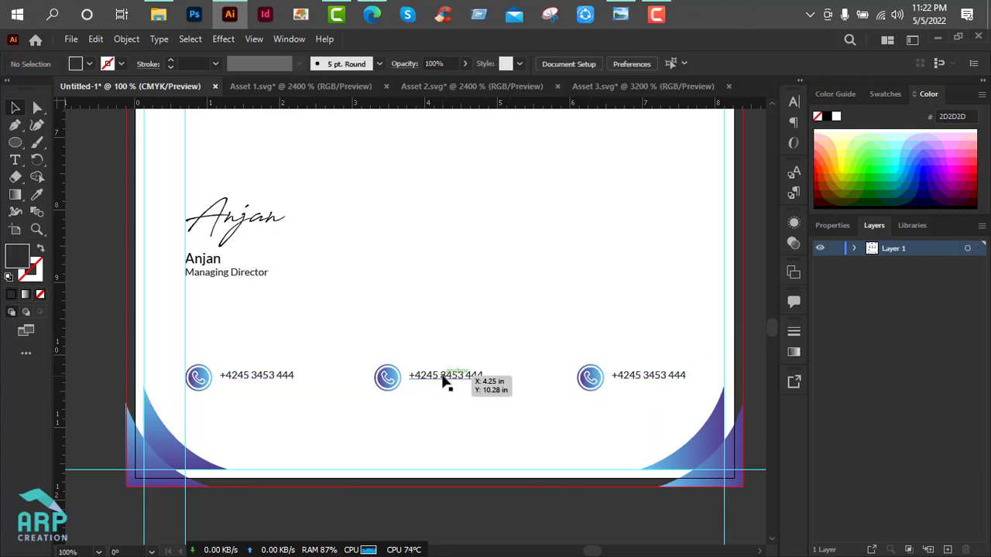
{"action": "mouse_move", "coordinate": [619, 383]}
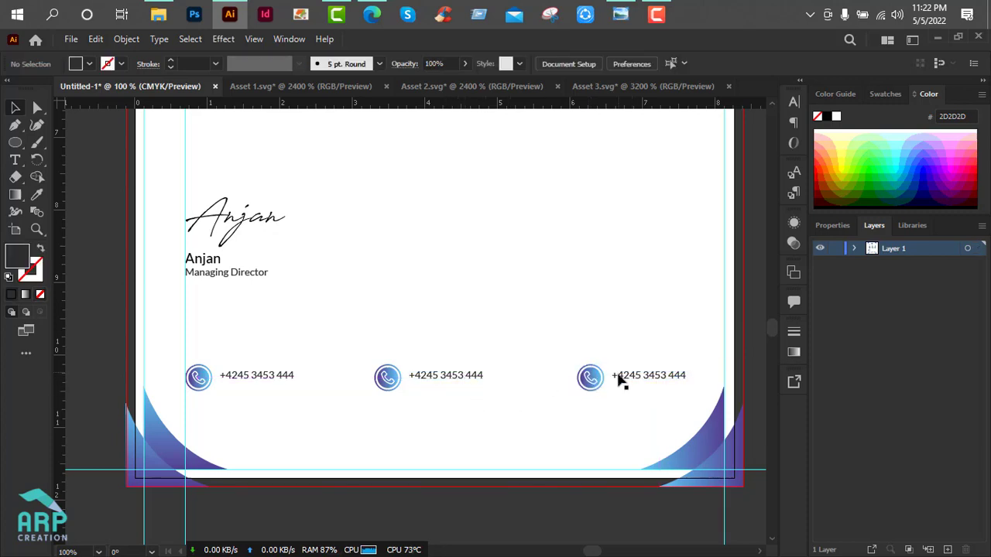
{"action": "mouse_move", "coordinate": [387, 379]}
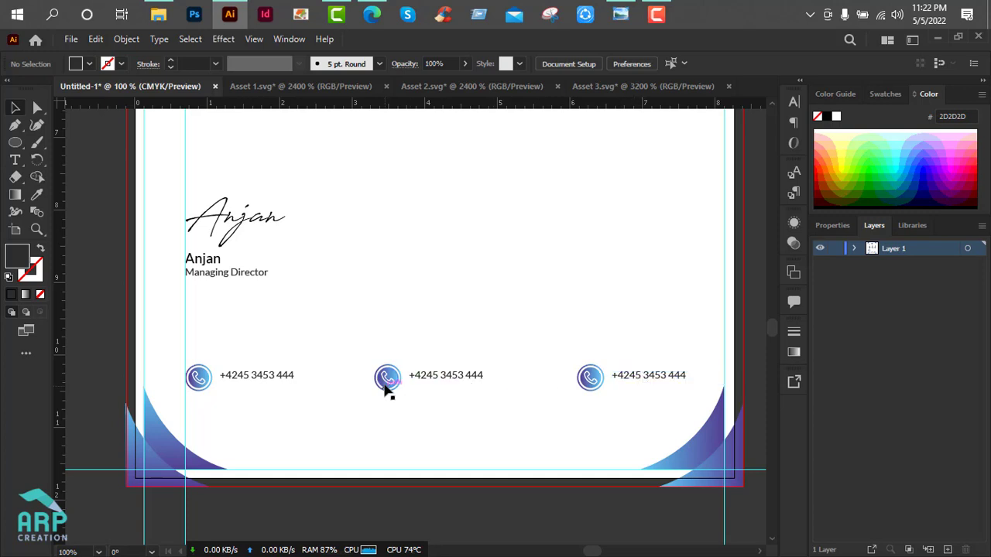
{"action": "left_click", "coordinate": [387, 377]}
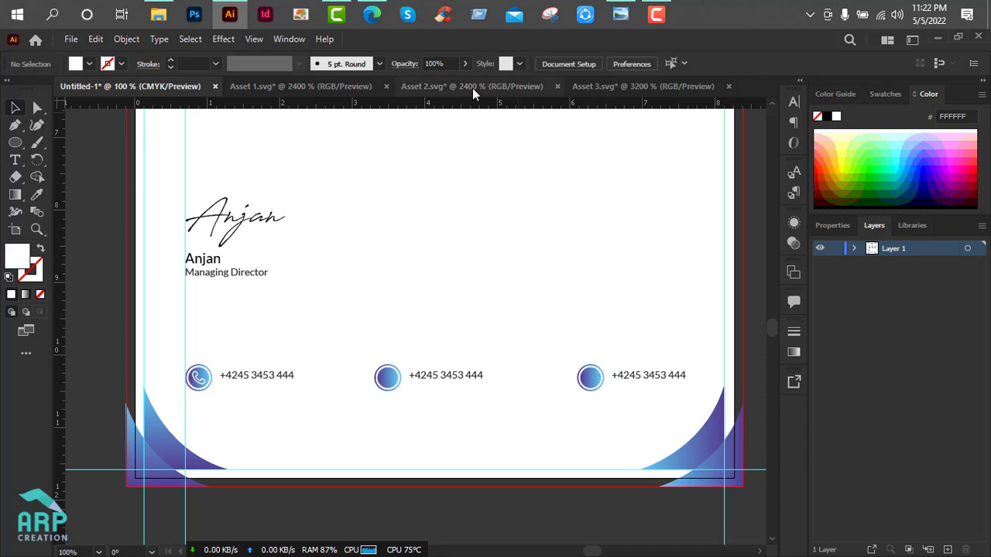
Place the Asset 2 envelope and Asset 3 location pin icons in the circles, then minimise Illustrator
{"action": "left_click", "coordinate": [471, 85]}
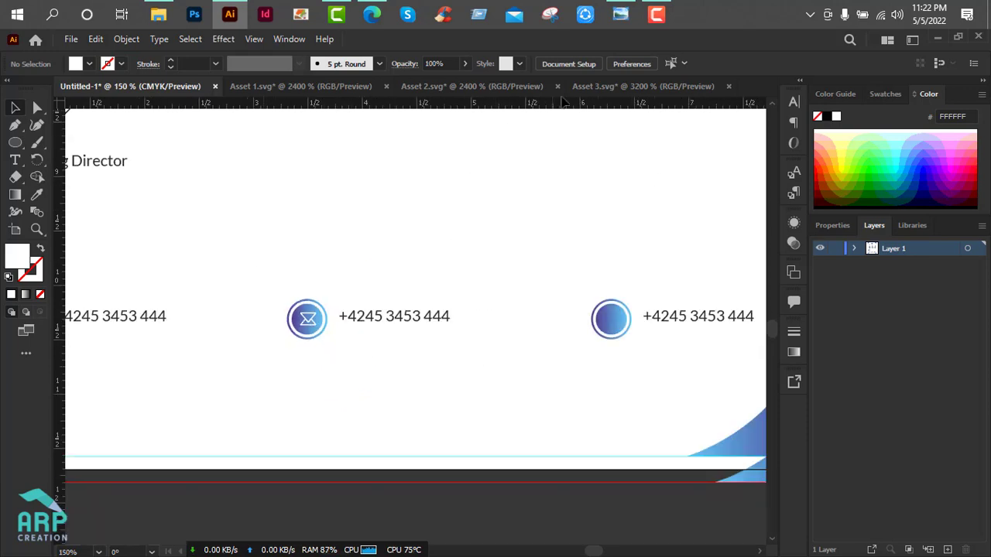
{"action": "left_click", "coordinate": [642, 86]}
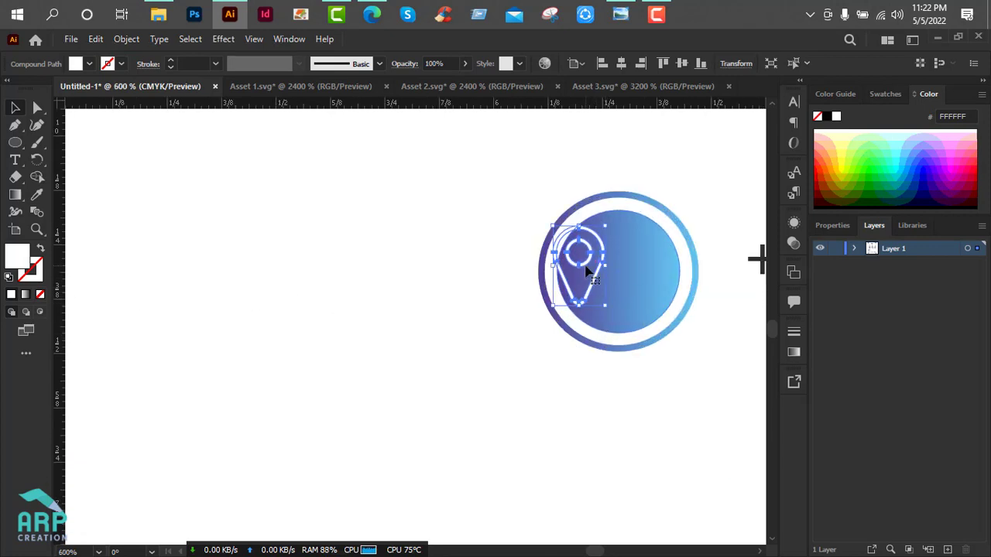
{"action": "left_click_drag", "start_coordinate": [576, 255], "coordinate": [620, 269]}
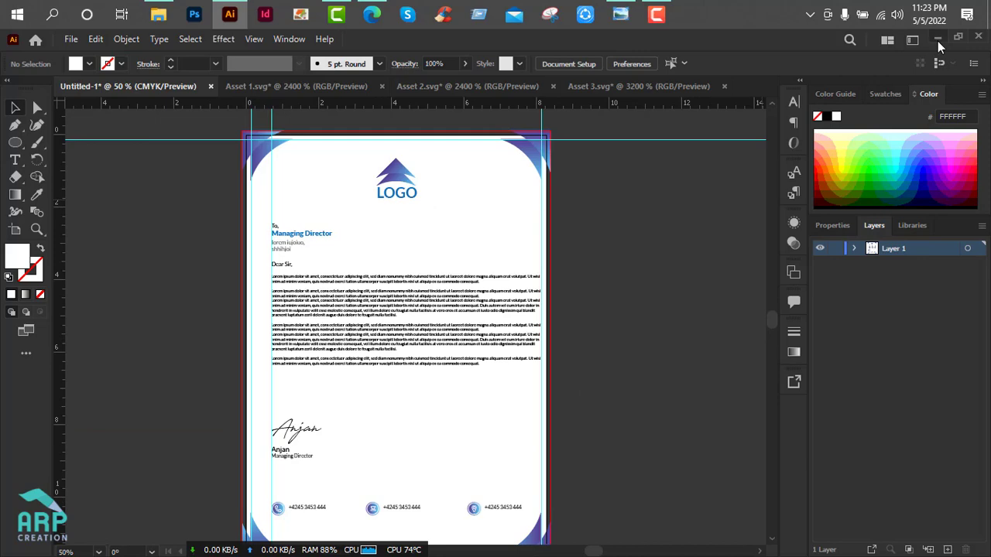
{"action": "left_click", "coordinate": [158, 14]}
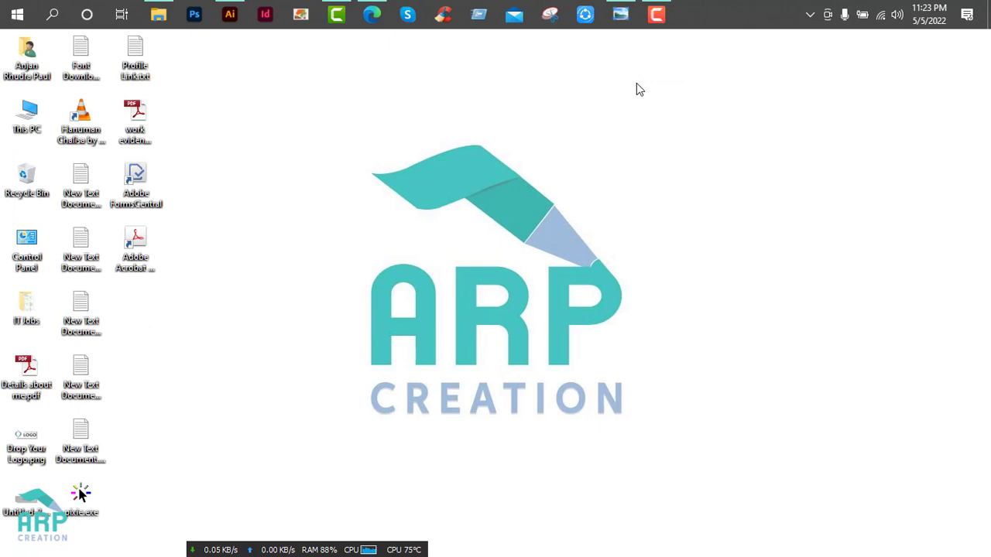
{"action": "mouse_move", "coordinate": [618, 146]}
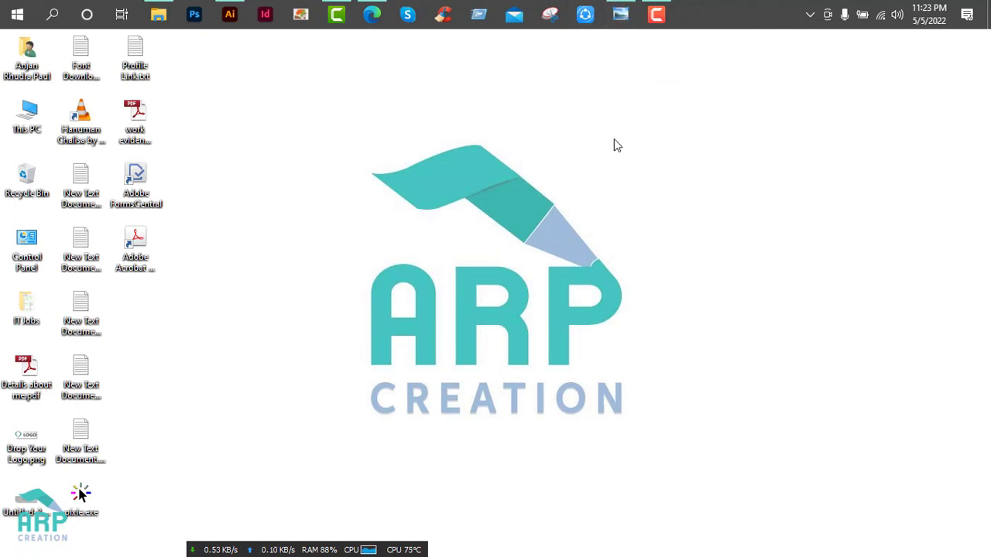